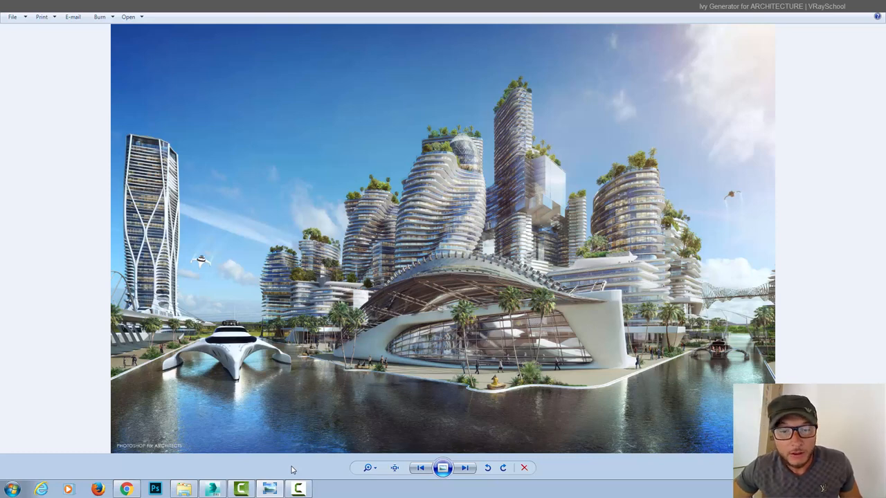
mouse_move(374, 346)
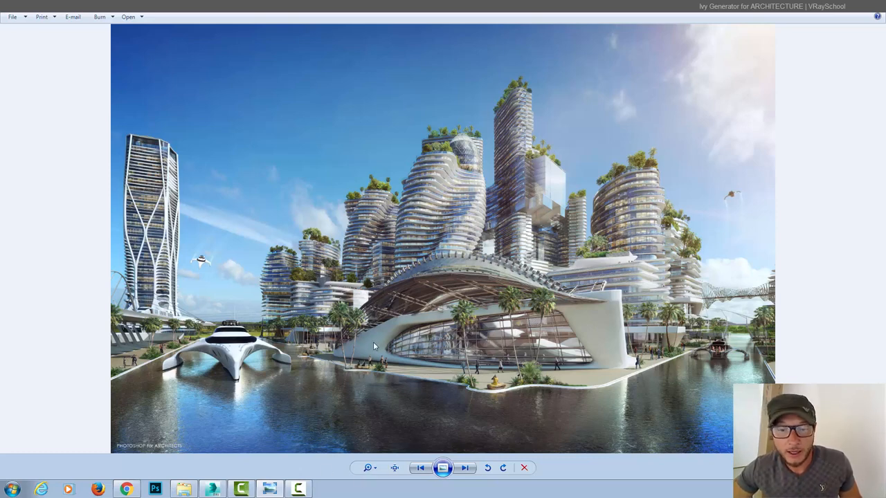
mouse_move(614, 310)
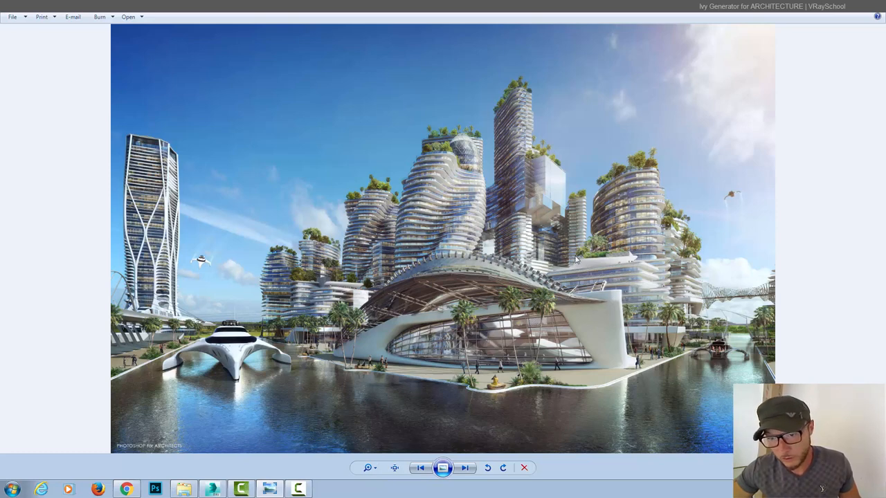
mouse_move(583, 315)
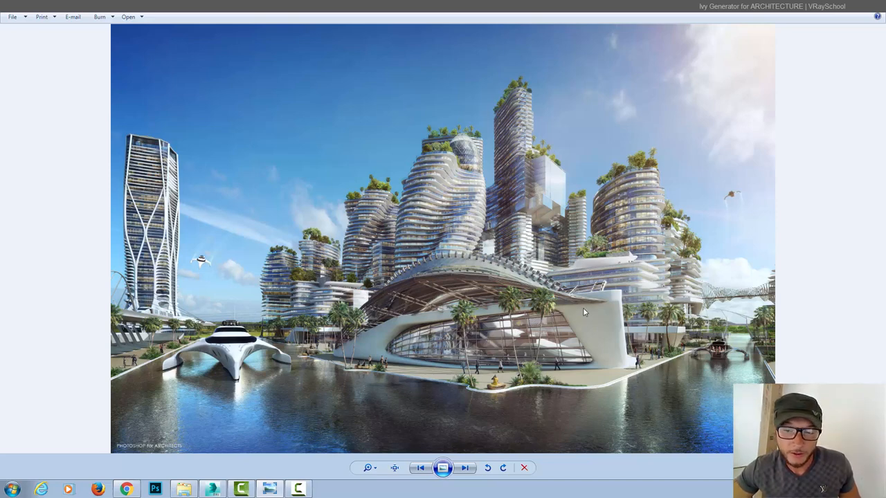
mouse_move(593, 295)
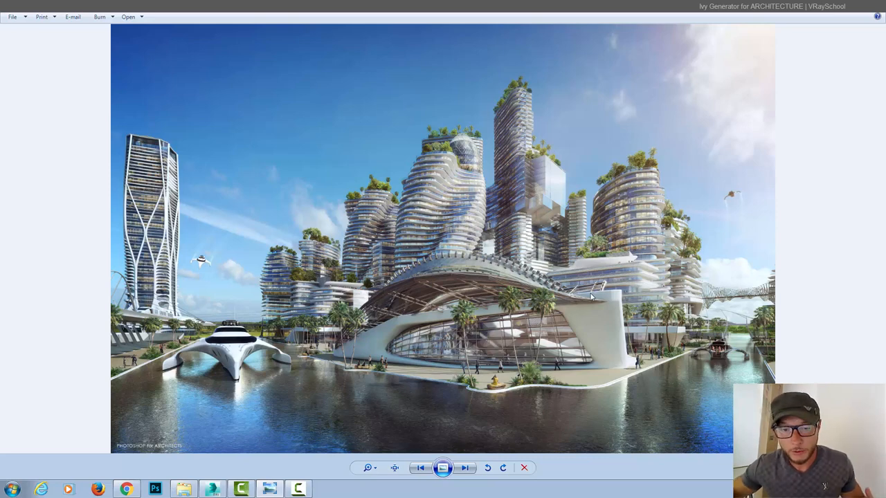
mouse_move(790, 70)
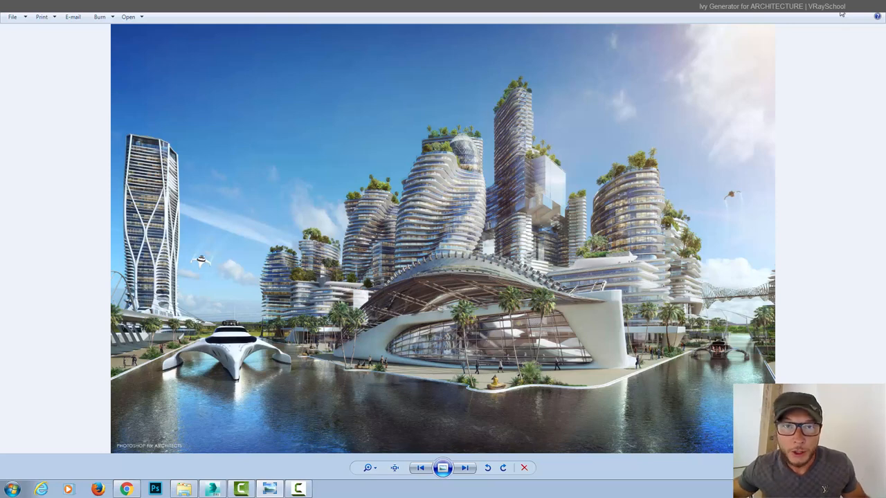
mouse_move(842, 16)
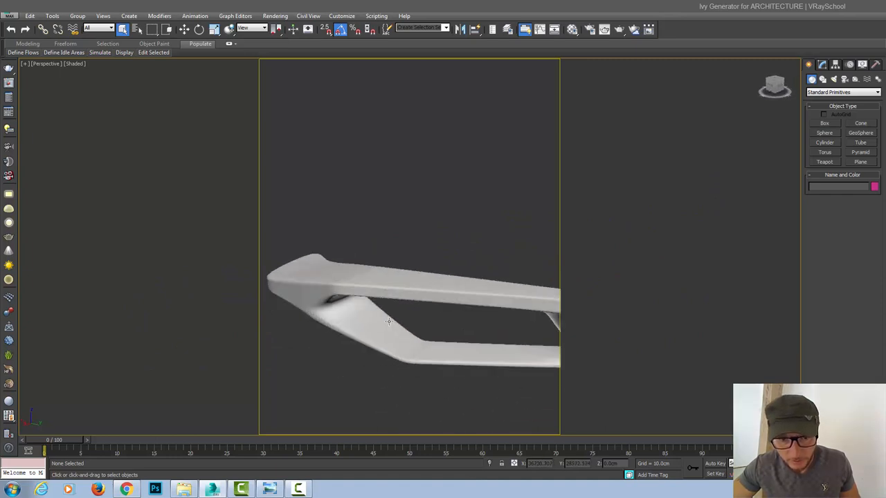
- Zoom out the Perspective view to show the whole curved Box002 facade
drag(388, 318, 404, 294)
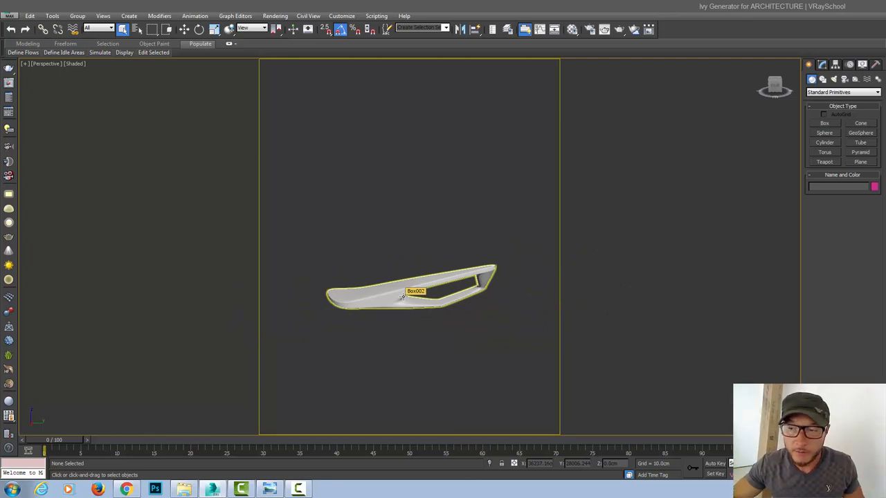
click(404, 263)
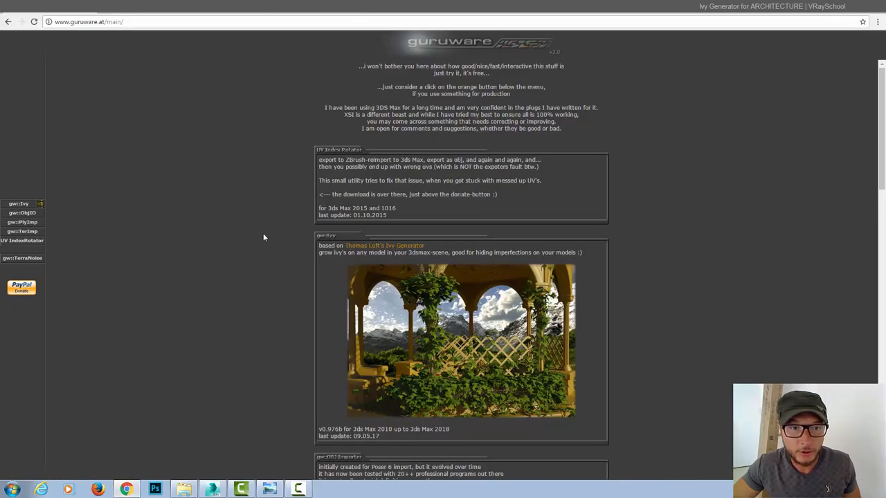
- Open the GuruWare site from the 'ivy generator 3ds max' search results
scroll(down, 3)
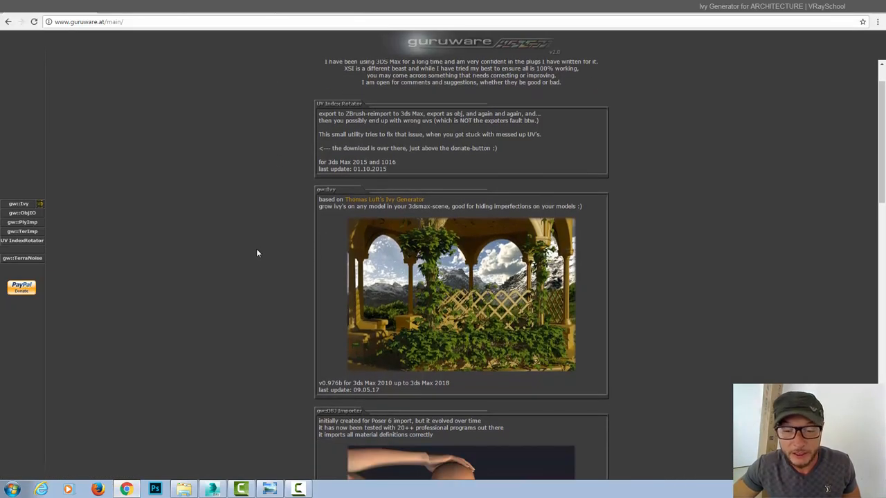
scroll(down, 3)
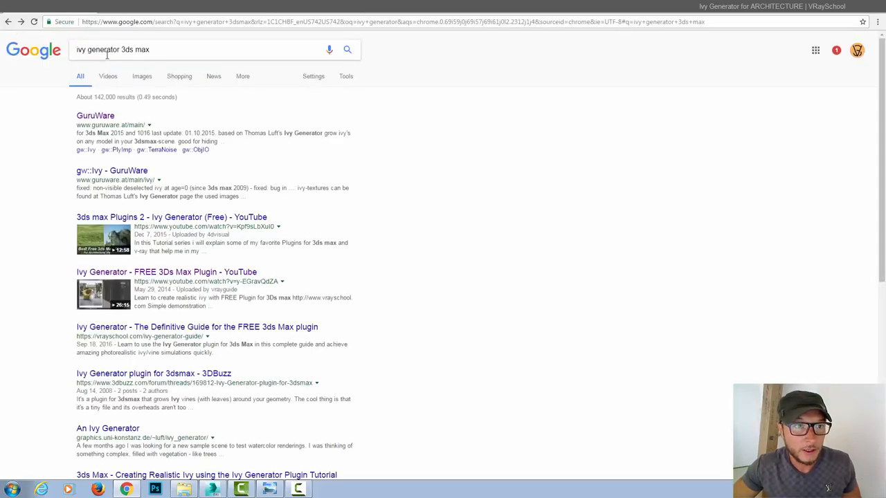
mouse_move(94, 116)
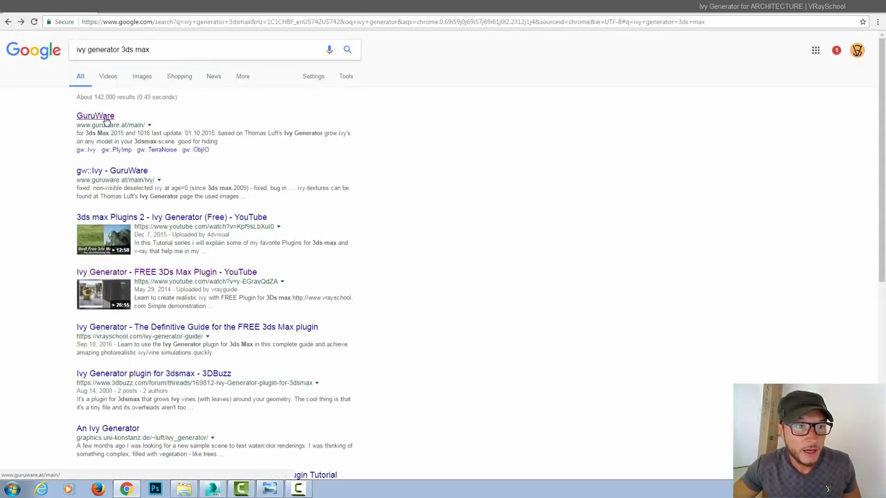
click(95, 116)
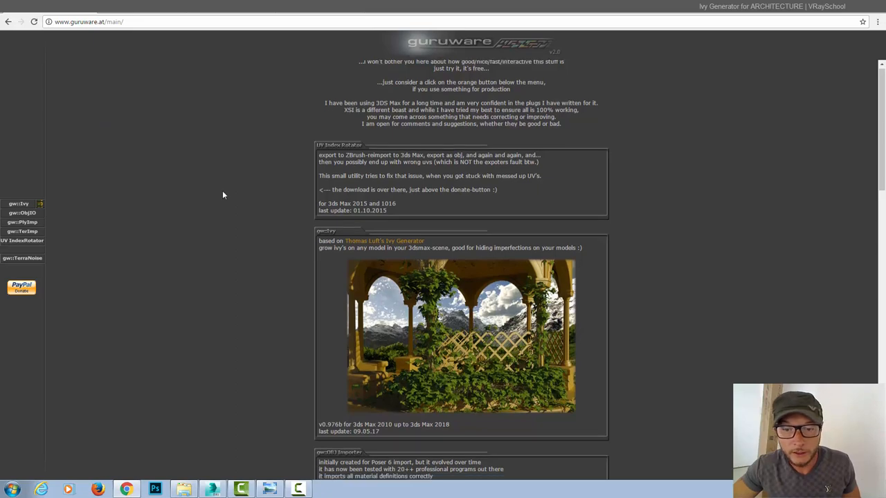
- Scroll through the gw::Ivy section to its root-placement instructions
scroll(down, 3)
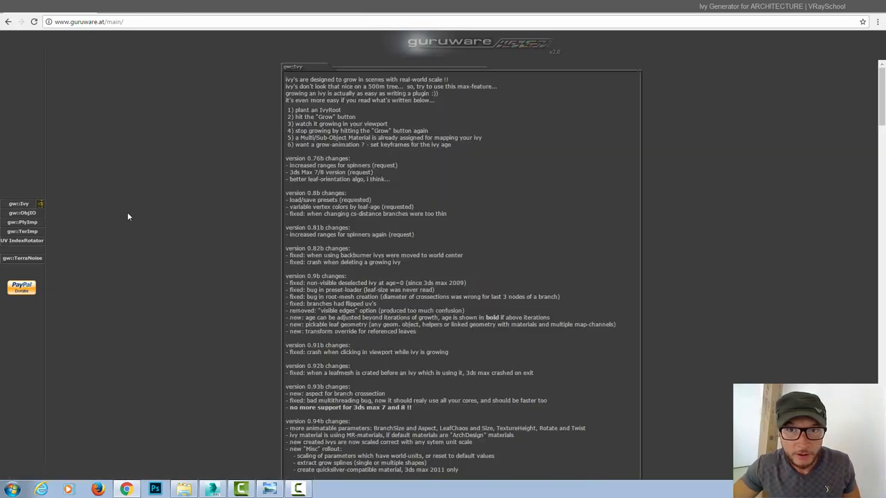
scroll(down, 3)
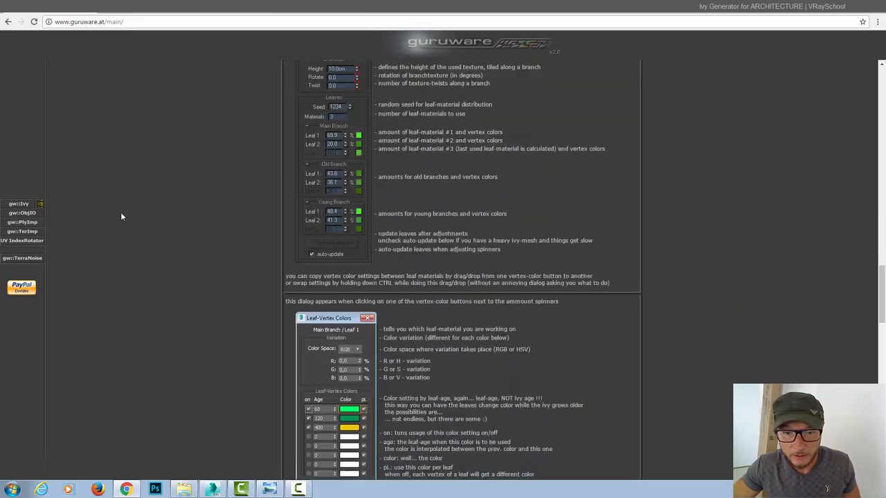
scroll(down, 3)
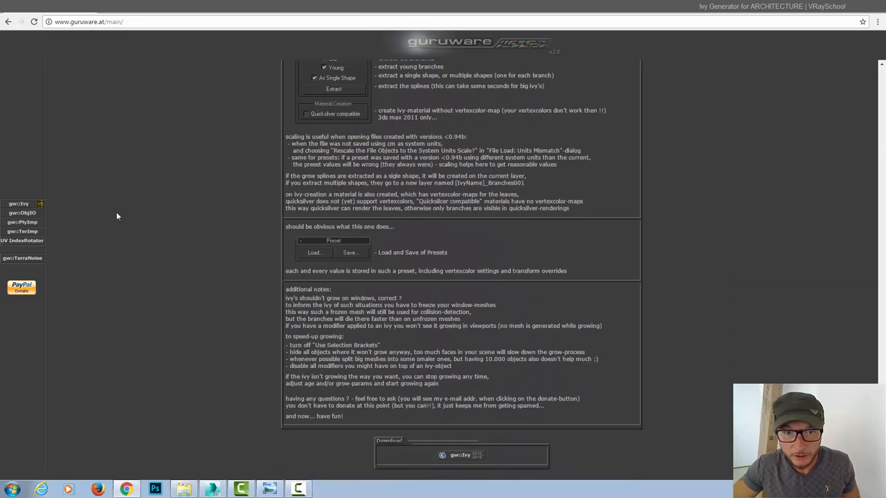
mouse_move(448, 453)
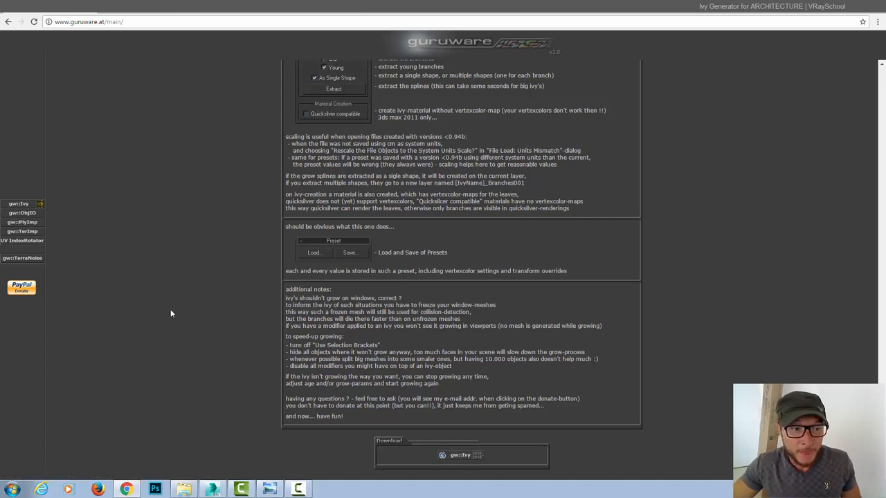
scroll(up, 3)
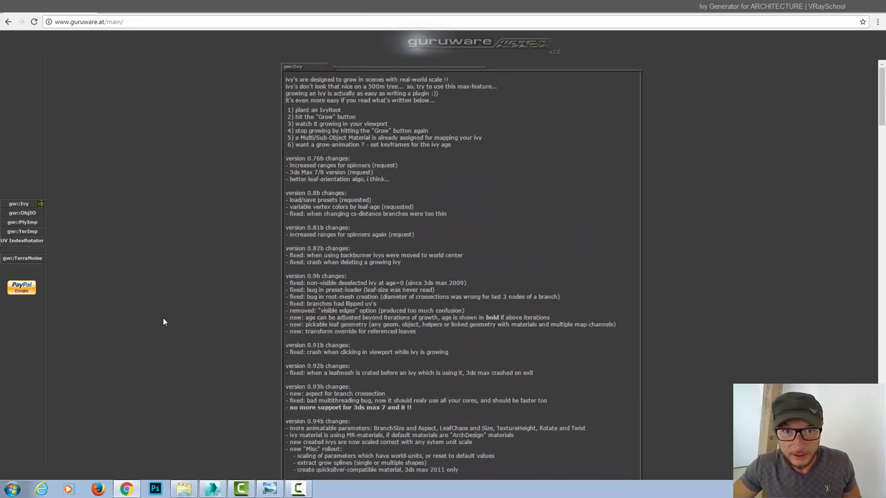
scroll(down, 3)
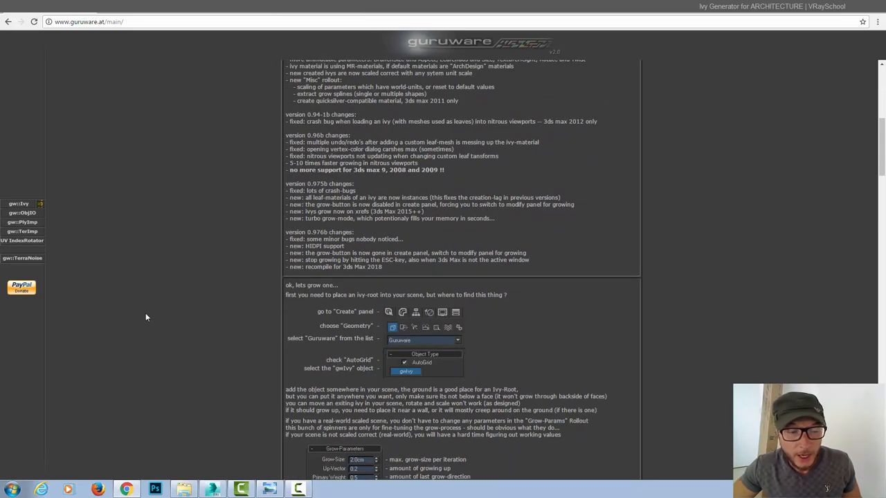
mouse_move(398, 327)
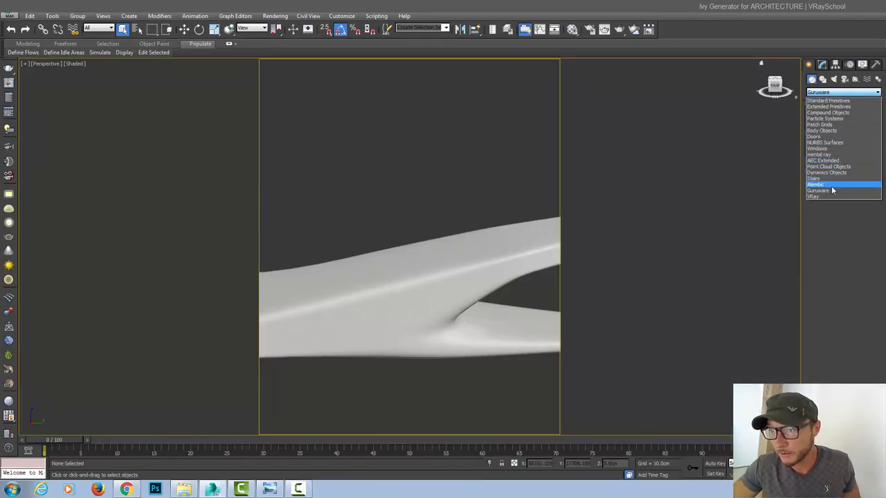
- Place a gwIvy root from the Guruware geometry category on the facade surface
click(819, 190)
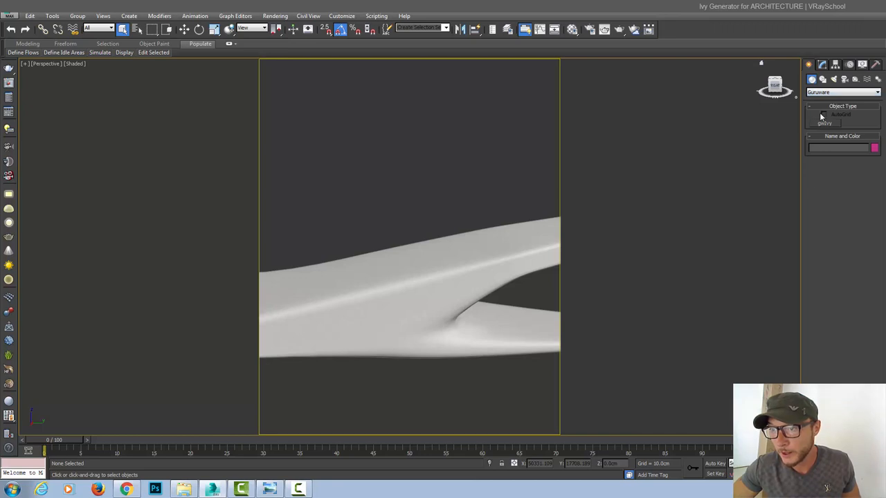
click(824, 123)
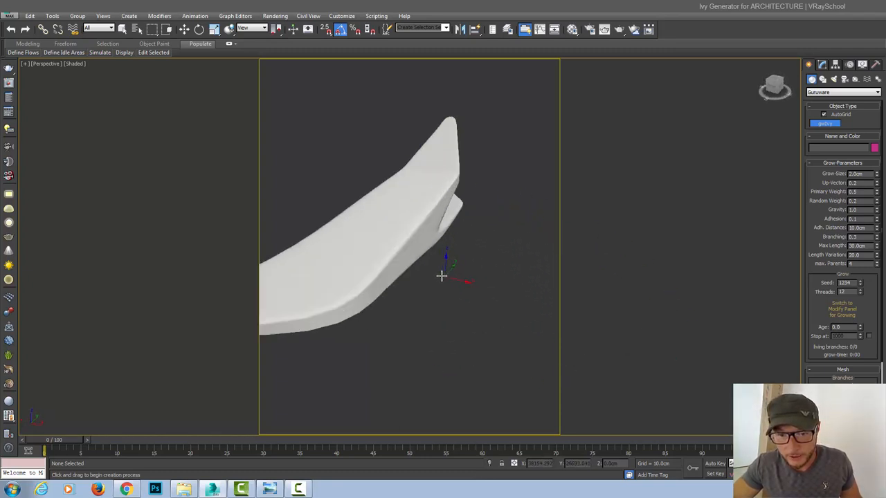
scroll(down, 3)
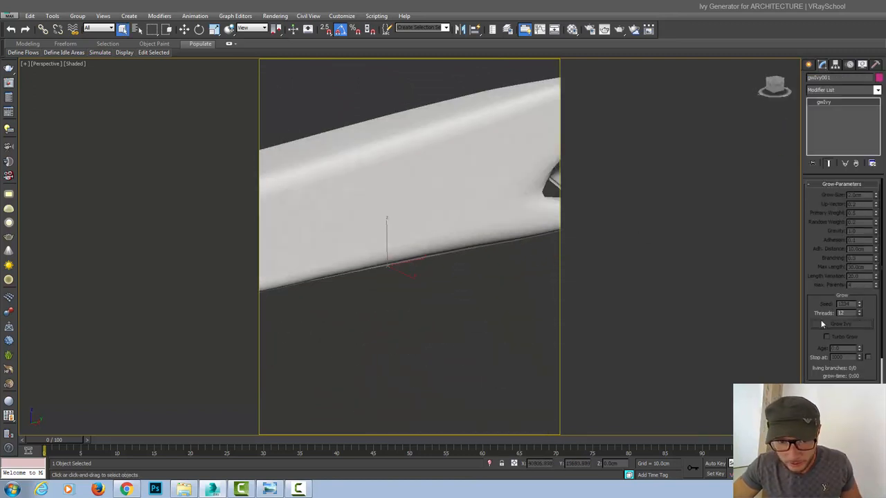
- Set Grow-Size to 2.0 cm and grow a dense ivy from the root
click(841, 324)
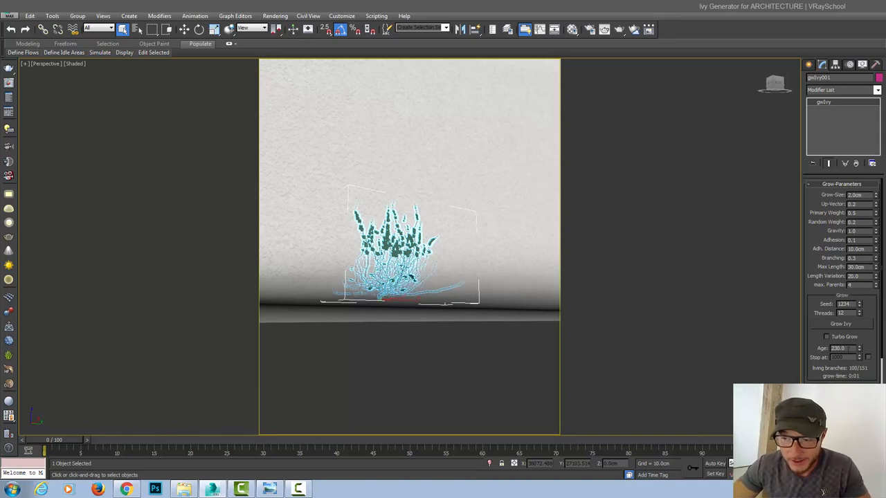
triple_click(841, 348)
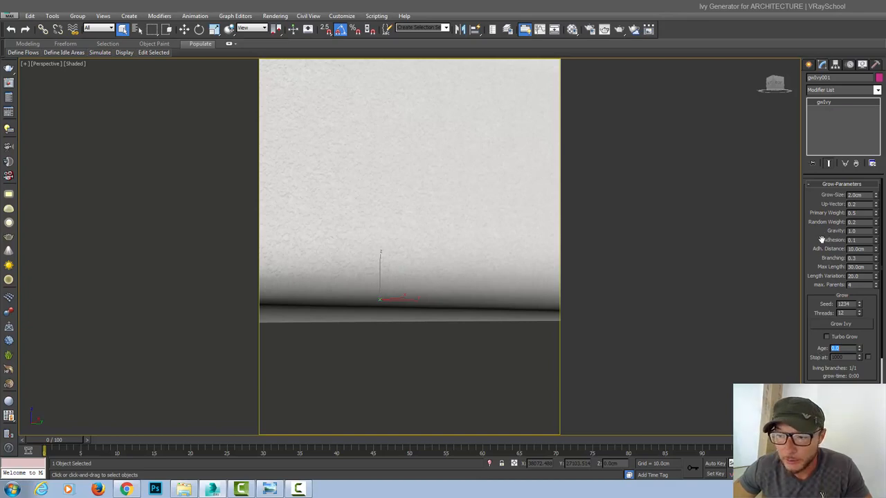
mouse_move(837, 322)
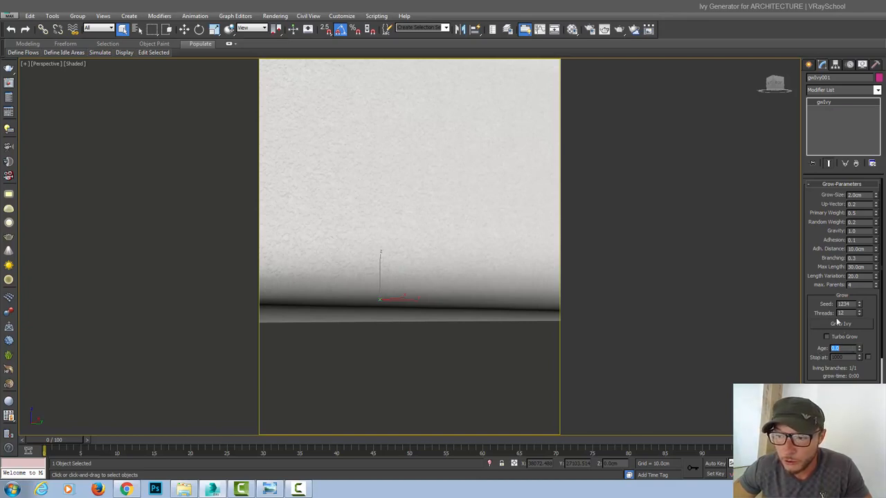
click(842, 324)
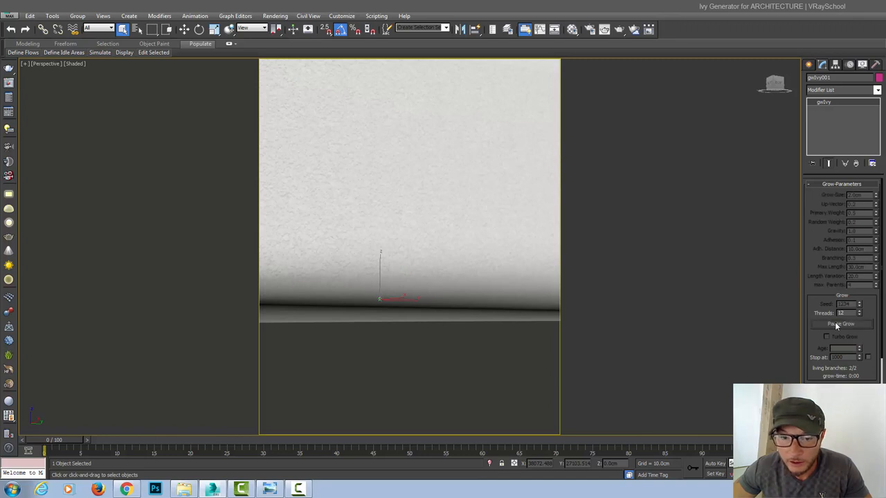
click(841, 324)
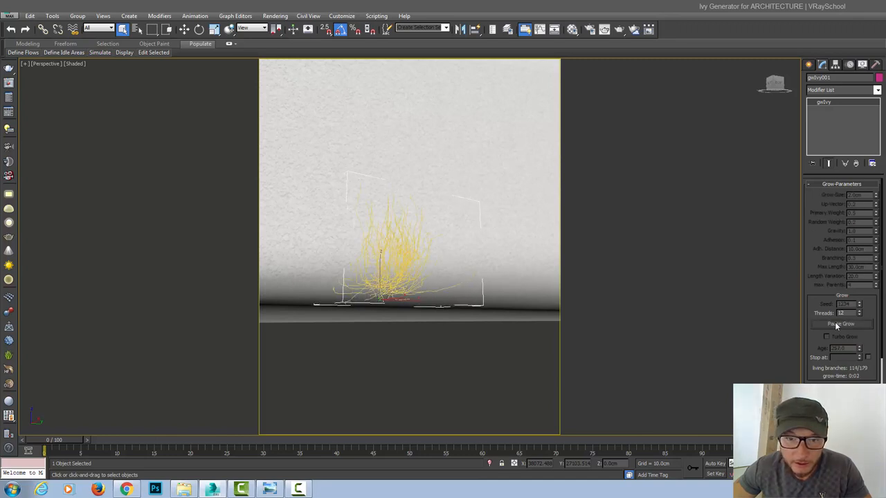
click(842, 324)
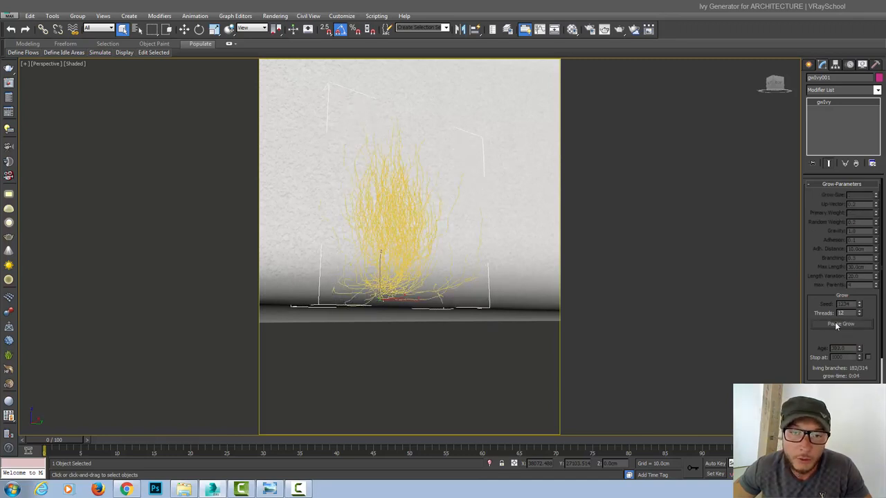
click(841, 324)
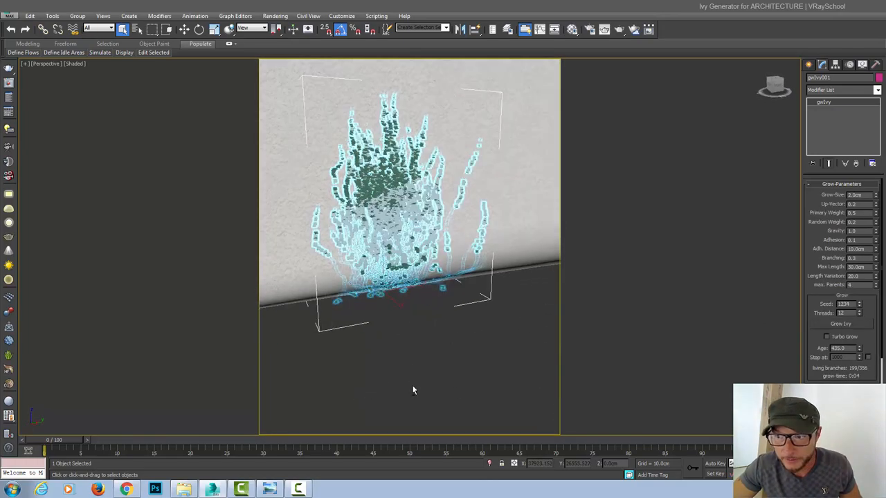
mouse_move(670, 279)
text(5)
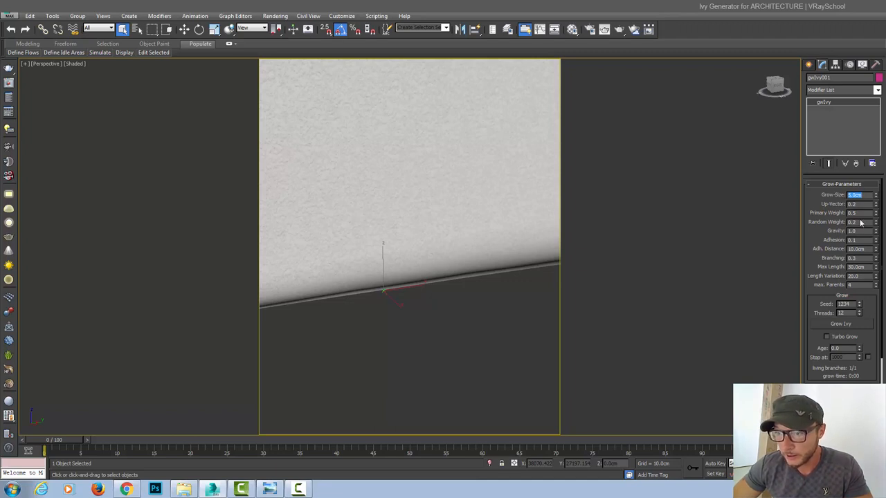
- Regrow the ivy with Grow-Size 5.0 cm and Up-Vector 0.5
click(840, 324)
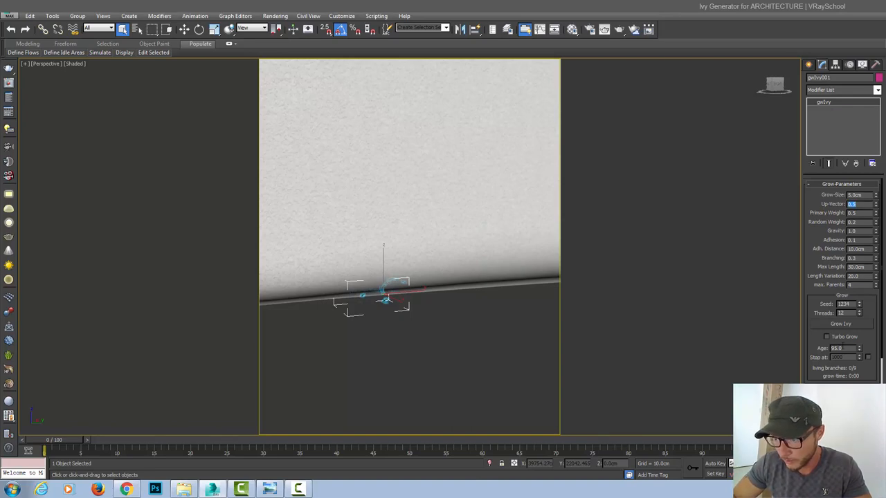
click(840, 323)
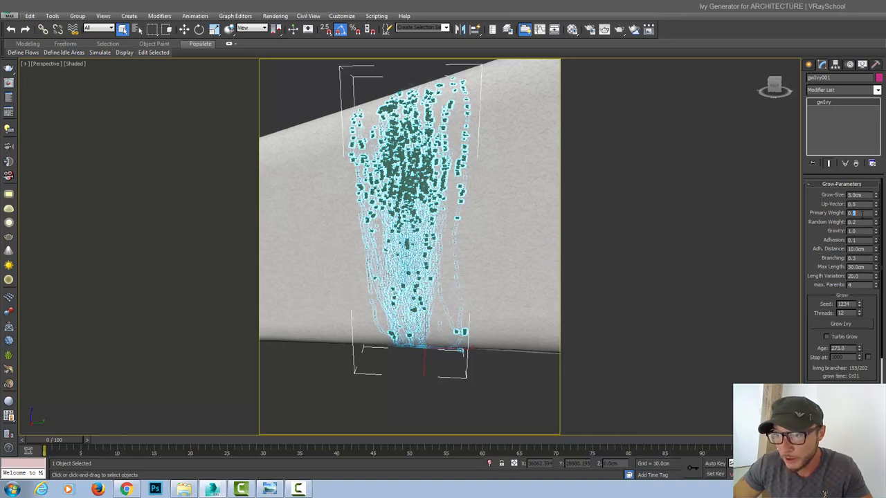
- Test-grow the ivy with Primary Weight 0.9, then 0.7
click(840, 324)
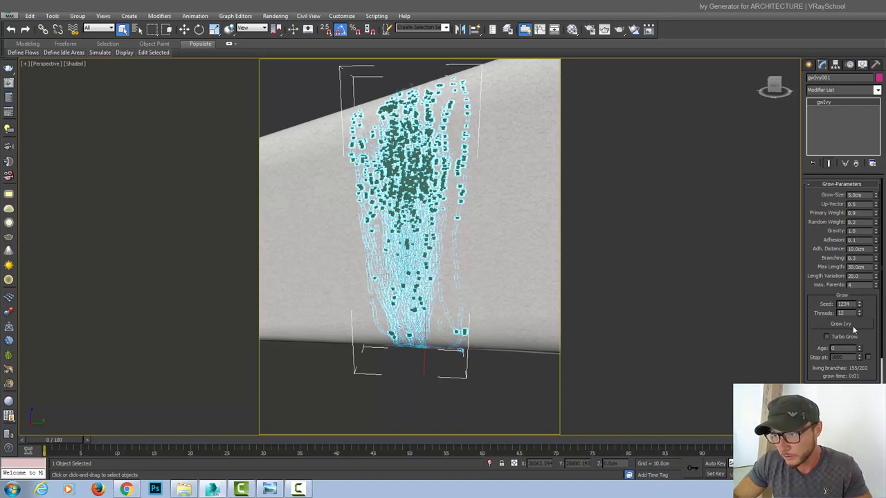
click(841, 324)
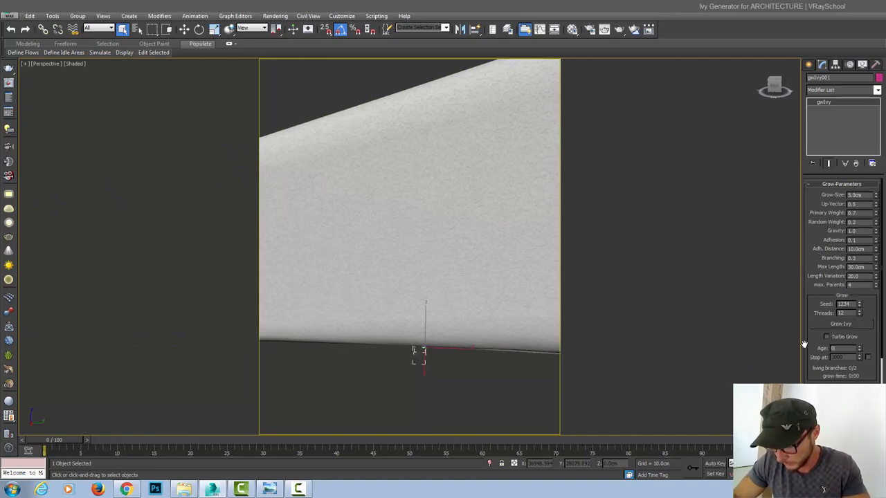
click(840, 324)
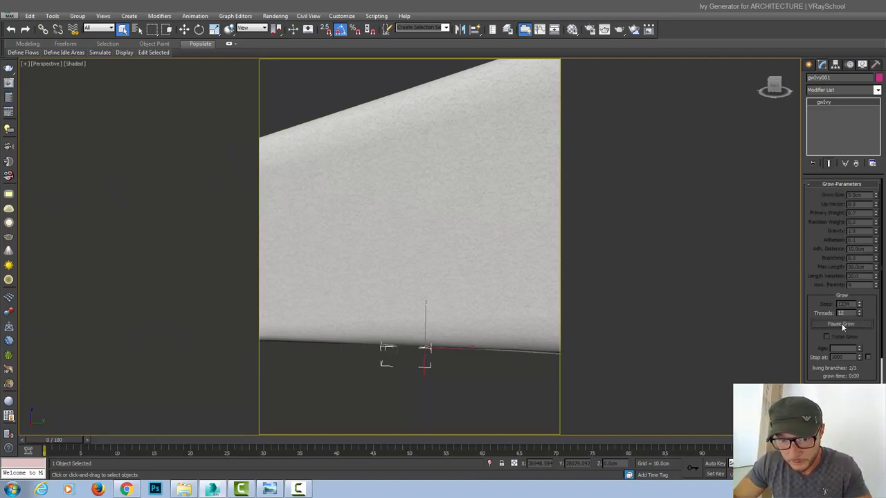
click(841, 324)
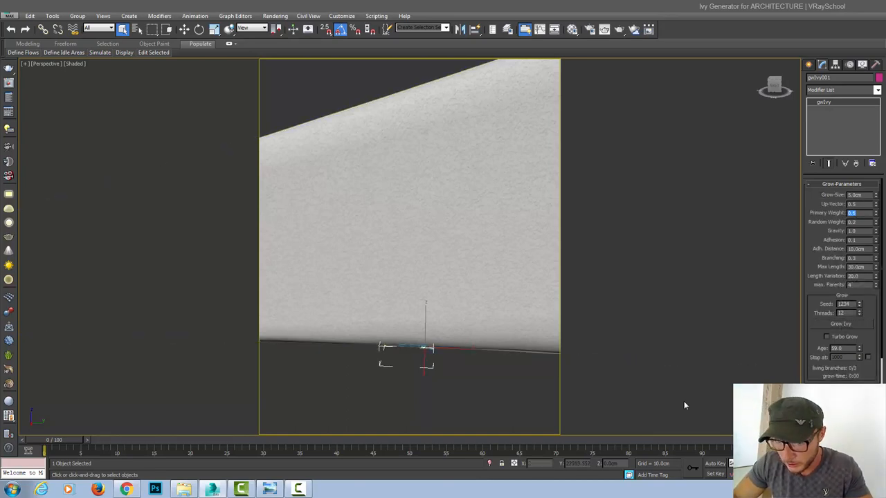
- Clear the ivy and regrow it with Primary Weight 0.6
click(840, 324)
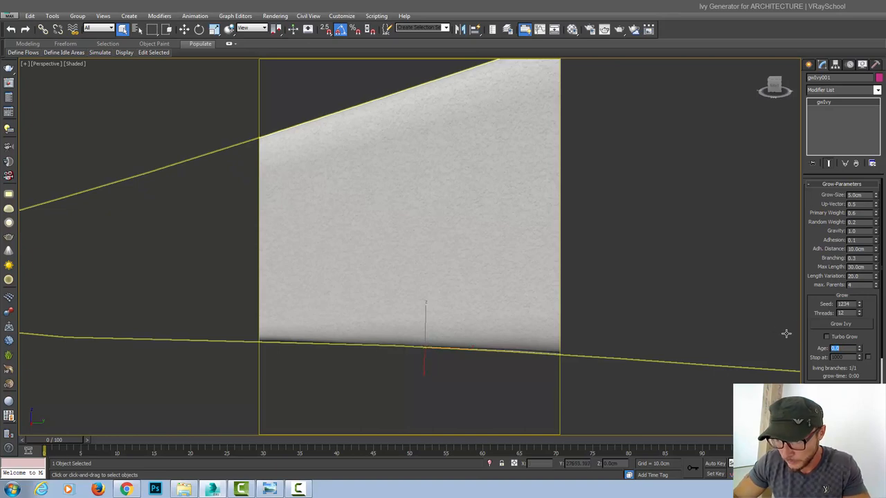
click(840, 324)
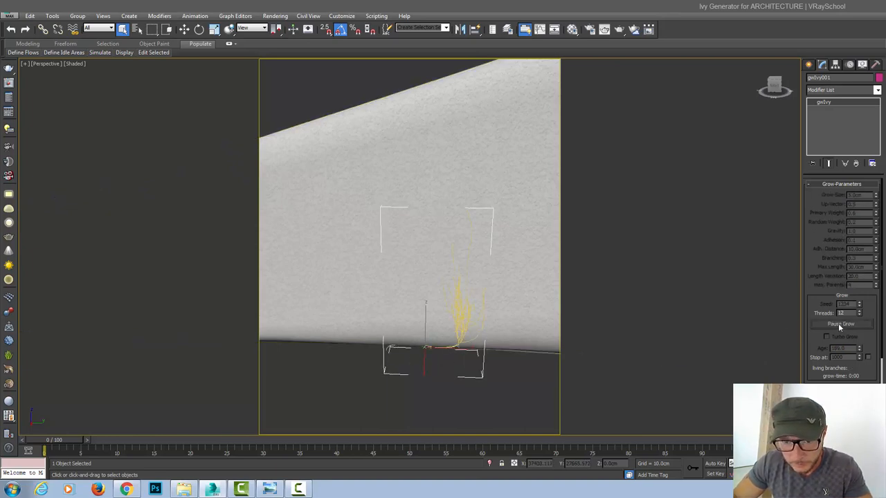
click(840, 324)
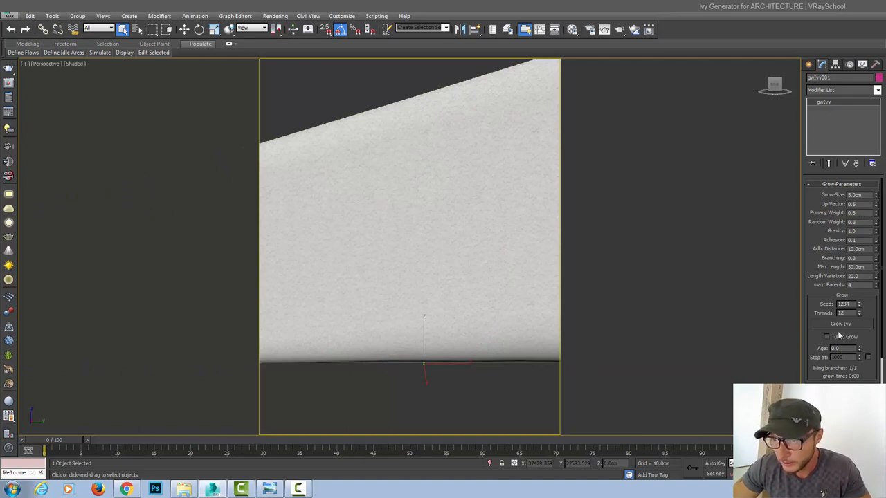
- Grow test ivies with Random Weight and Up-Vector set to 0.4
click(841, 324)
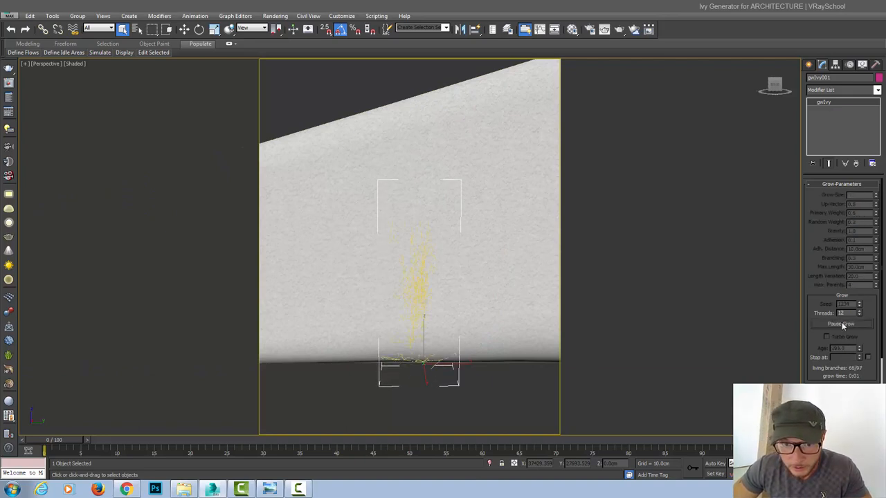
click(840, 324)
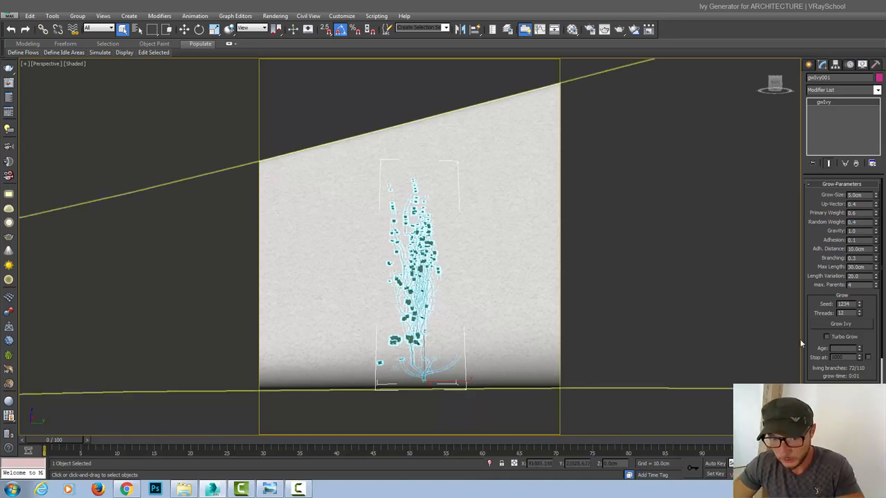
click(840, 324)
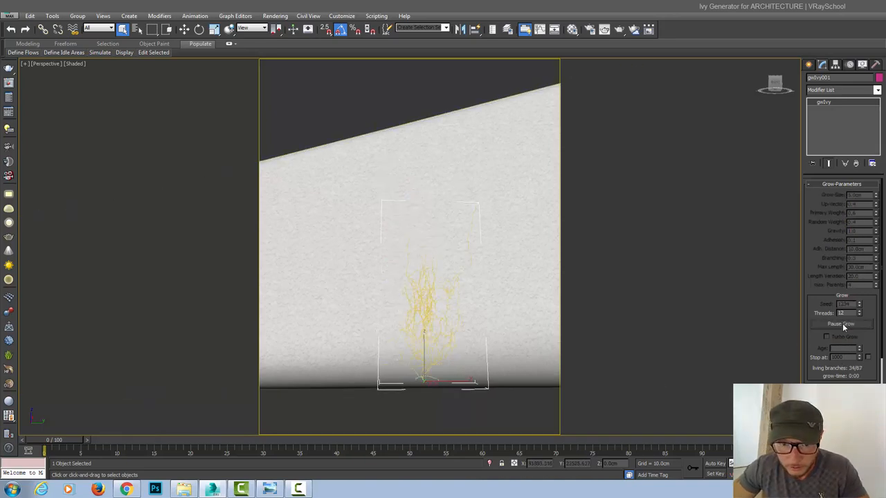
click(841, 323)
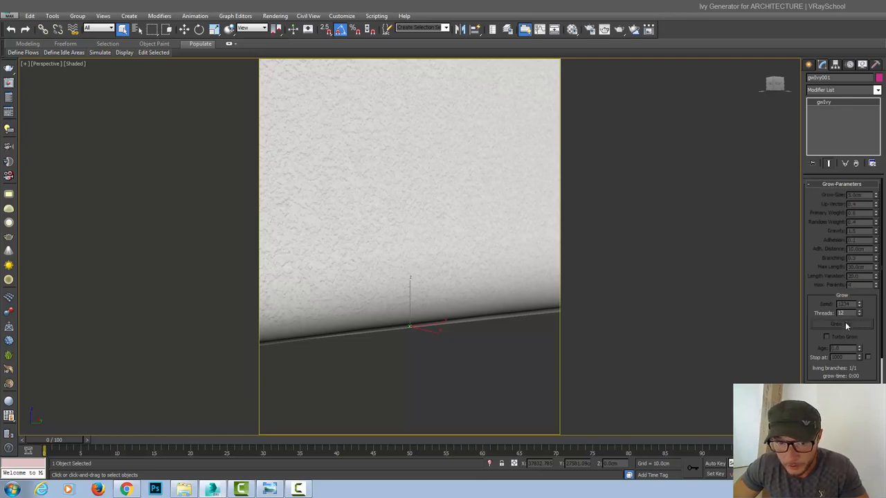
- Try several Gravity values and regrow the ivy at the curved corner with Gravity 1.5
click(841, 323)
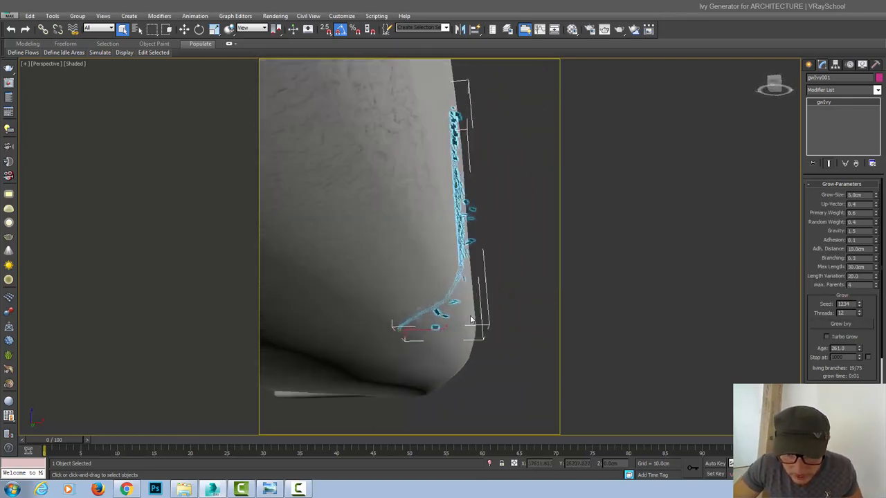
drag(470, 318, 353, 339)
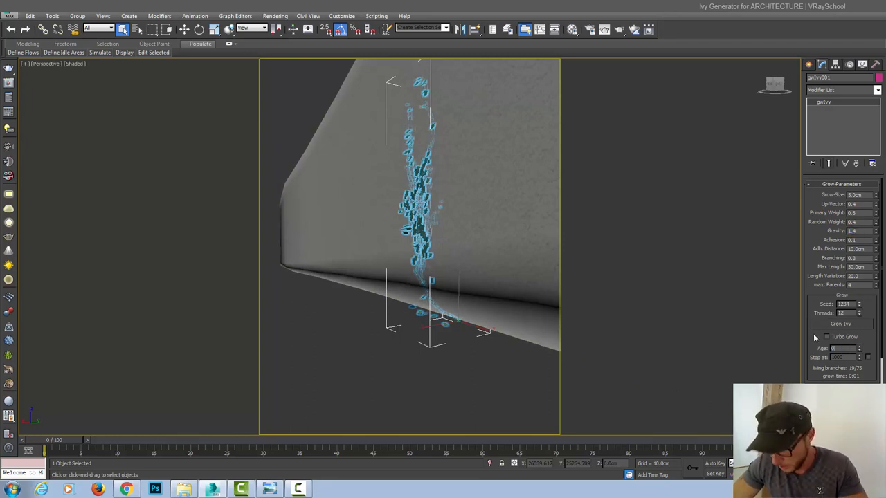
click(840, 324)
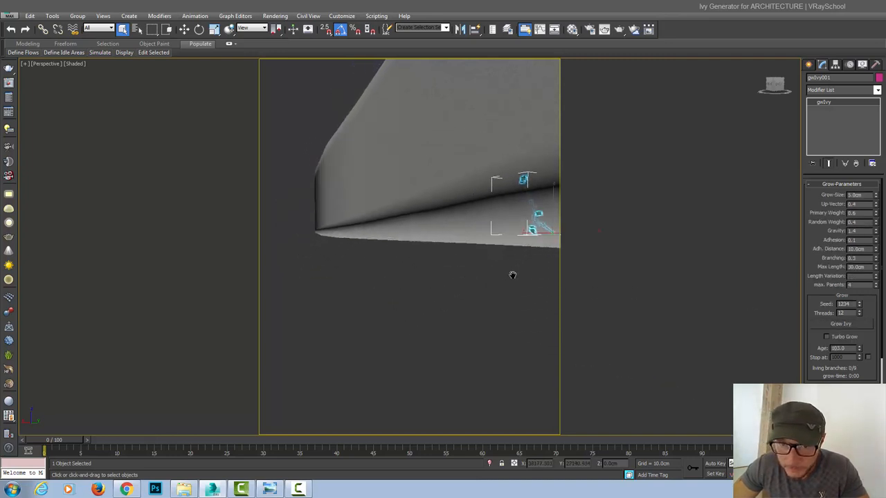
drag(512, 276, 450, 256)
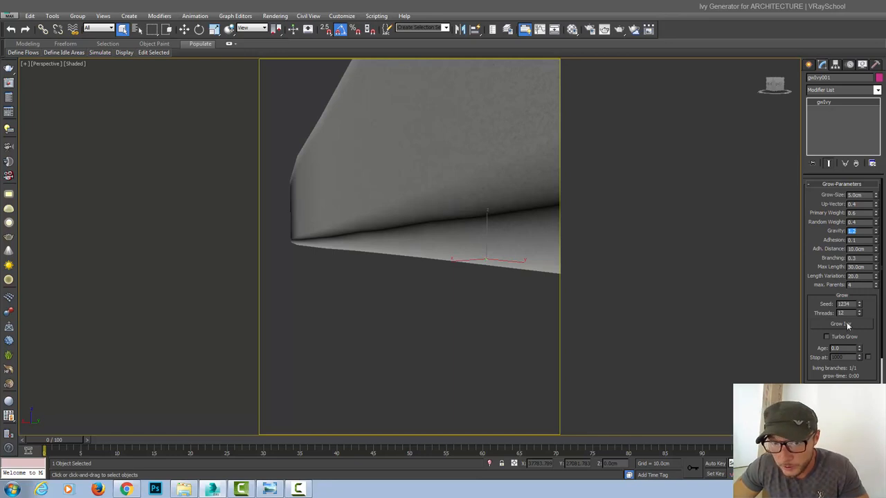
click(841, 324)
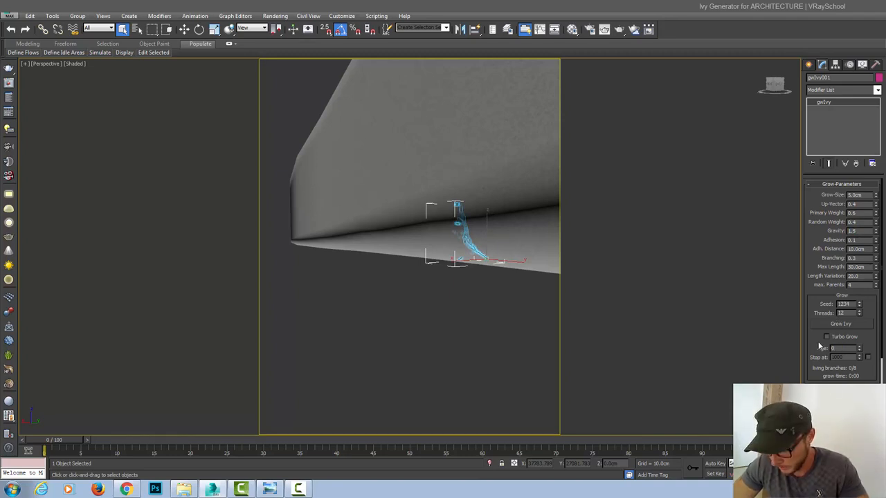
- Grow and pause test ivies while changing the Adhesion value
click(840, 324)
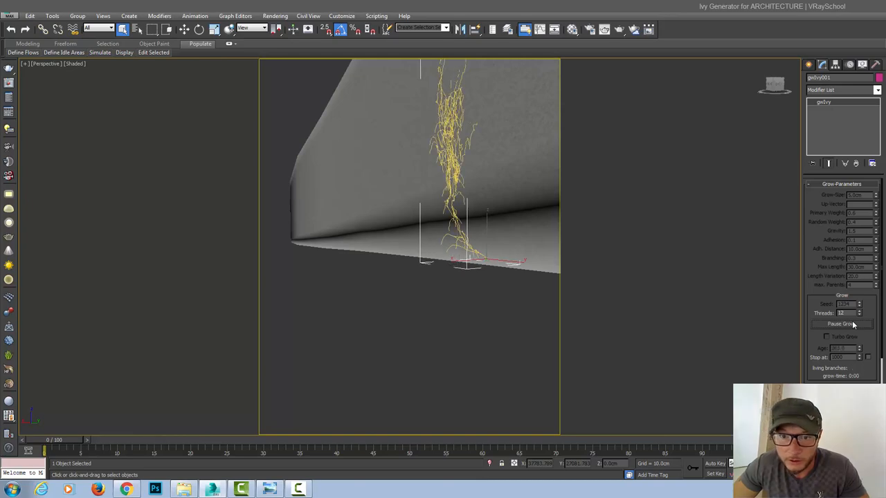
click(840, 324)
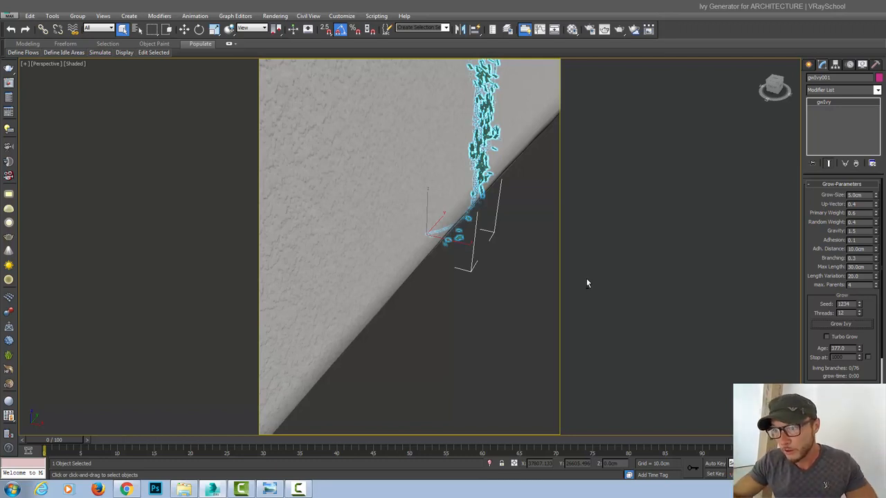
mouse_move(650, 195)
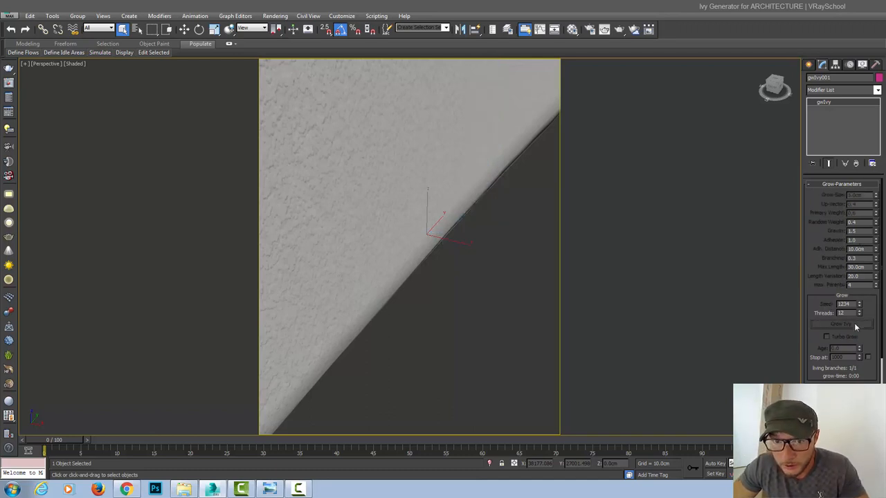
click(841, 324)
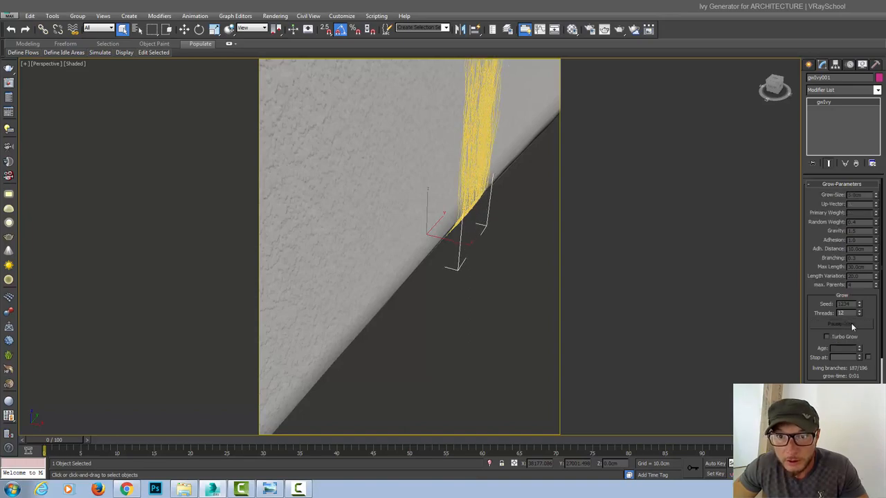
click(841, 323)
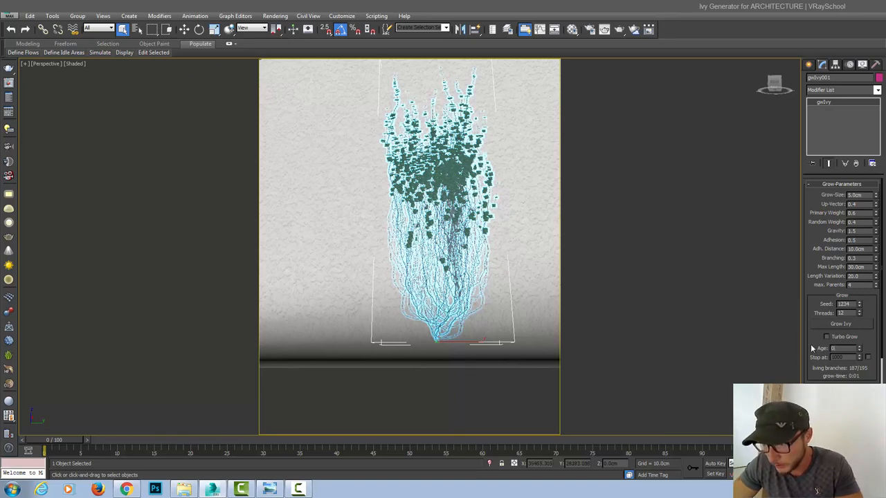
- Regrow a tall ivy up the wall with Adhesion reduced to 0.3
click(841, 323)
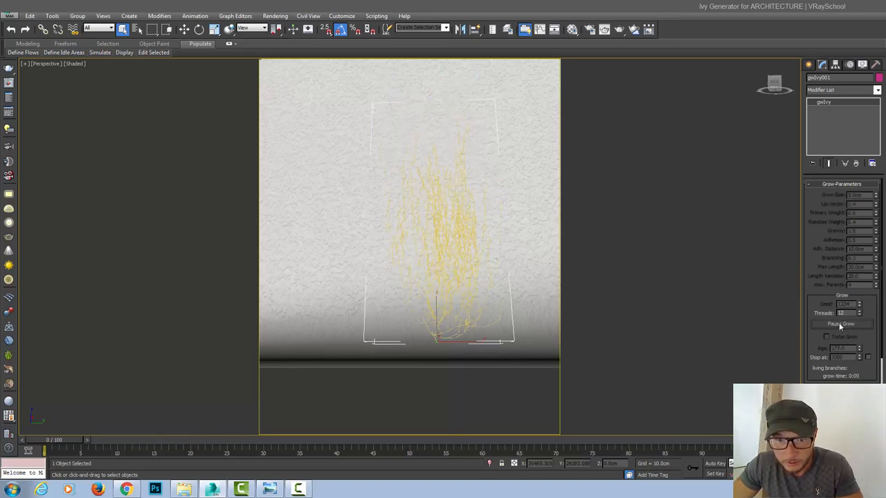
click(841, 324)
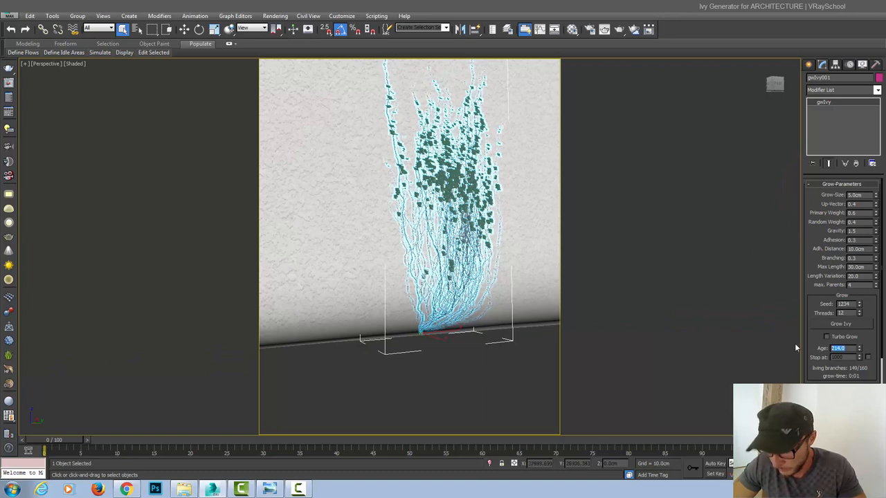
click(841, 324)
text(100)
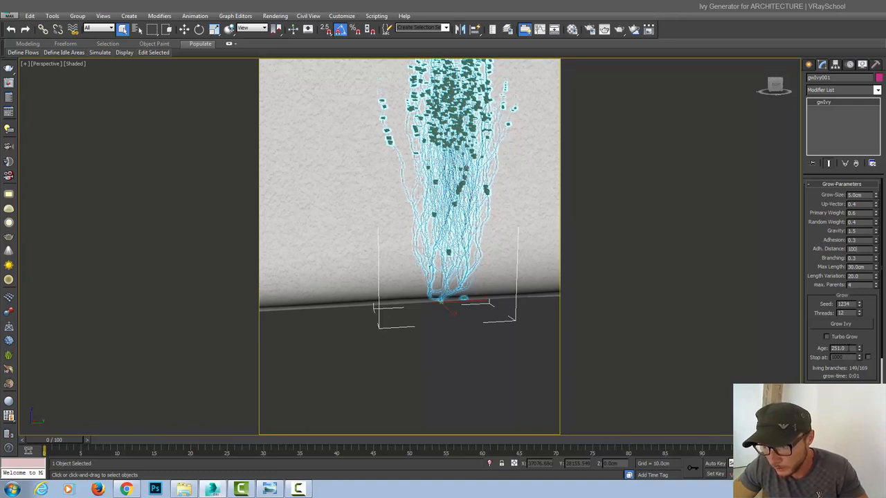
- Regrow the ivy with Adhesion Distance 100, pause it tall, and orbit to inspect
click(841, 323)
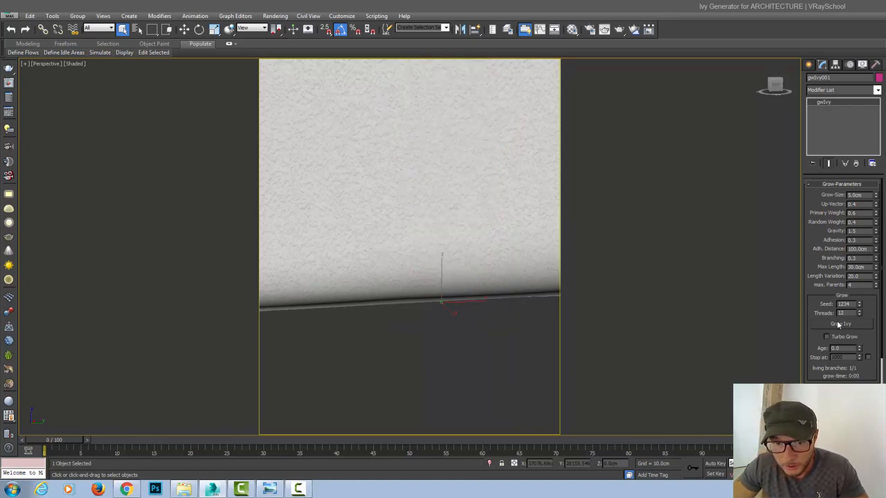
click(842, 324)
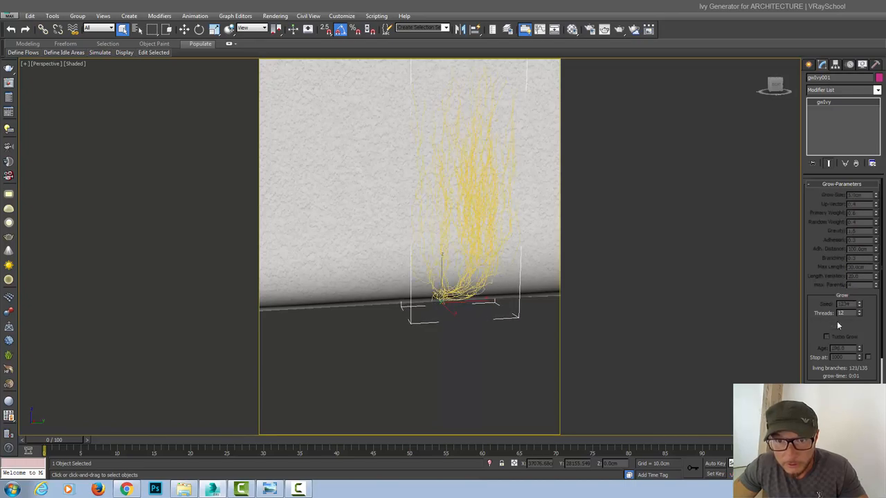
click(841, 324)
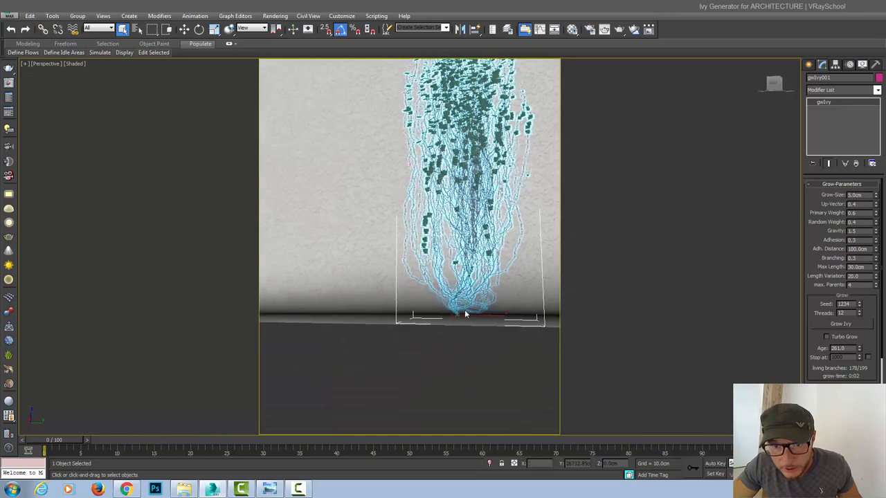
drag(465, 315, 449, 282)
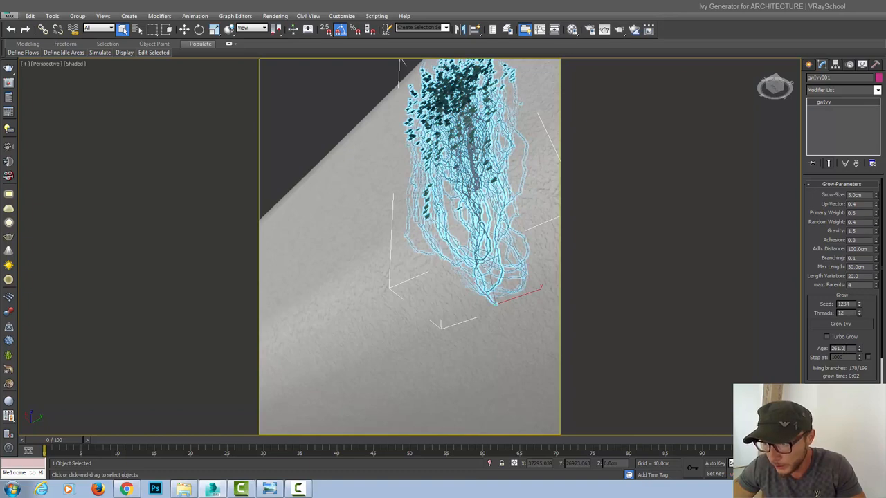
- Regrow and pause the ivy twice with updated grow settings
click(840, 324)
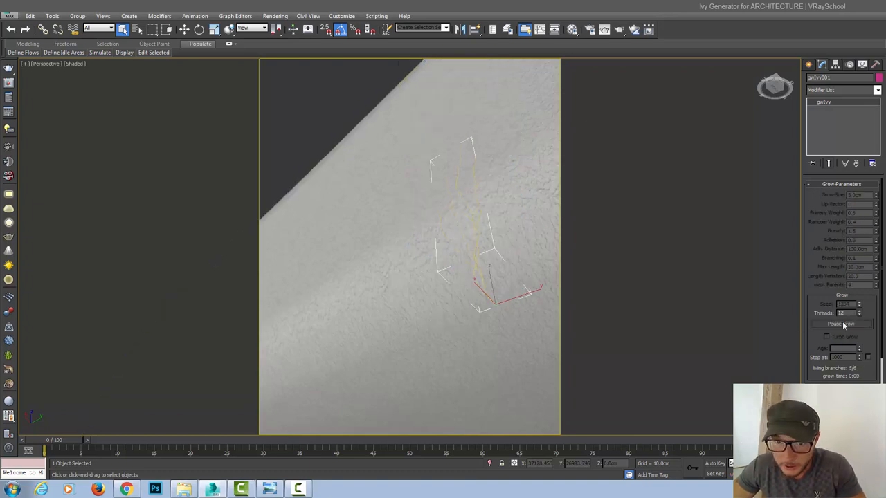
click(842, 323)
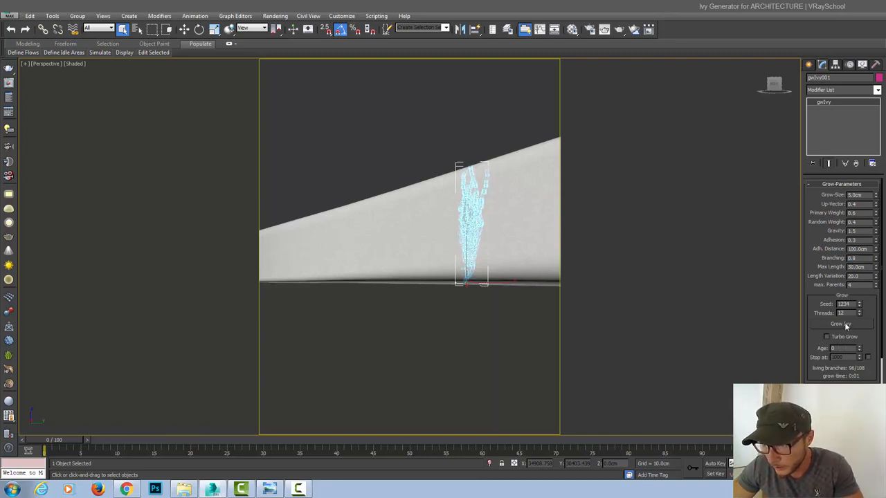
click(841, 324)
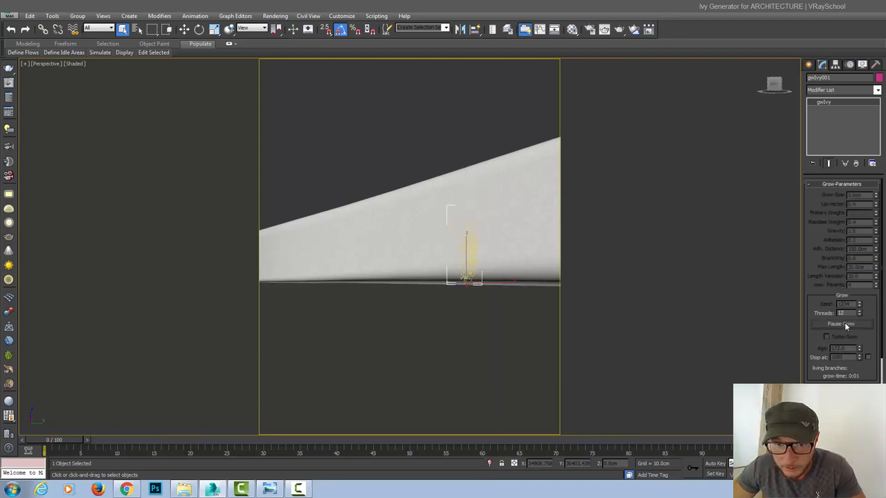
click(841, 324)
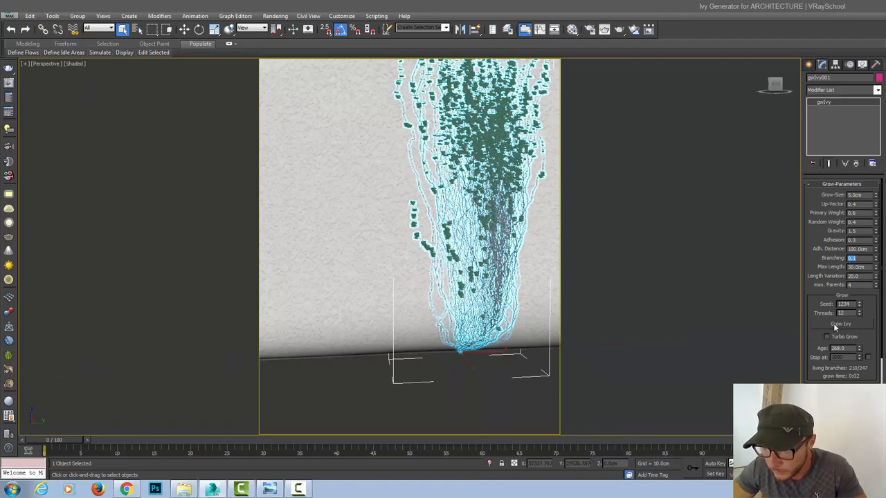
- Regrow the ivy as sparser vines with Branching lowered to 0.1
click(840, 324)
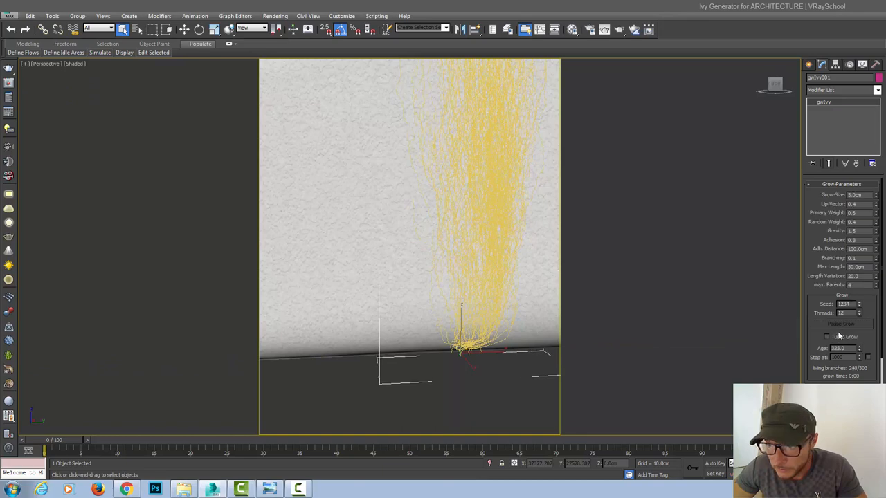
click(841, 324)
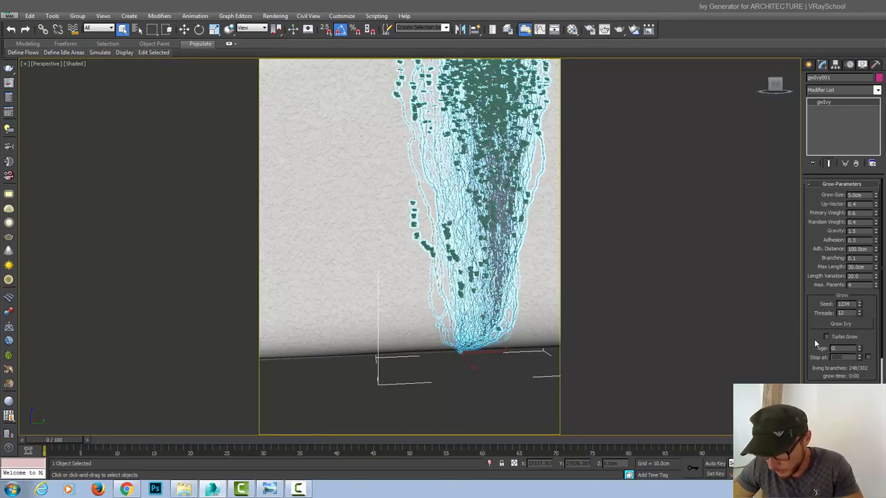
click(841, 323)
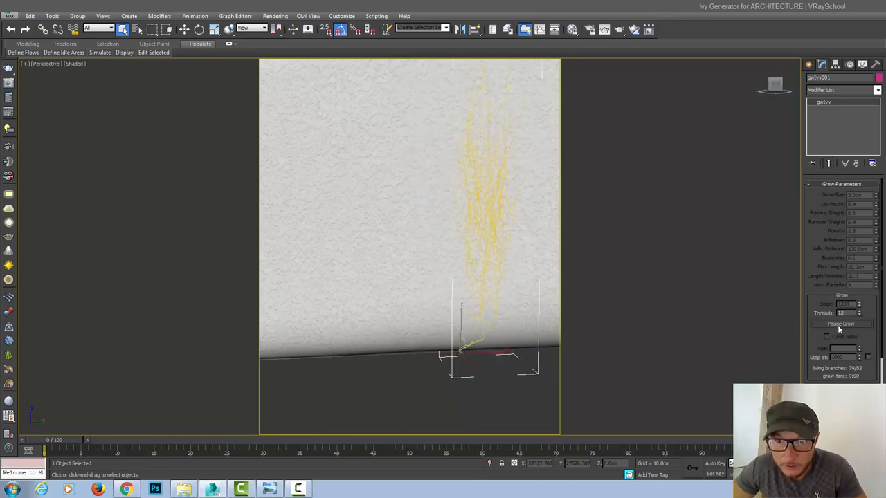
click(841, 323)
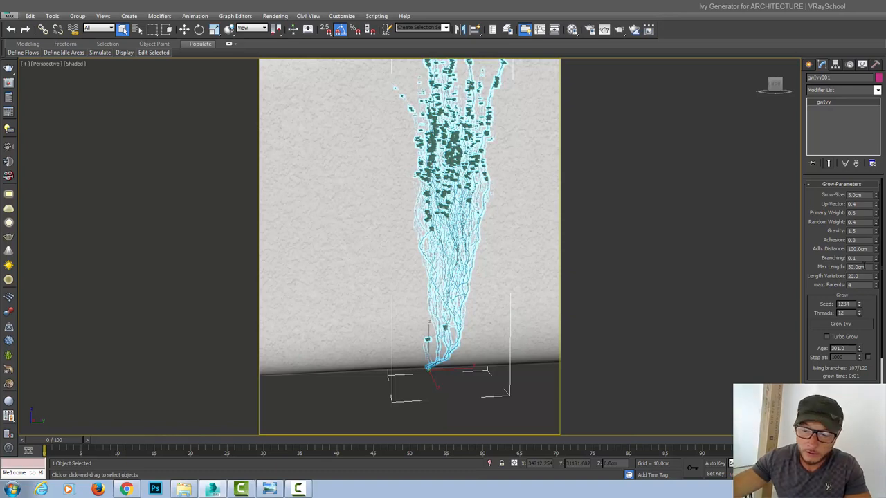
mouse_move(861, 268)
text(30)
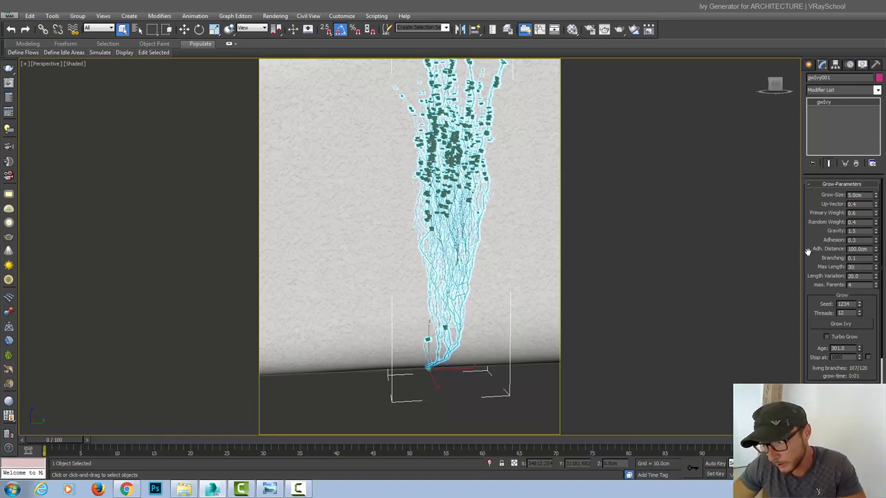
- Test-grow the ivy with Max Length values of 300, 20 and 10 cm
triple_click(857, 267)
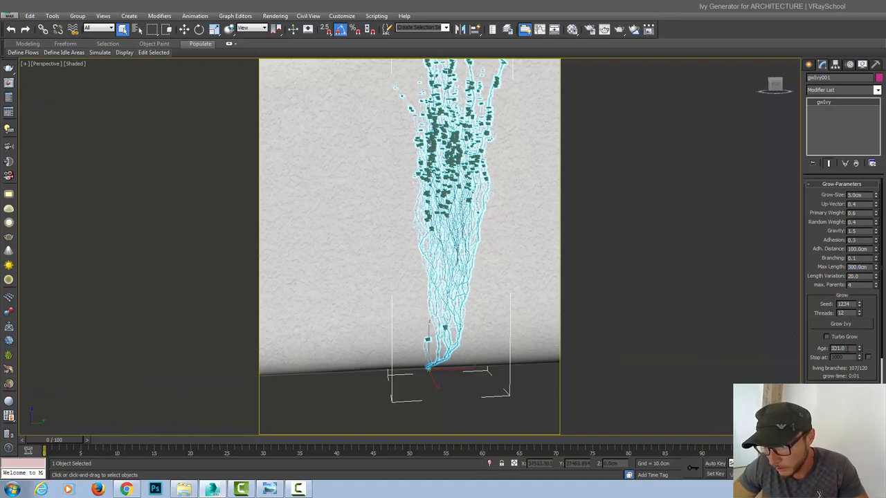
click(840, 324)
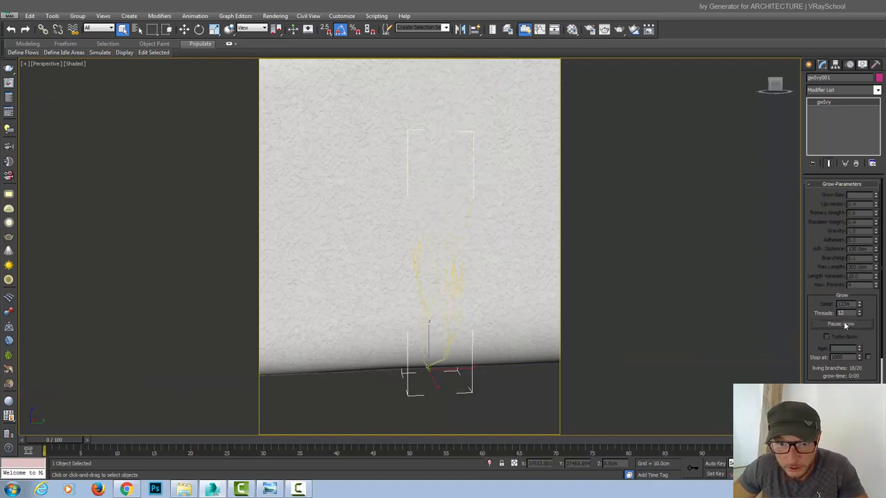
click(841, 324)
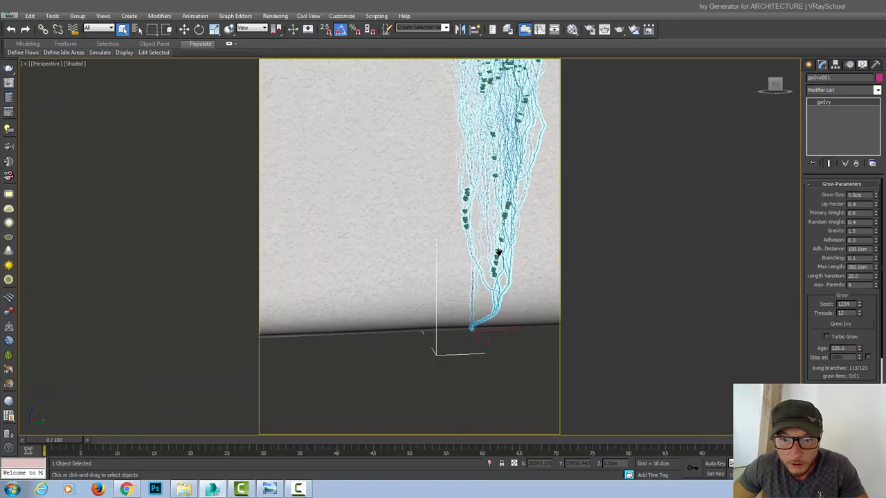
drag(498, 253, 486, 222)
text(20)
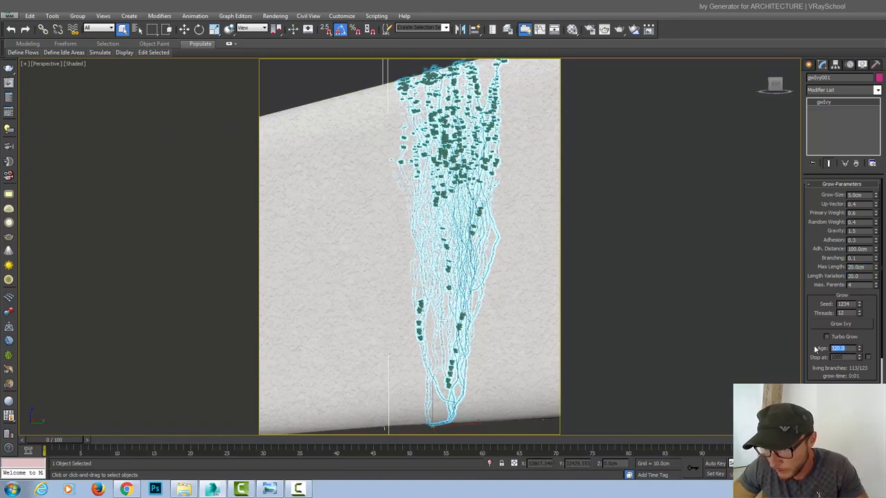
click(841, 324)
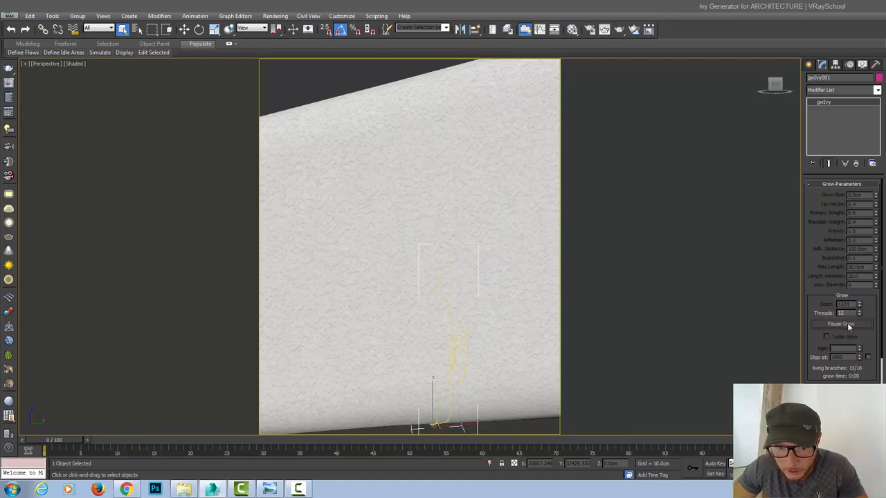
click(842, 324)
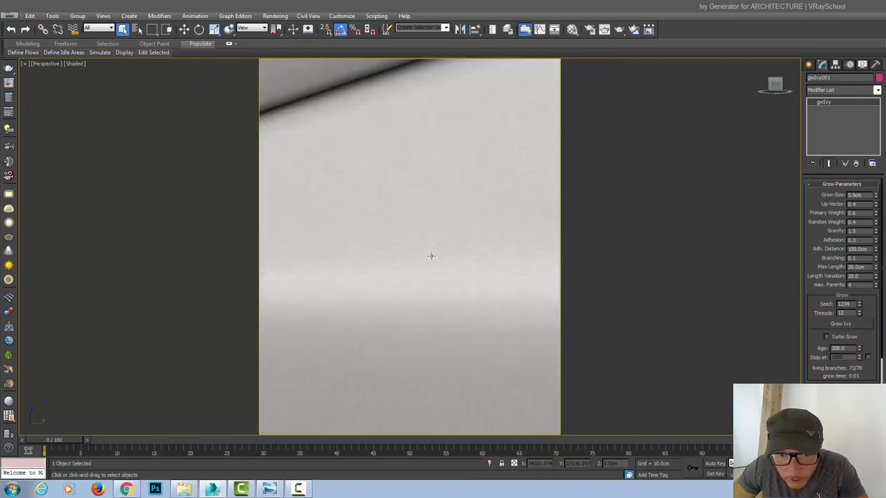
click(841, 324)
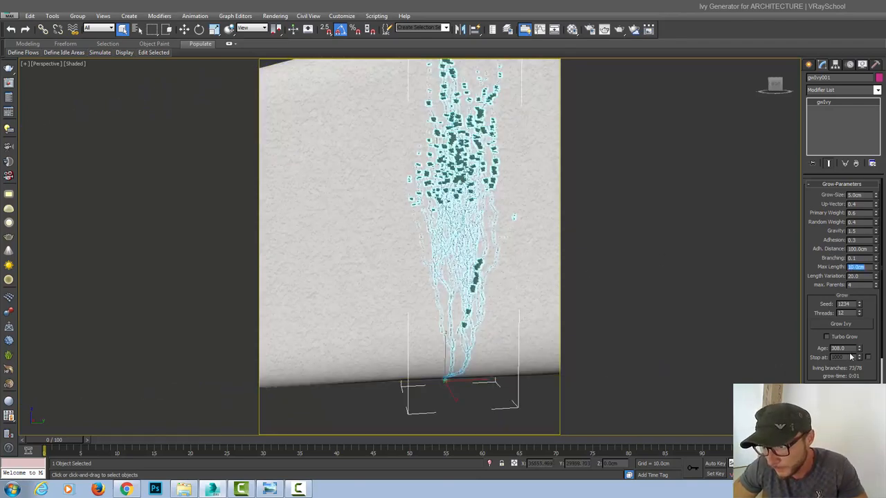
click(840, 324)
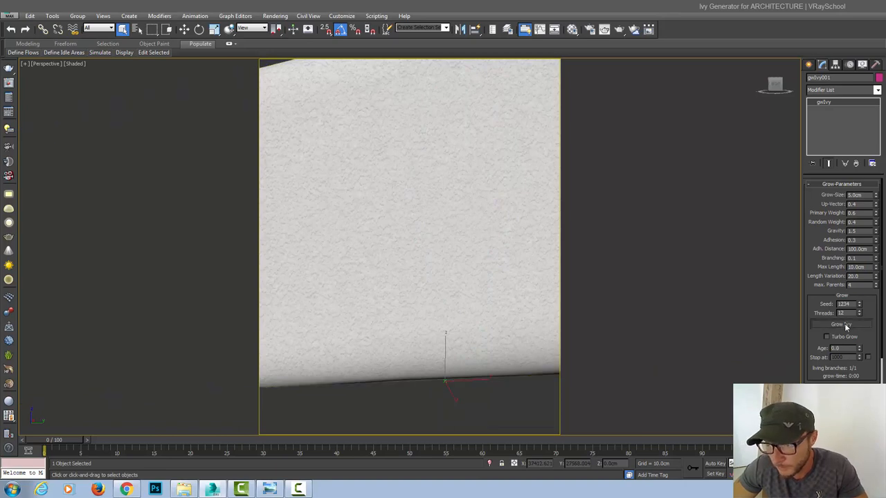
click(840, 324)
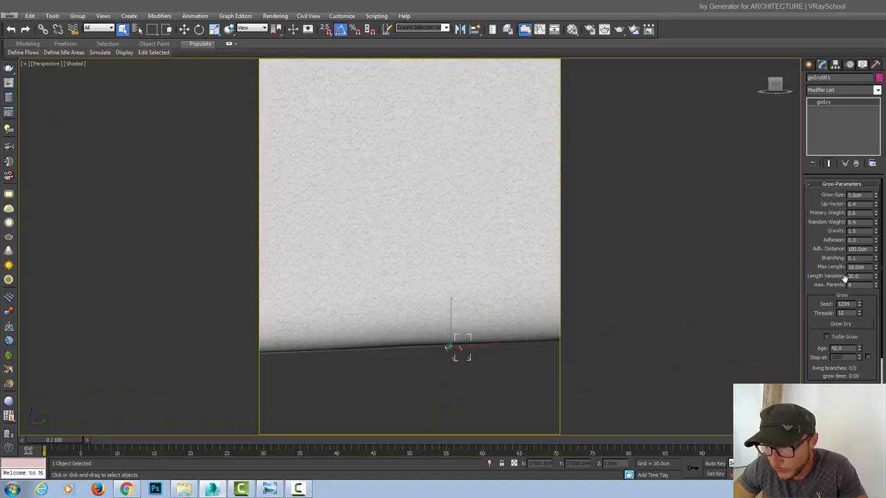
- Set Max Length to 25 cm and regrow the ivy
triple_click(856, 266)
text(25)
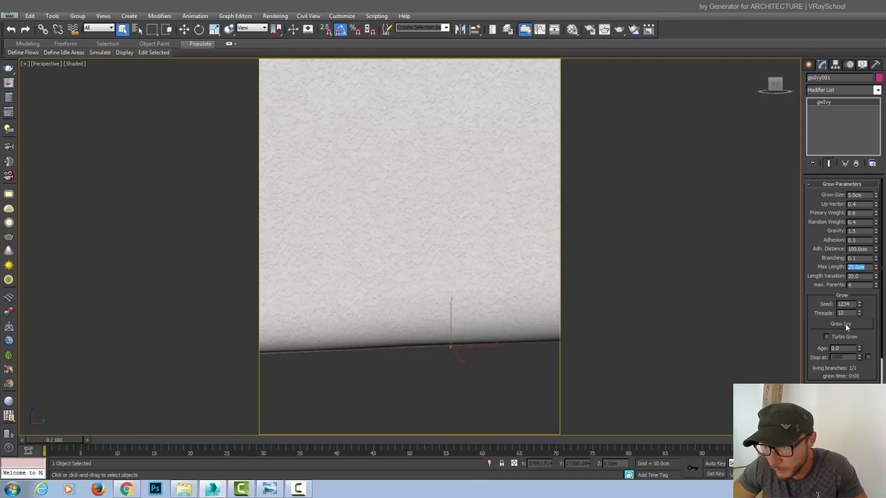
click(841, 324)
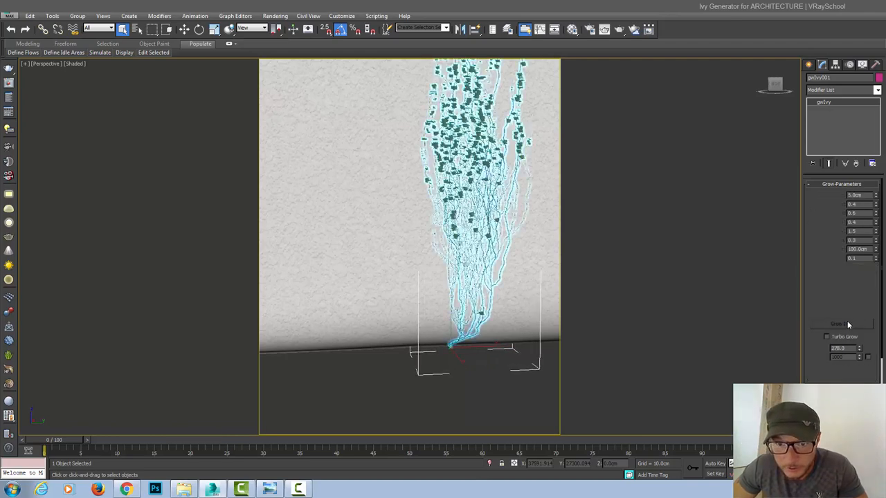
click(841, 324)
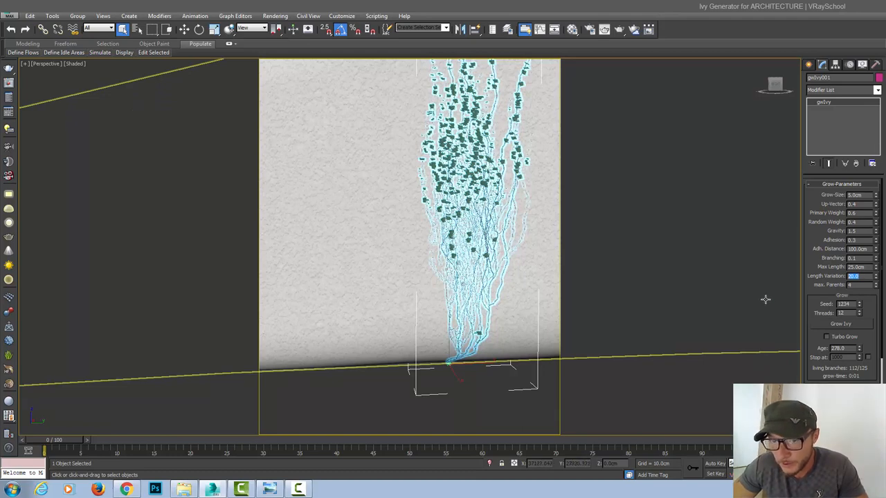
mouse_move(765, 299)
text(30)
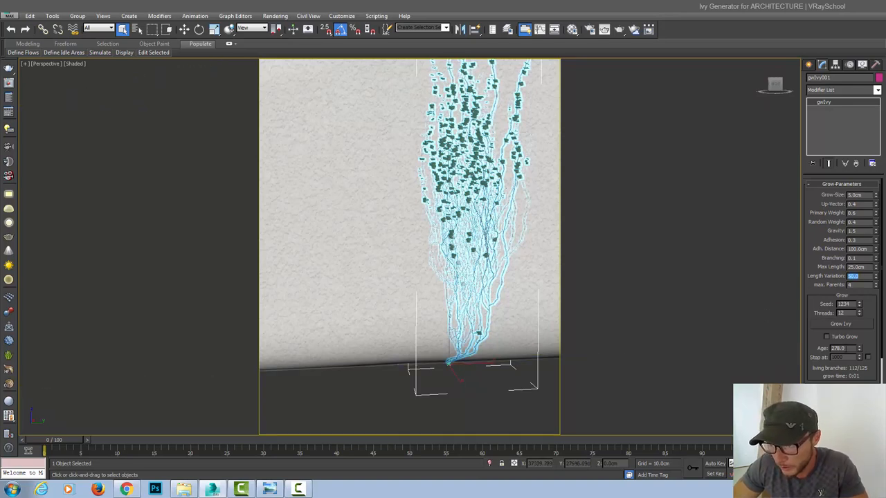
- Lower Length Variation to 10 and regrow the ivy from its base
click(841, 324)
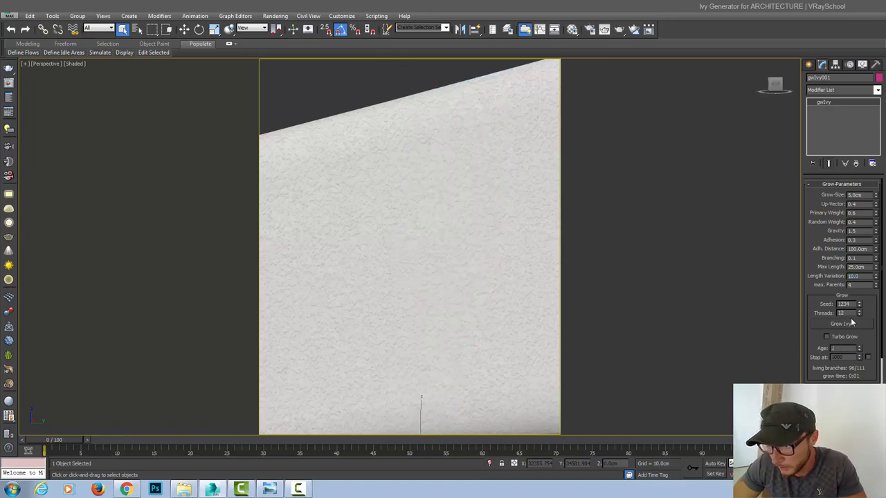
click(841, 324)
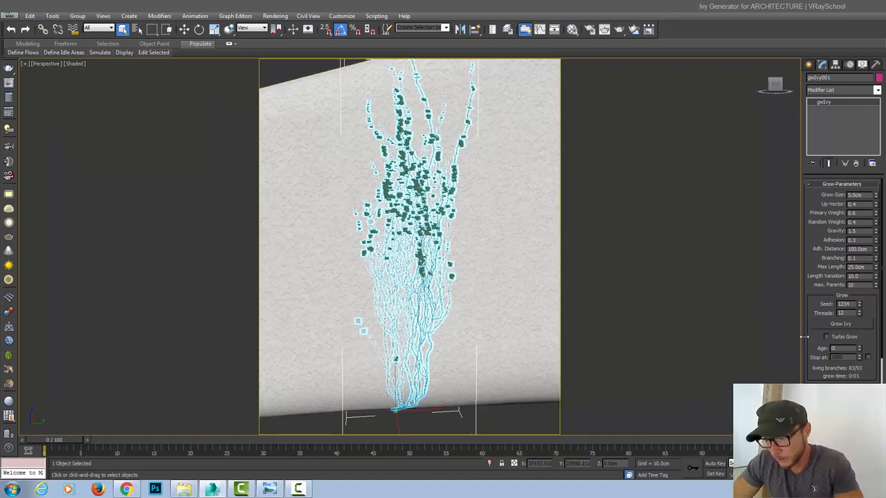
- Regrow the ivy with Max Parents at 1, then at 3
click(841, 324)
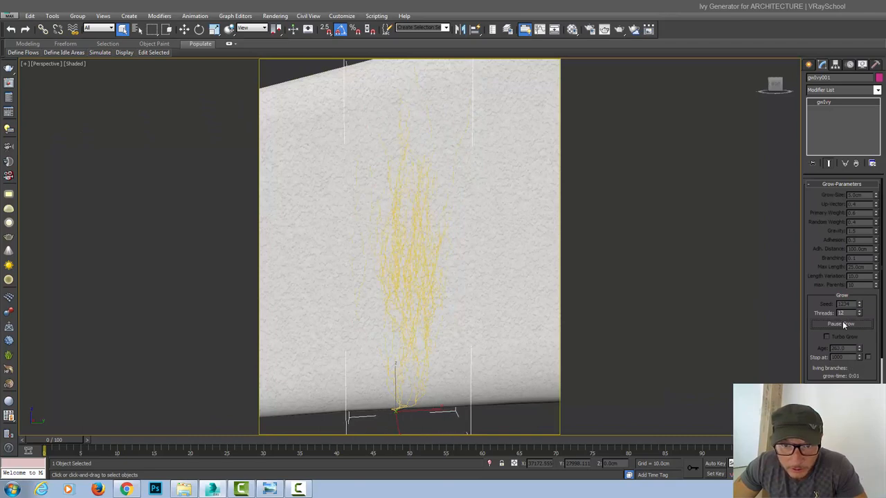
click(842, 324)
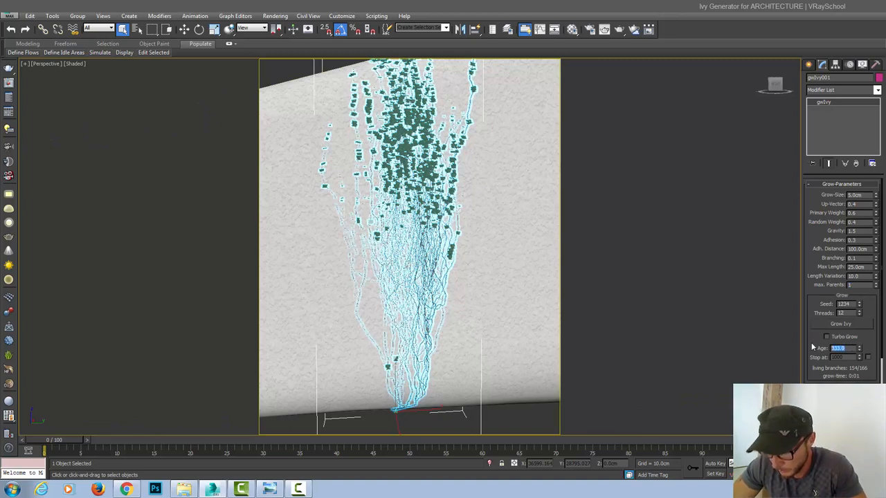
click(841, 324)
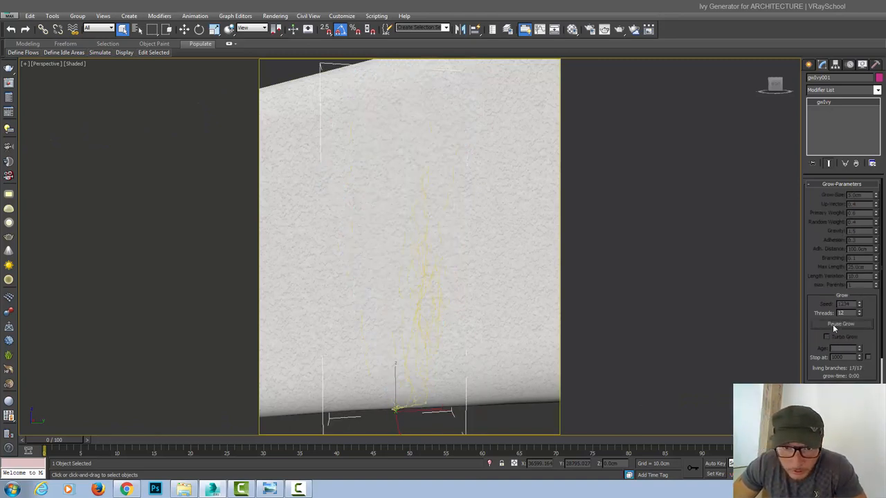
click(840, 324)
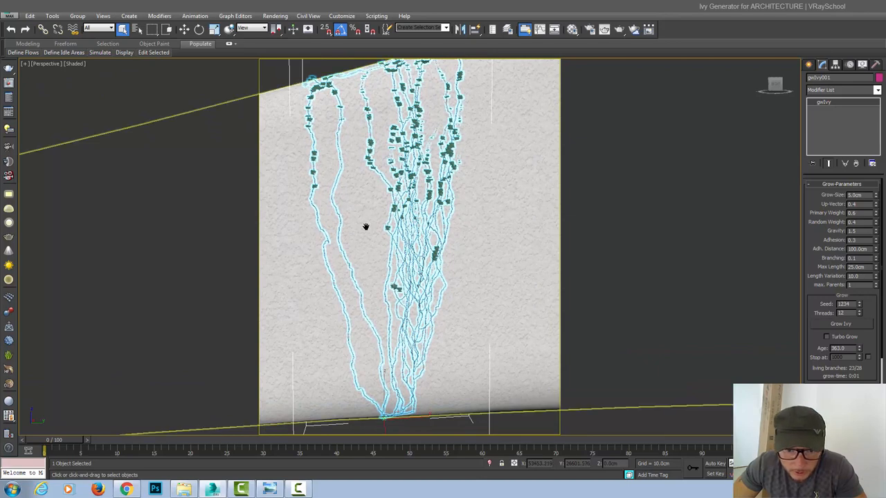
mouse_move(366, 223)
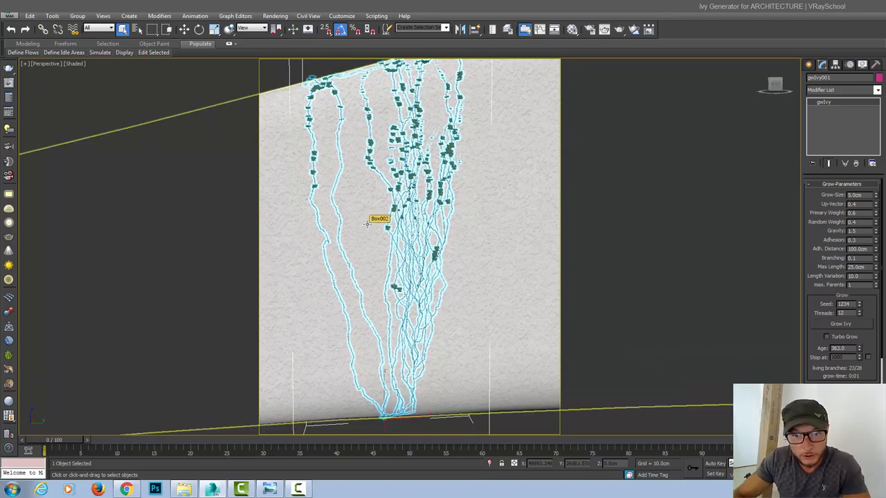
mouse_move(678, 240)
text(3)
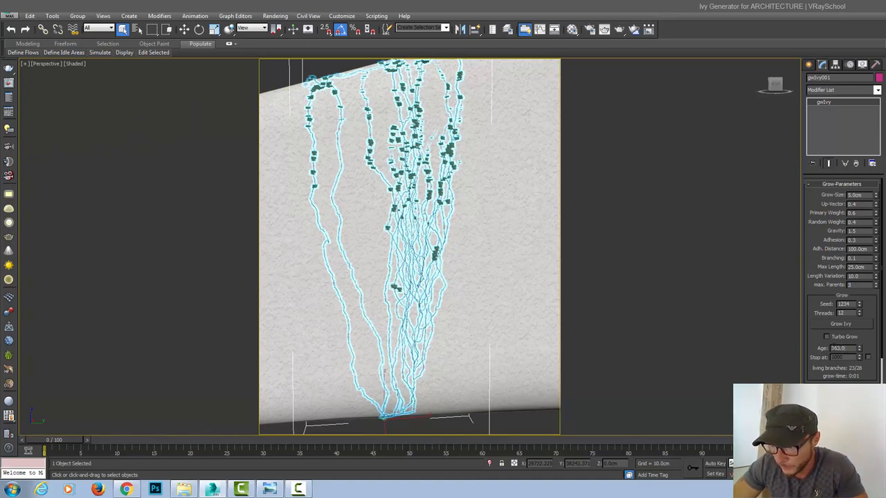
click(840, 324)
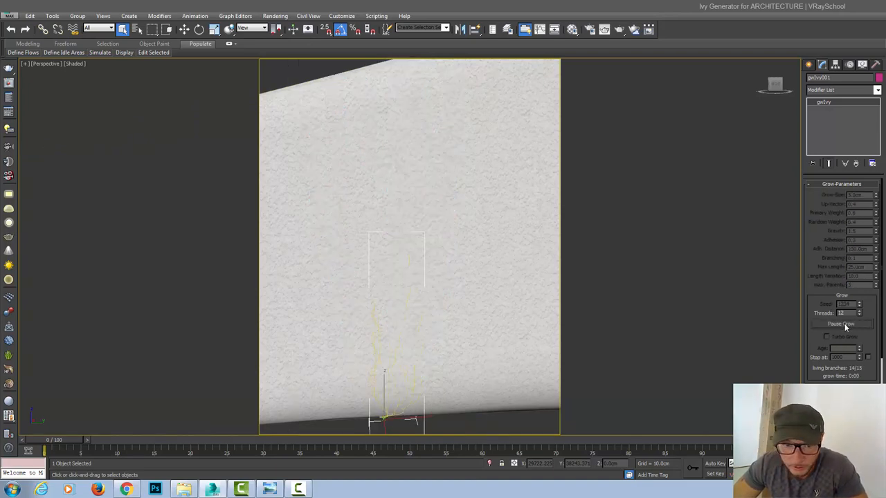
click(840, 324)
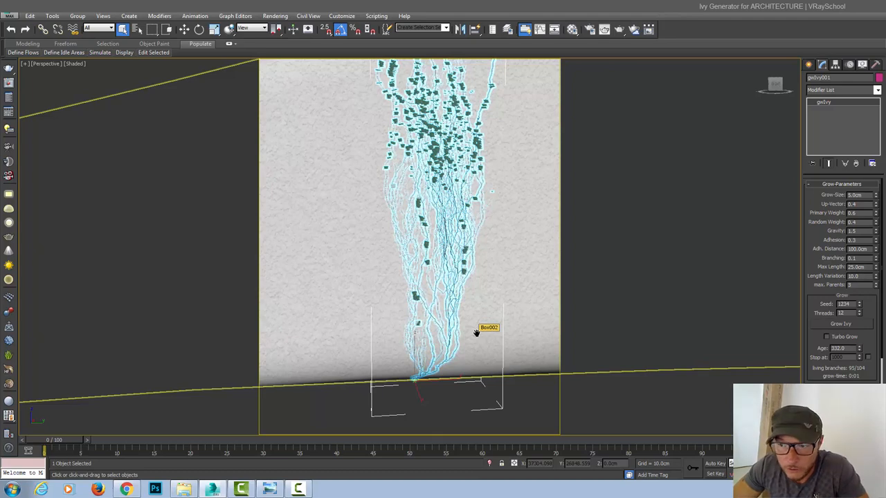
mouse_move(701, 315)
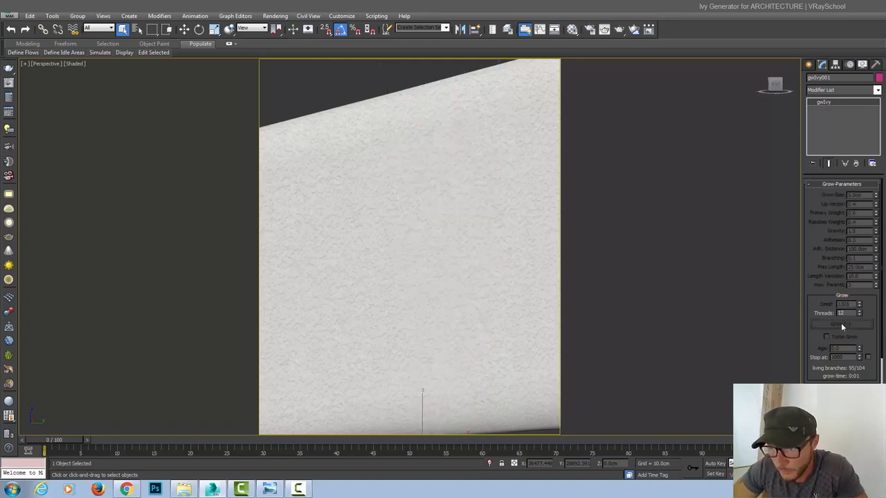
- Change the Seed from 1234 to 1361 and regrow the ivy from zero
click(841, 324)
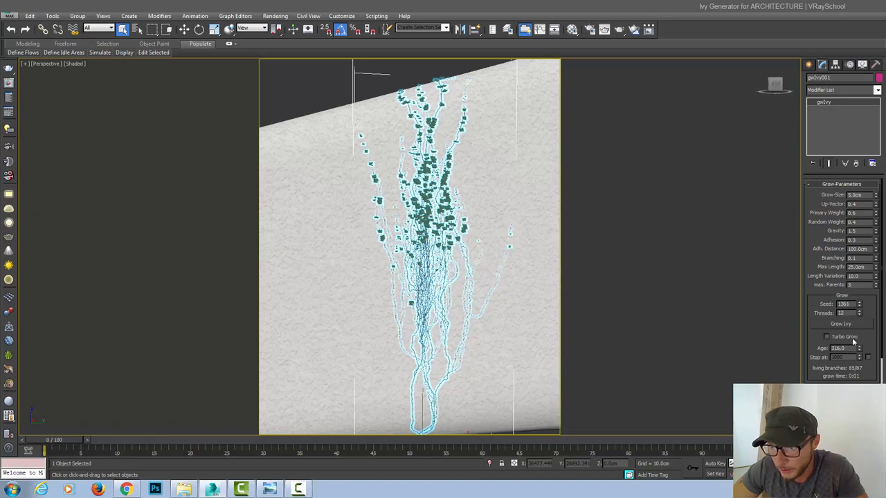
mouse_move(843, 324)
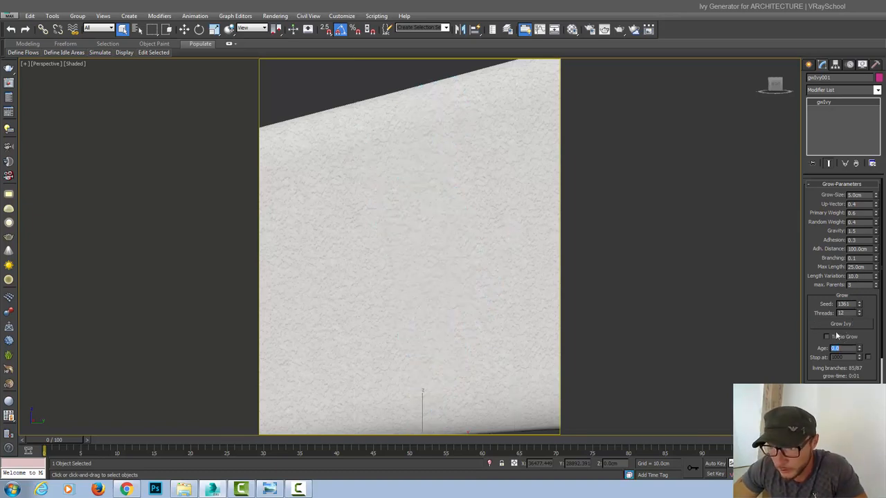
click(840, 324)
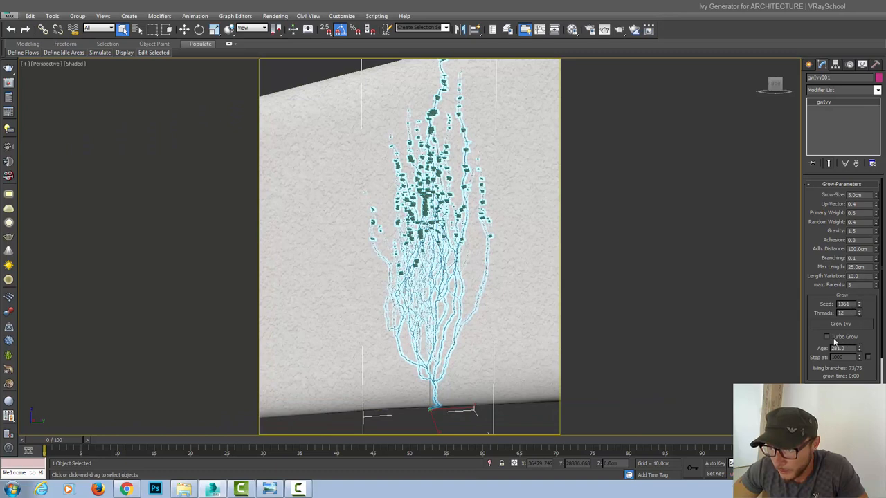
- Grow dense ivy quickly with Turbo Grow, then switch turbo off
click(826, 337)
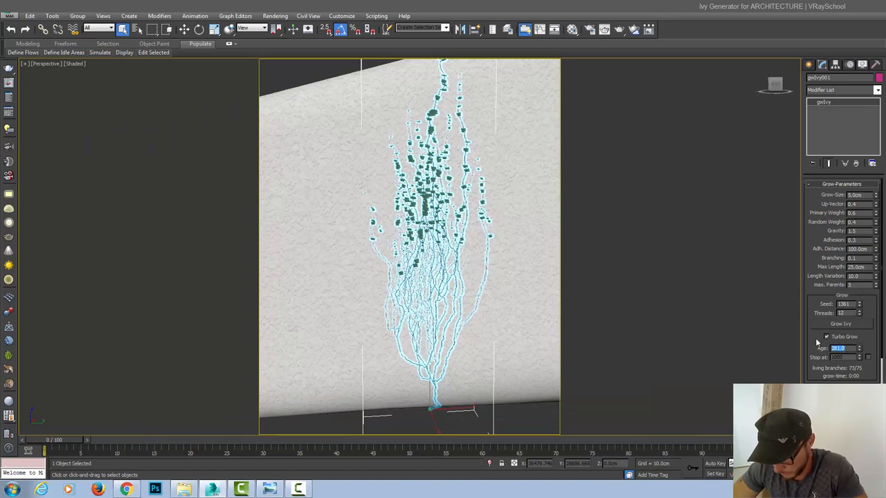
click(840, 324)
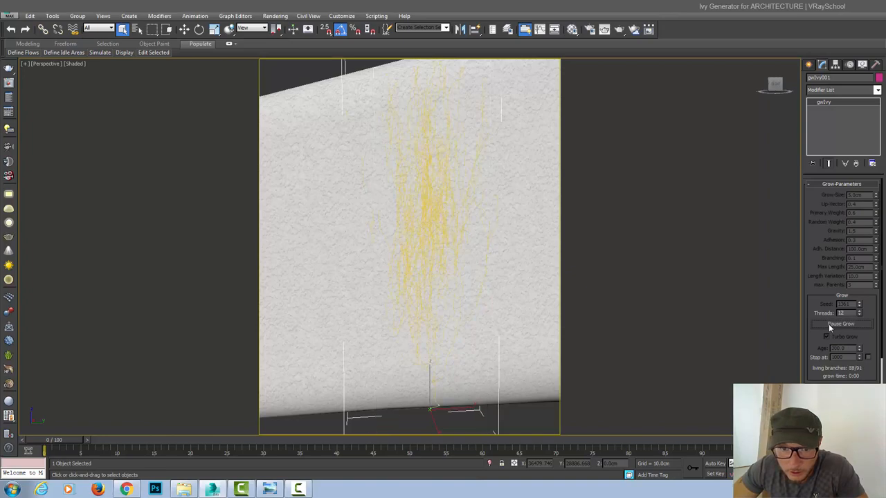
click(840, 323)
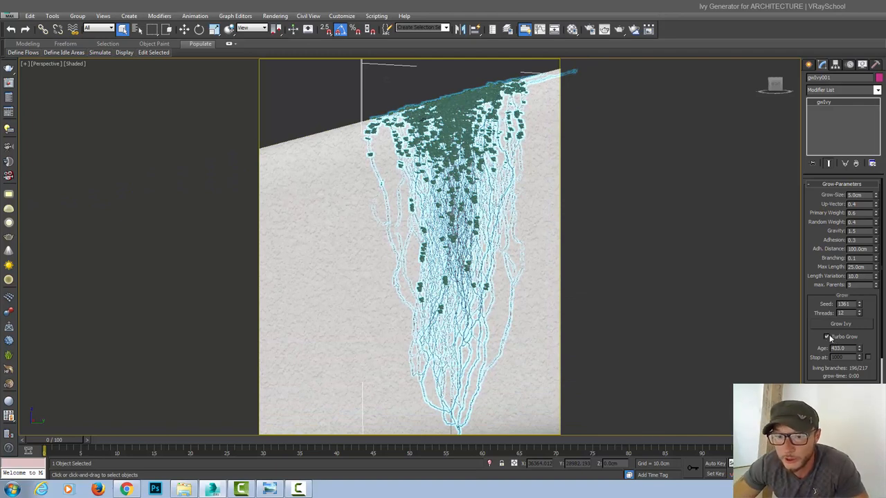
click(826, 337)
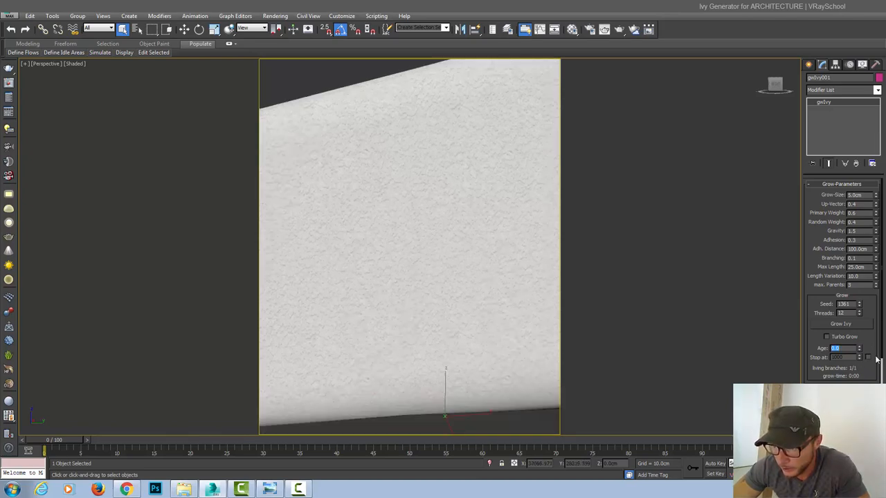
- Regrow the ivy and set branch mesh size to 0.7 cm with 8 sides
scroll(down, 3)
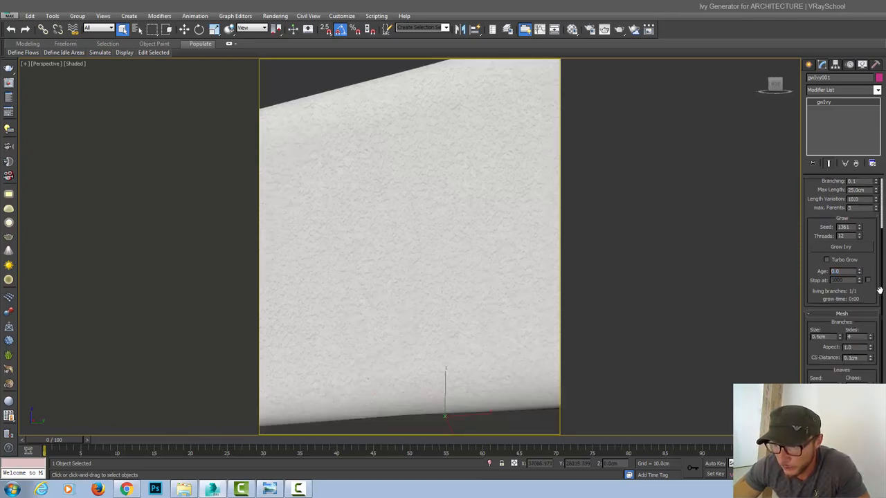
scroll(down, 3)
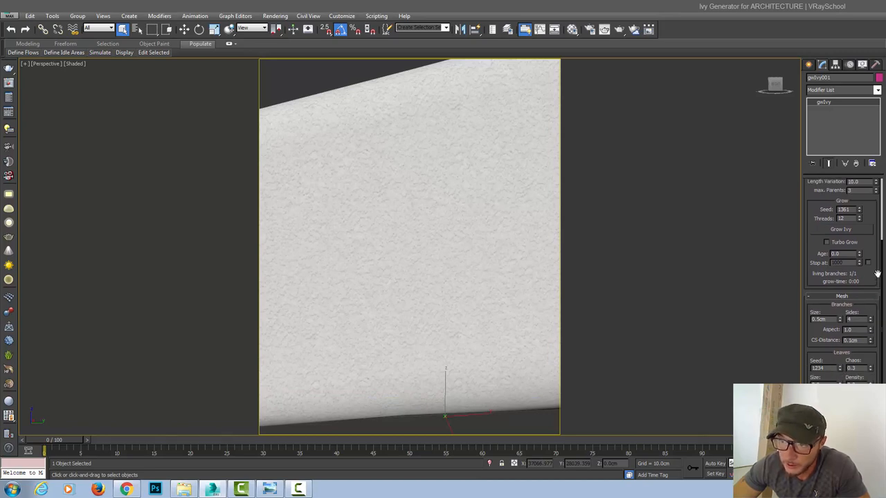
scroll(up, 3)
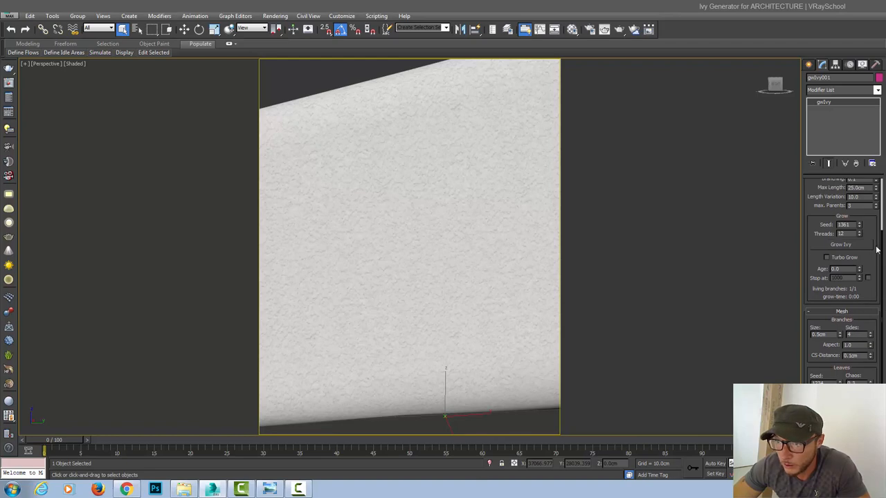
click(840, 245)
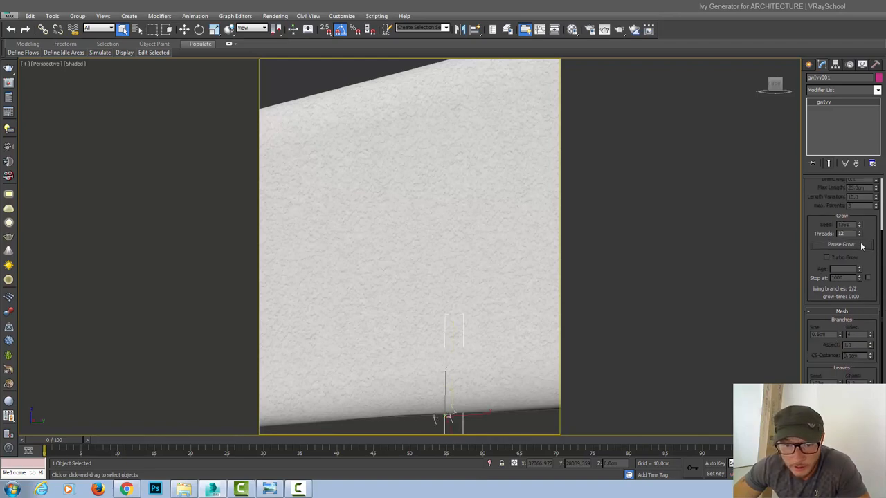
click(841, 244)
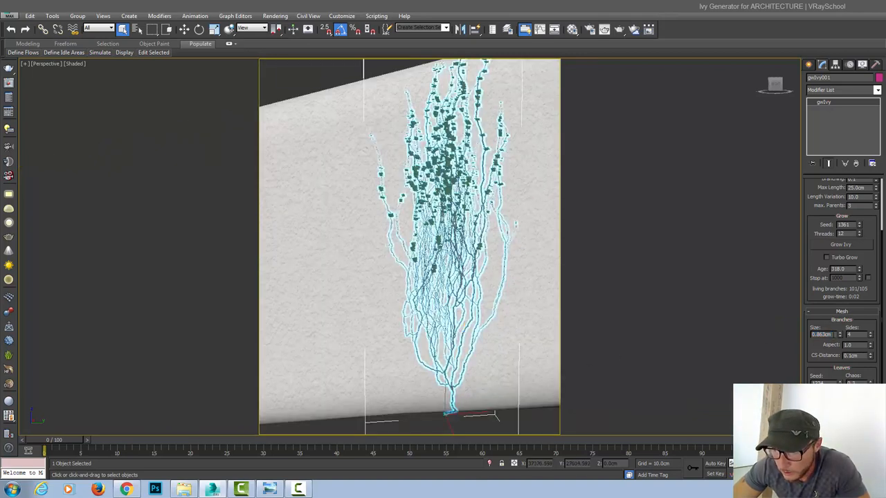
triple_click(823, 334)
text(0.7)
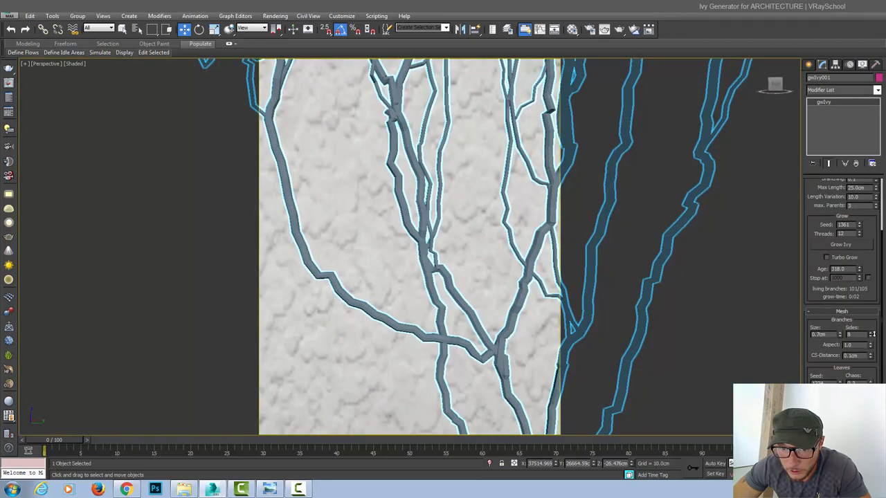
- Set branch Sides to 3, Aspect to 0.848 and CS-Distance to 0.034 cm
click(850, 335)
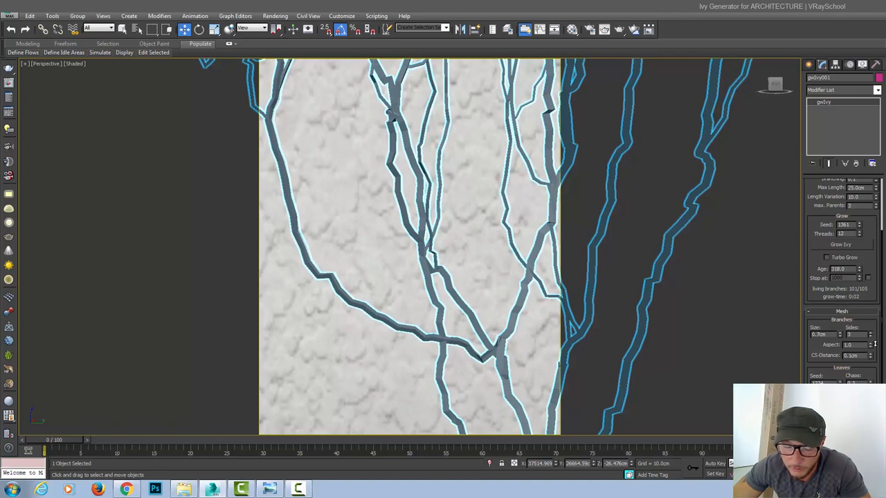
mouse_move(841, 349)
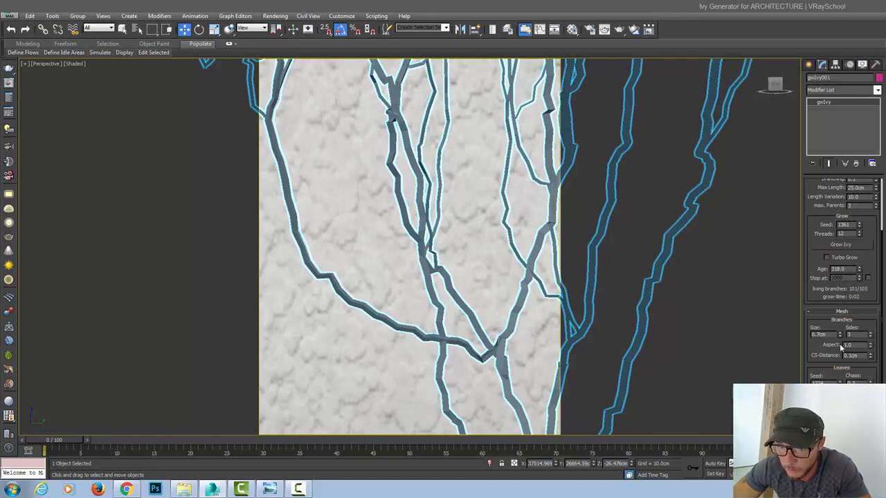
mouse_move(840, 349)
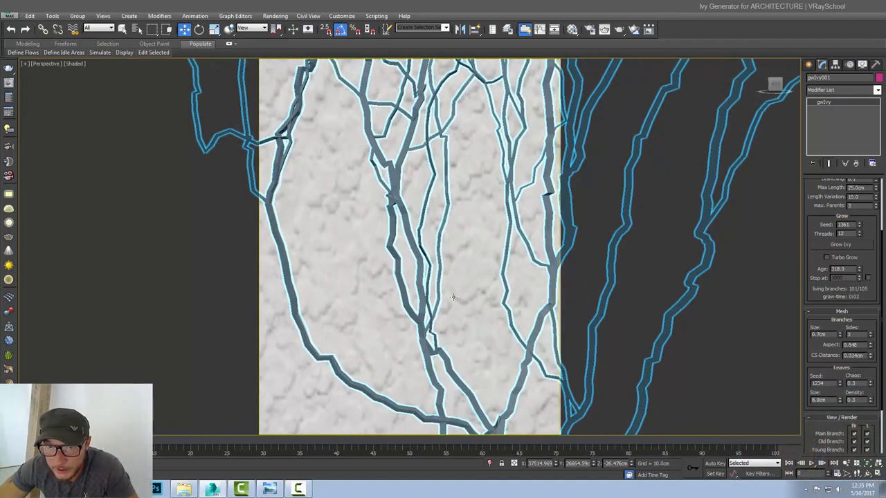
- Set leaf Seed 1246, Chaos 0.87, Size 12 cm and Density 0.5
click(841, 244)
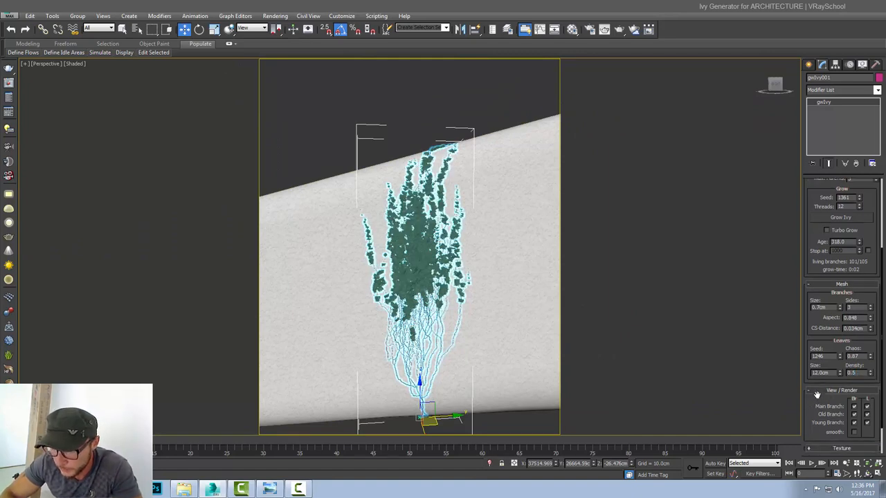
scroll(down, 3)
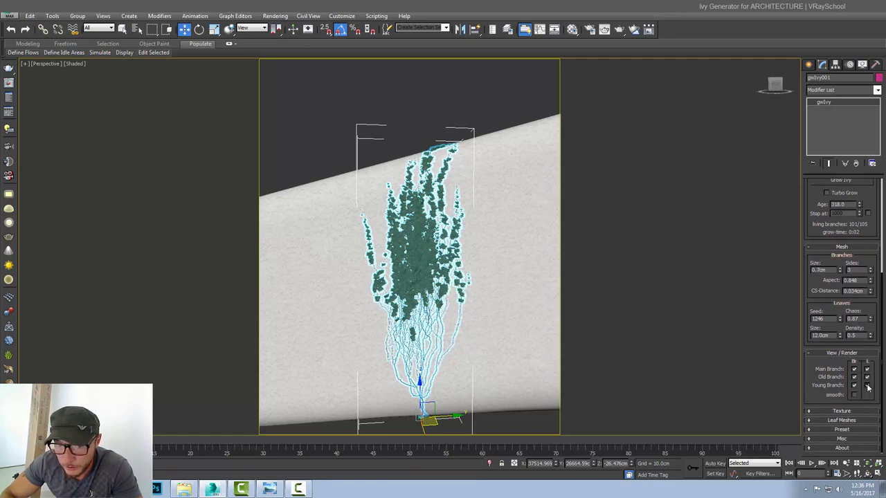
click(853, 385)
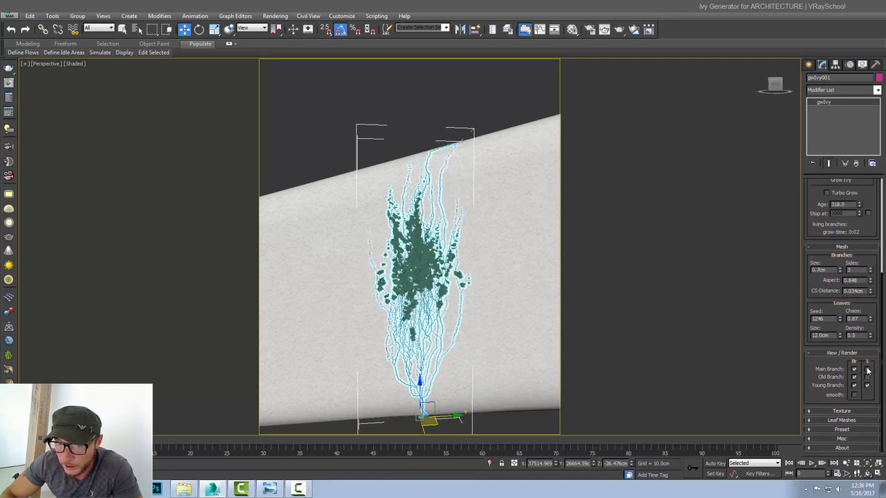
click(854, 377)
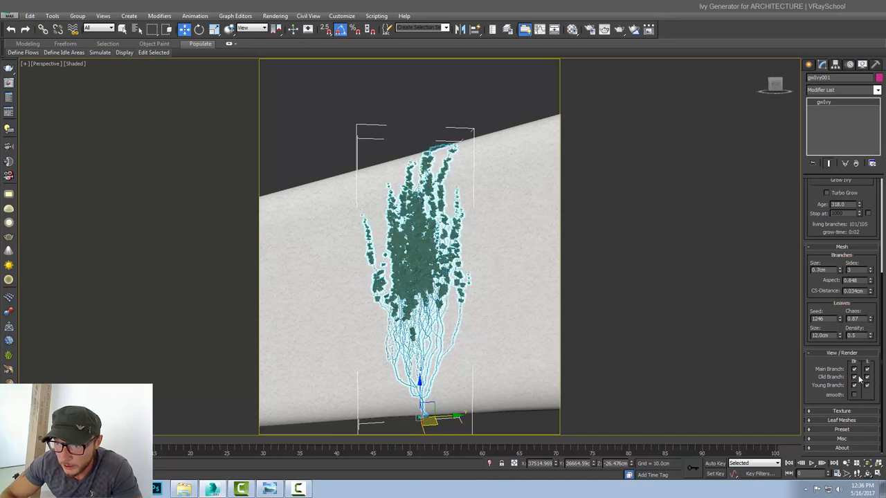
click(854, 369)
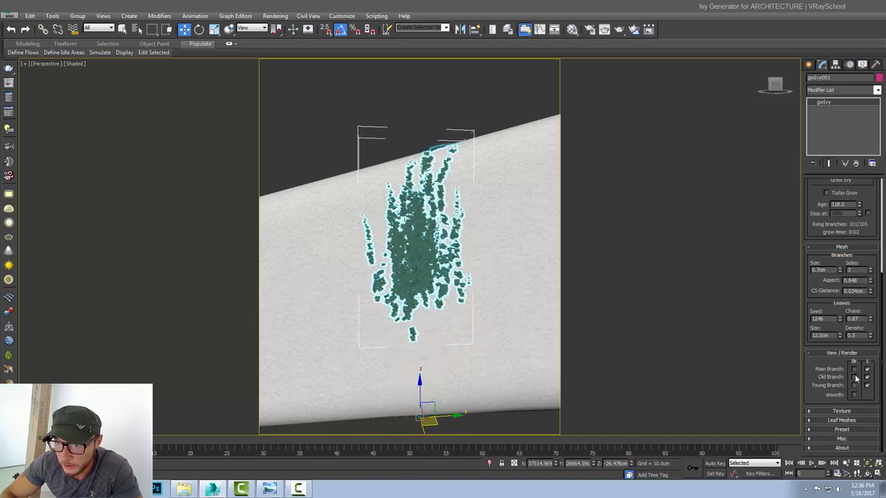
click(854, 370)
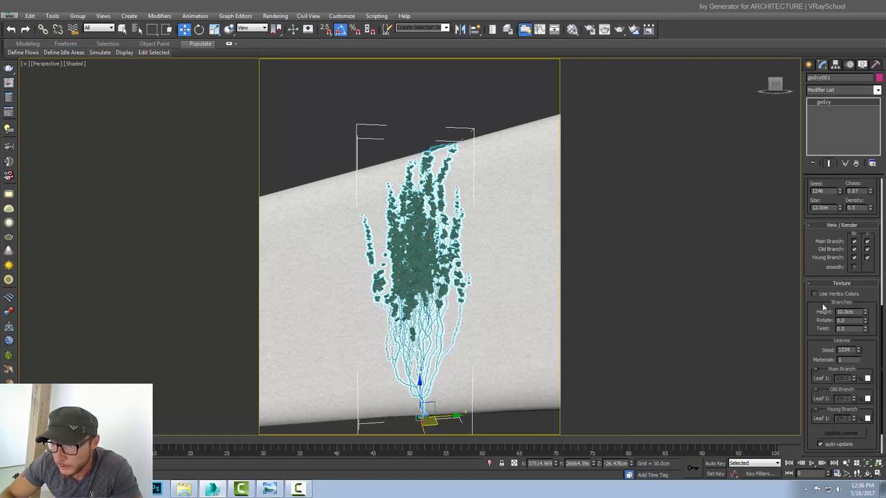
- Toggle vertex colours off and on; set branch texture height 10.037 cm, rotate 11.5, twist 9.5
click(814, 293)
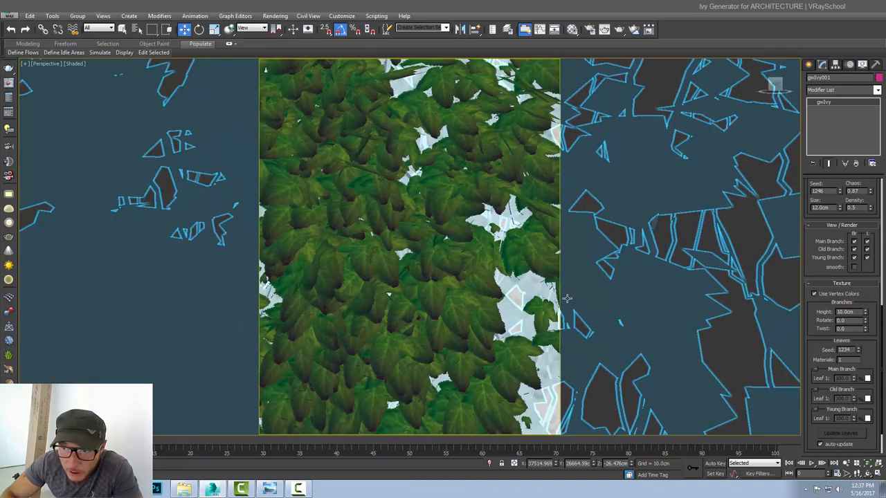
click(814, 294)
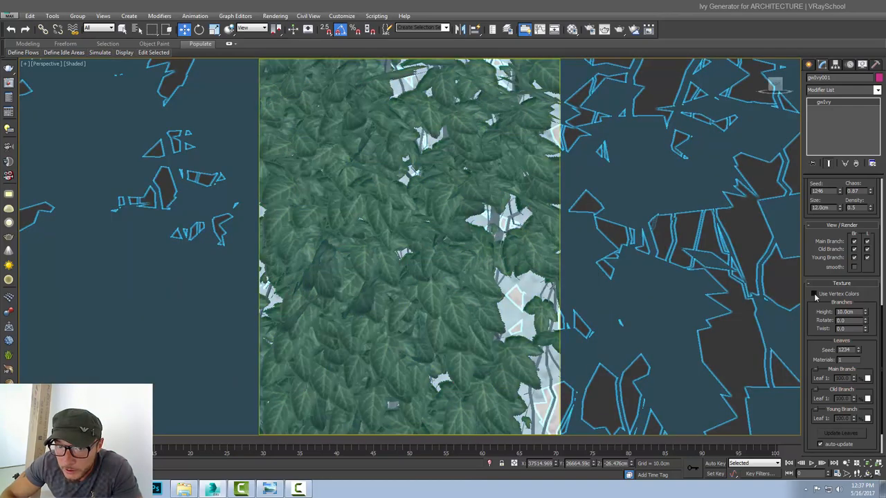
click(814, 293)
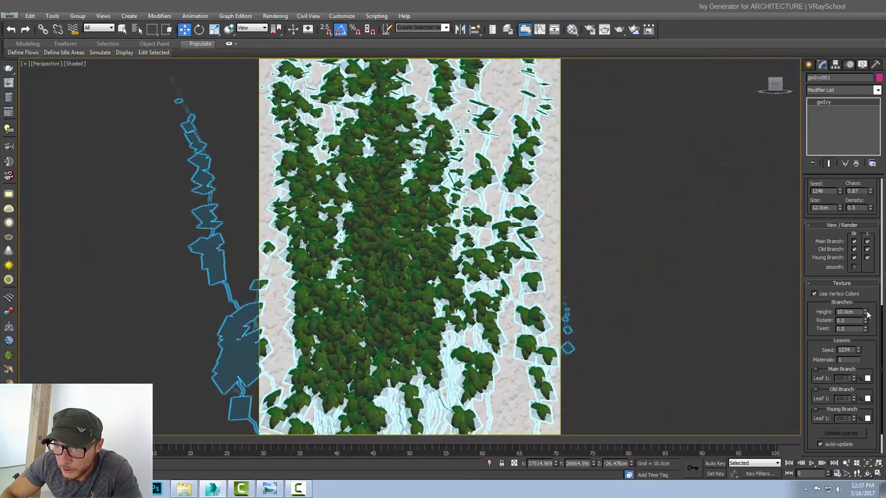
click(865, 310)
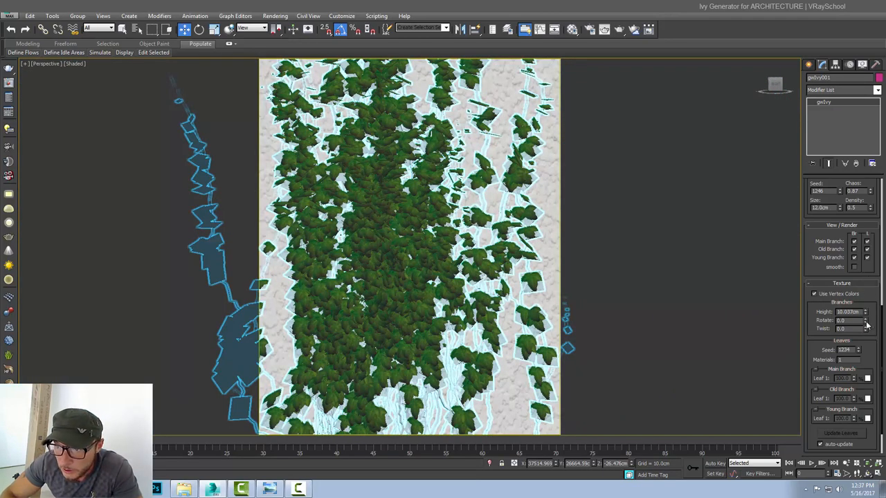
click(865, 318)
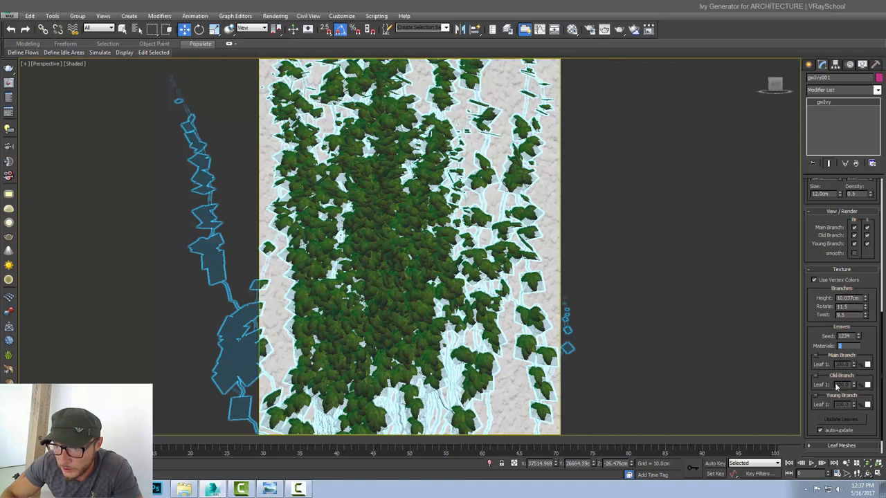
mouse_move(841, 396)
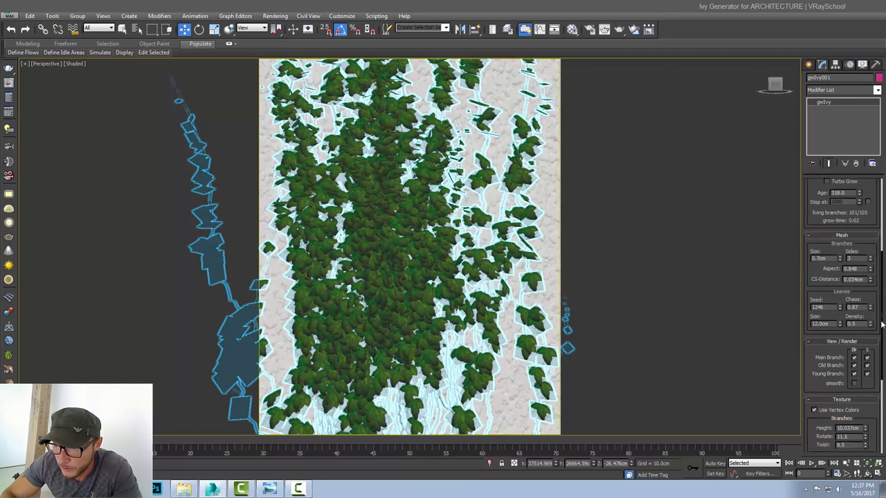
scroll(down, 3)
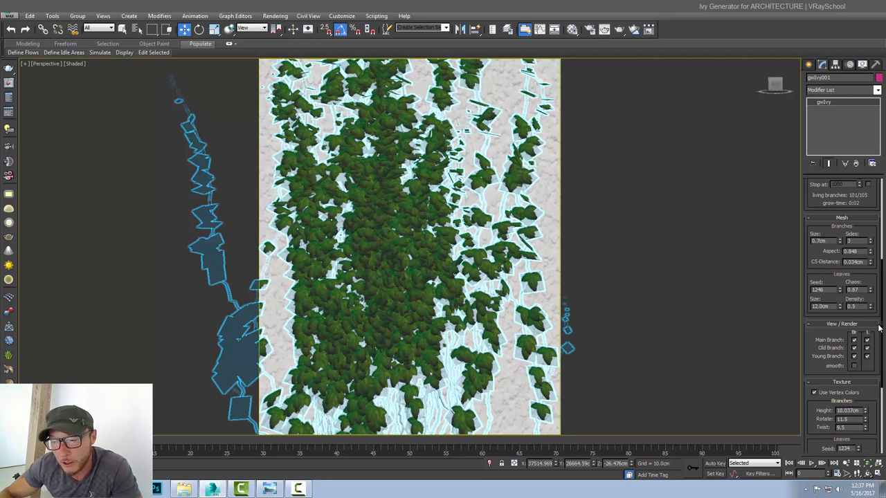
scroll(down, 3)
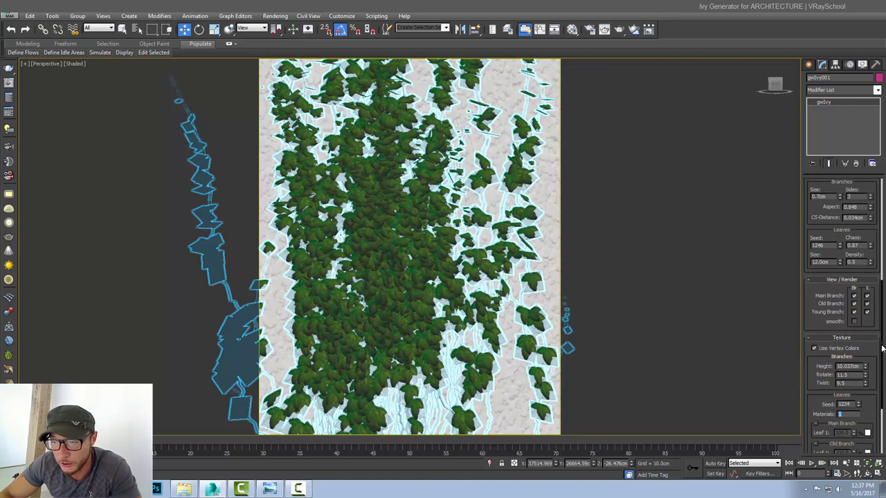
mouse_move(865, 385)
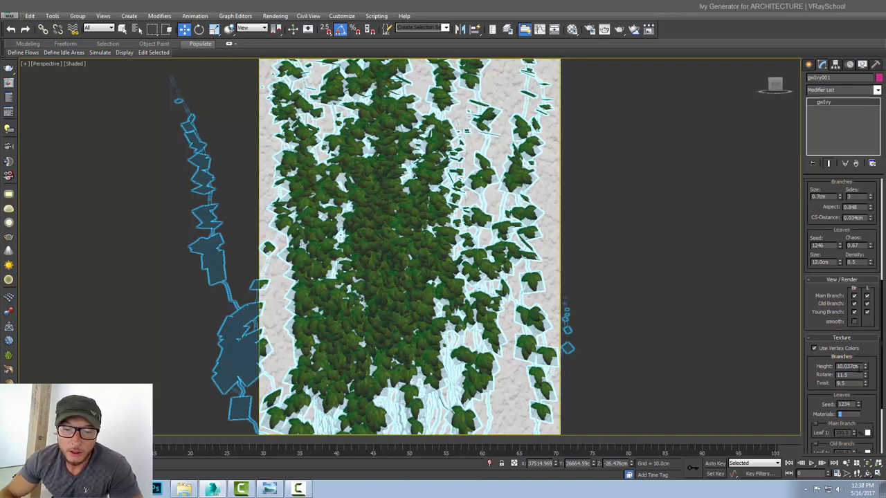
mouse_move(860, 356)
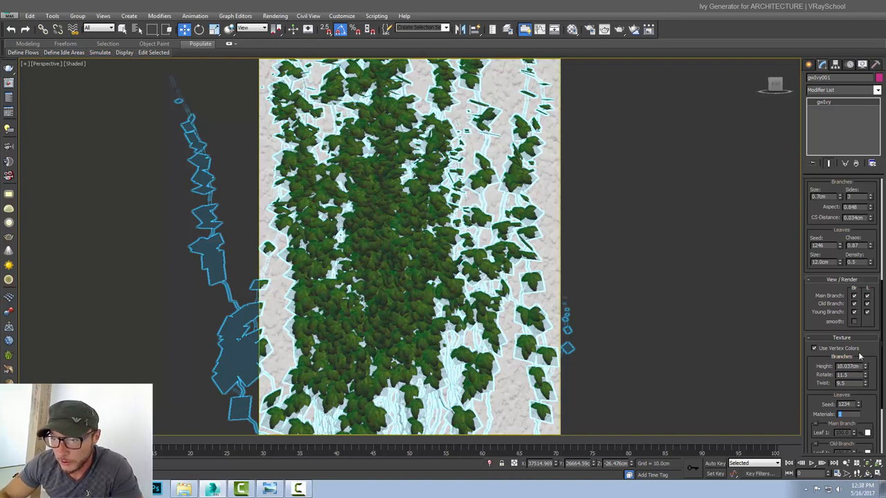
scroll(down, 3)
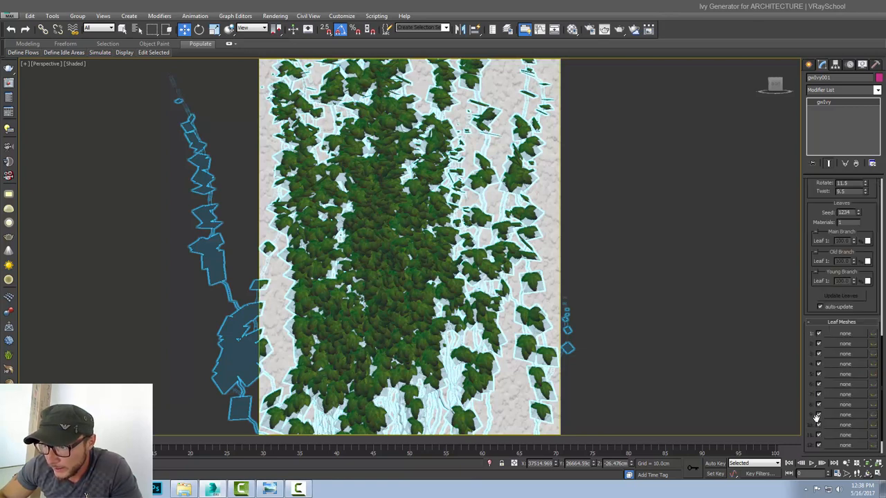
mouse_move(842, 441)
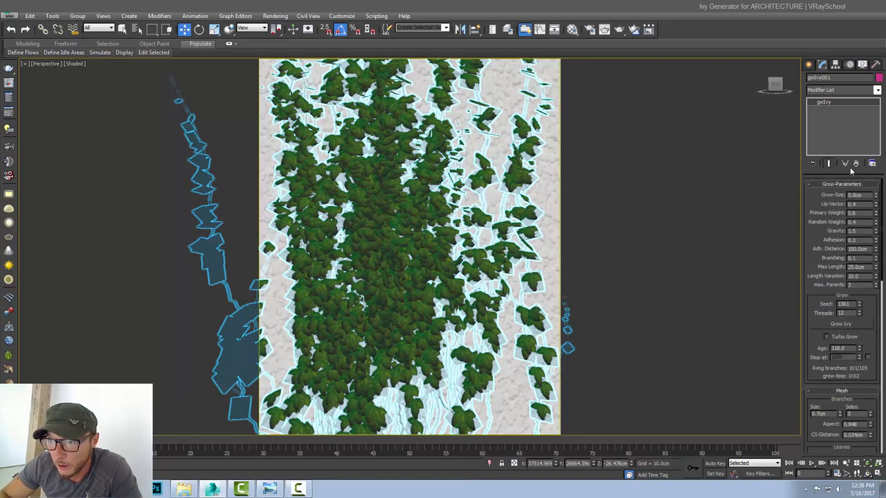
mouse_move(877, 330)
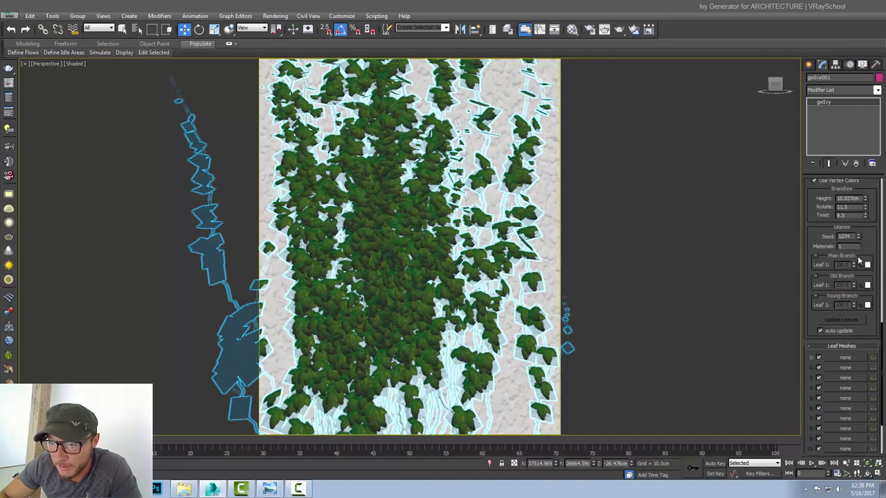
scroll(down, 3)
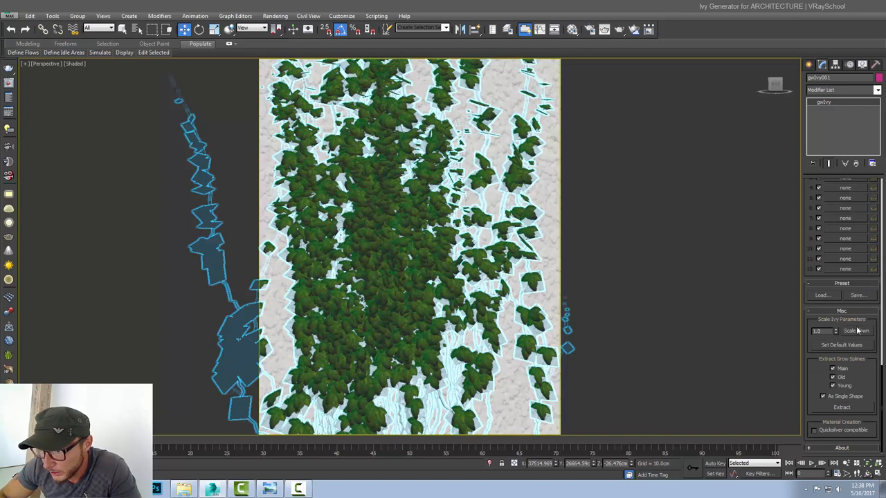
mouse_move(858, 333)
text(17.4)
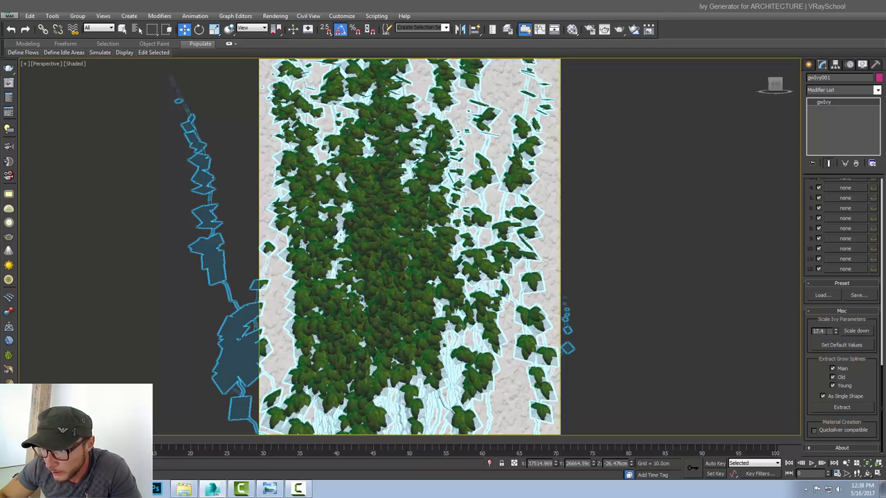
triple_click(824, 331)
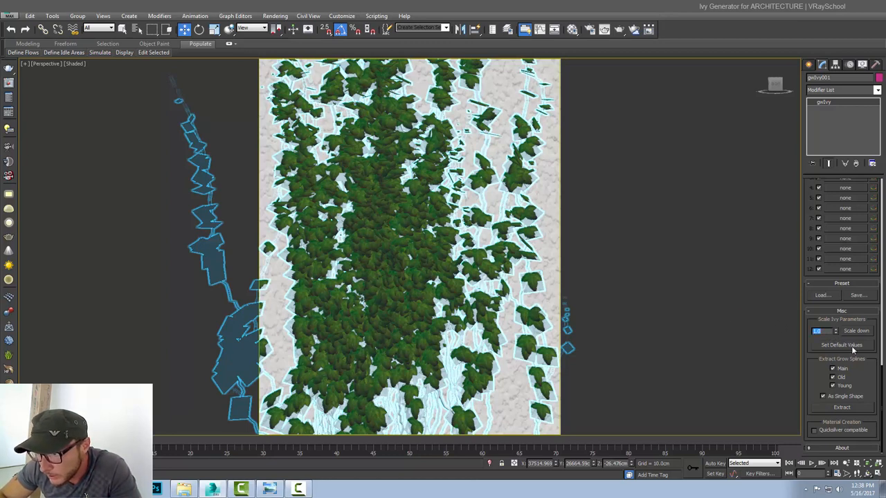
mouse_move(824, 380)
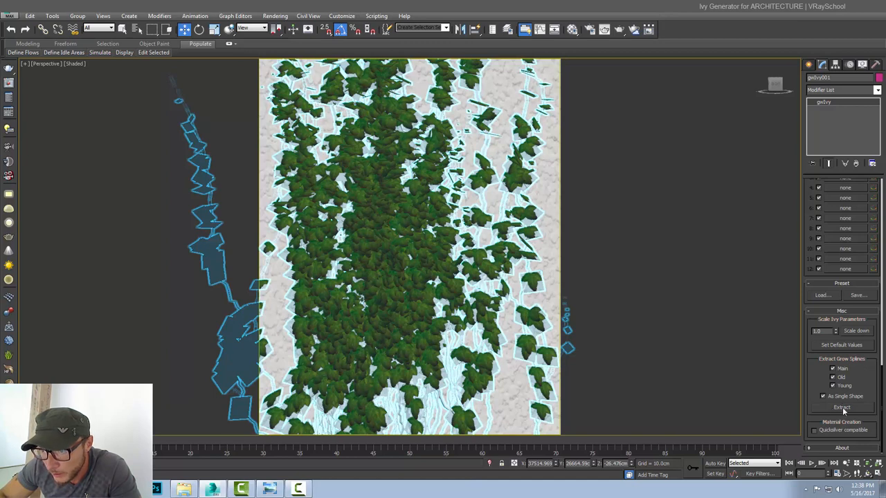
mouse_move(840, 434)
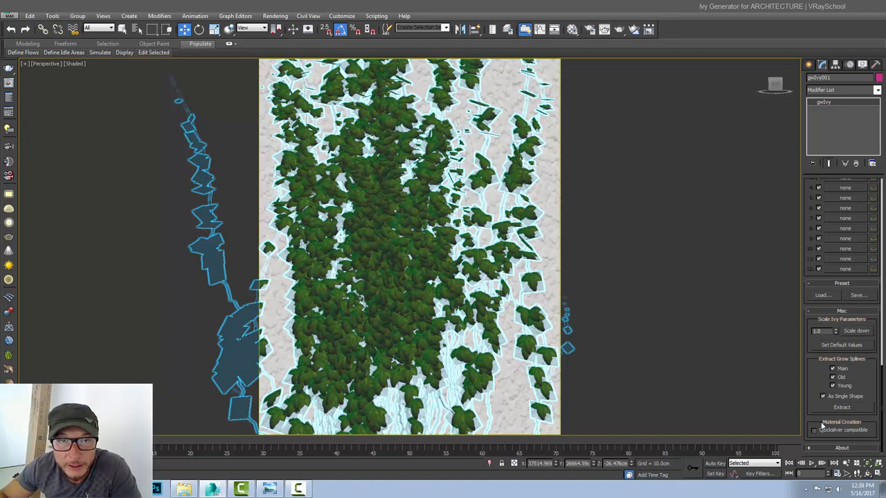
mouse_move(854, 400)
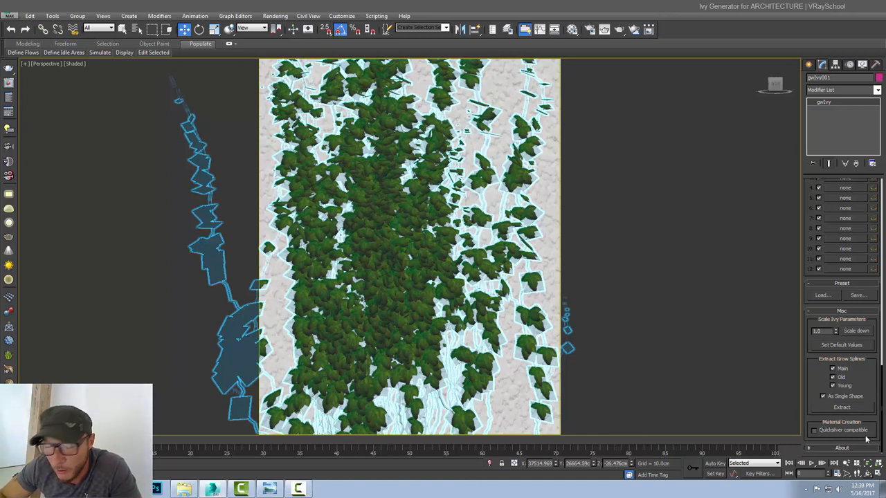
mouse_move(815, 449)
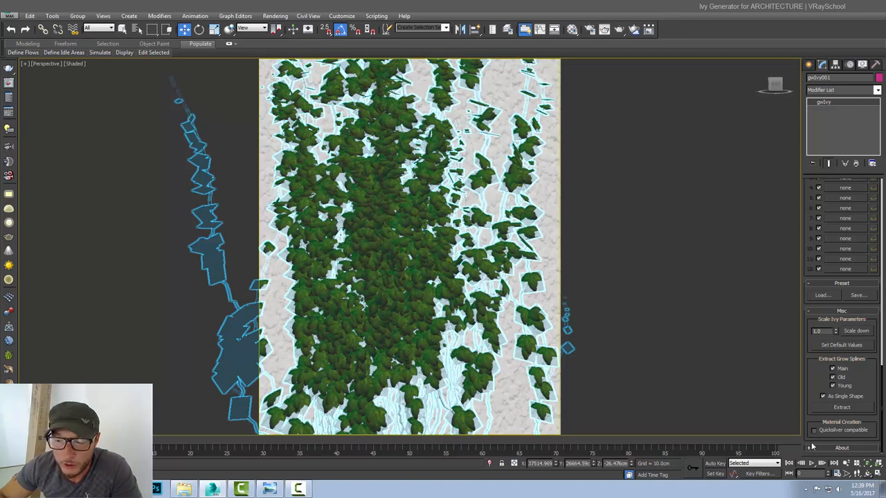
mouse_move(688, 368)
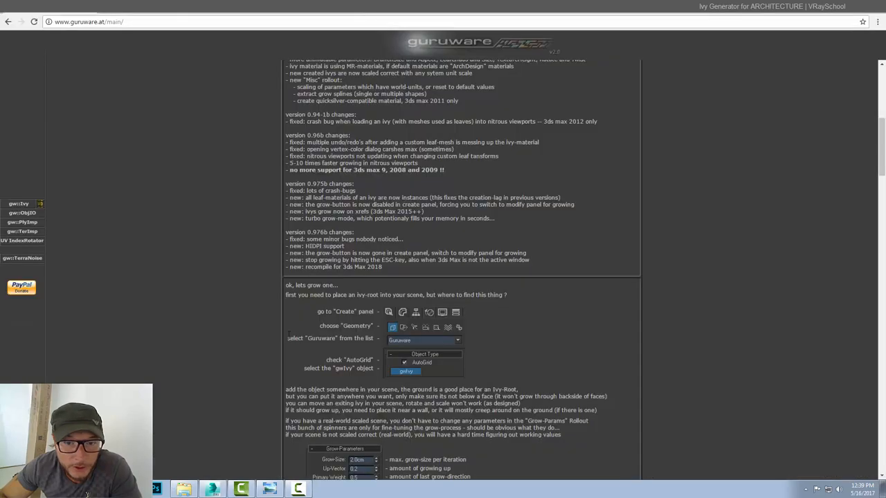
- Scroll the gw::Ivy documentation page to view its version change notes
scroll(down, 3)
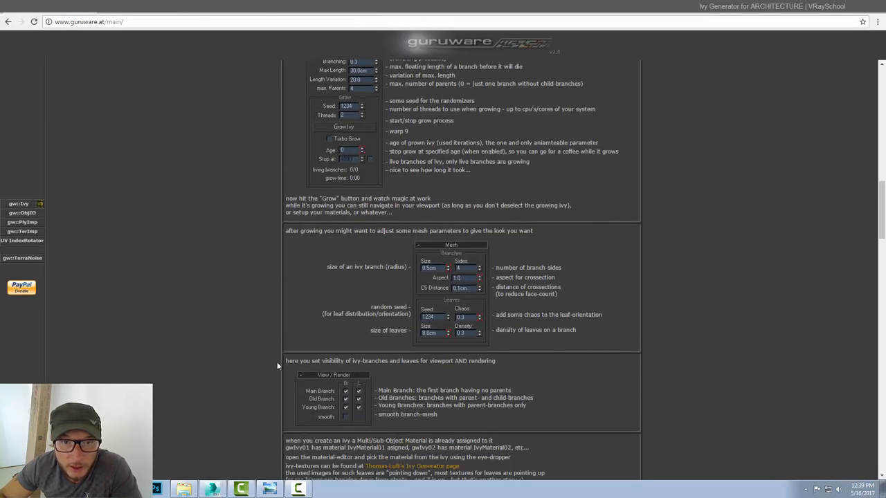
scroll(down, 3)
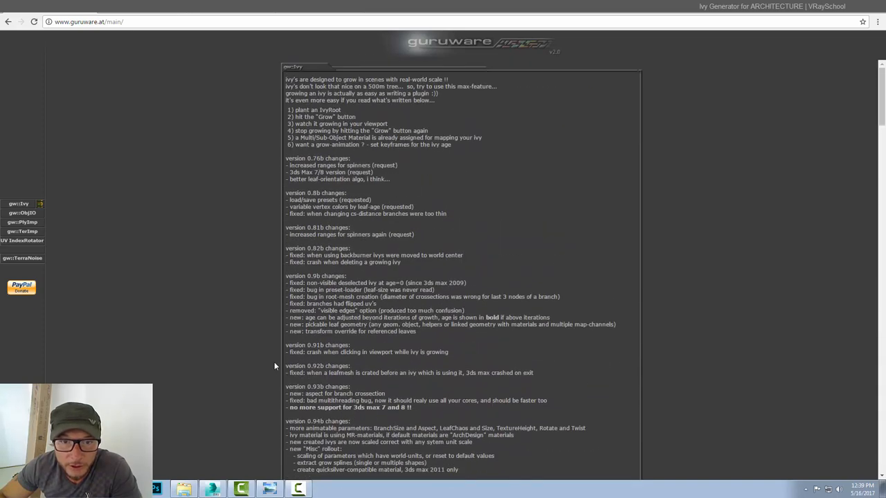
mouse_move(814, 77)
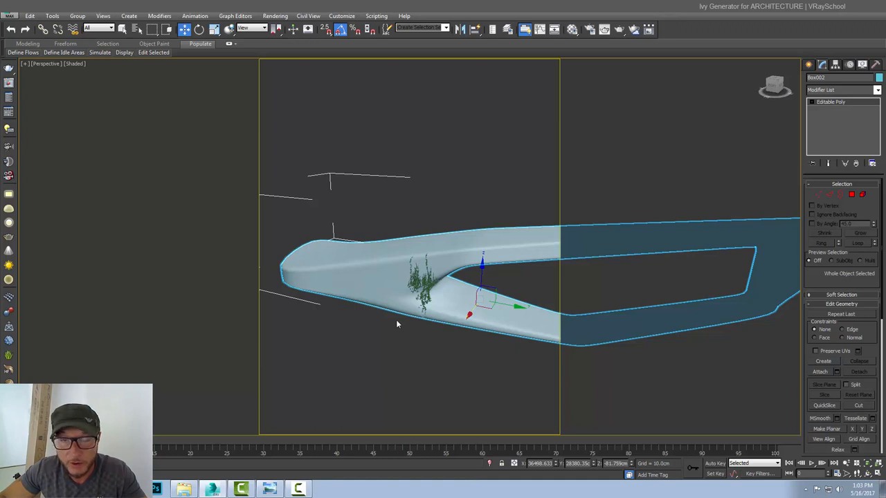
mouse_move(398, 320)
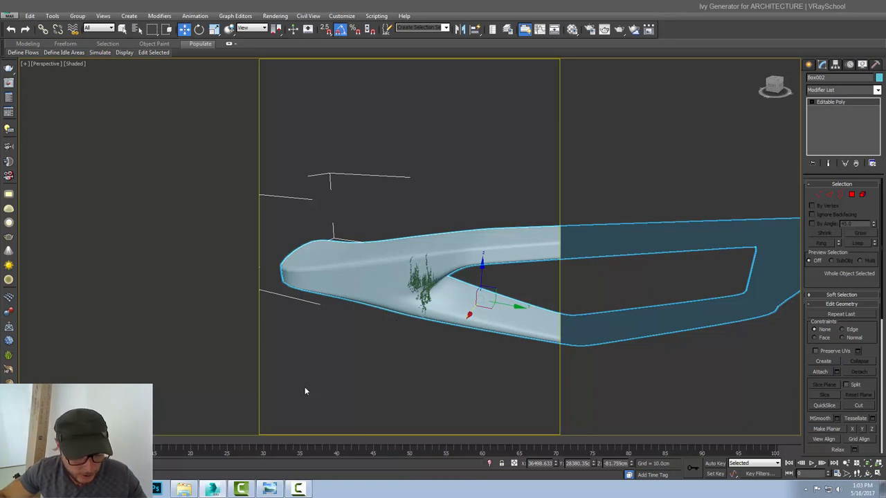
- Switch the viewport to wireframe with F3 to see the facade Box002
key(F3)
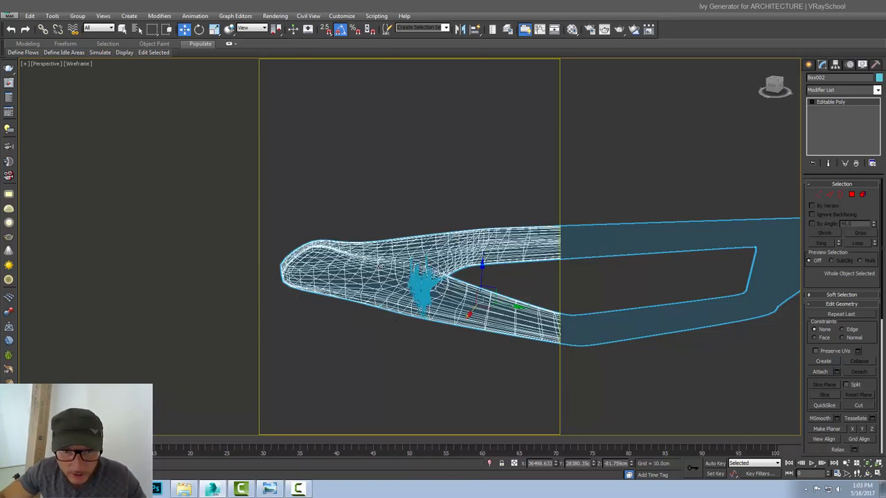
mouse_move(810, 66)
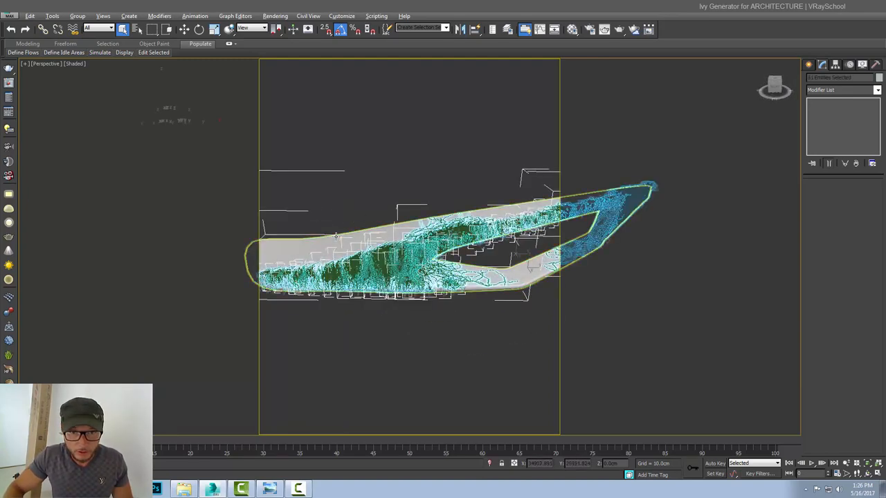
- Convert the selected gwIvy object to an Editable Poly
click(287, 124)
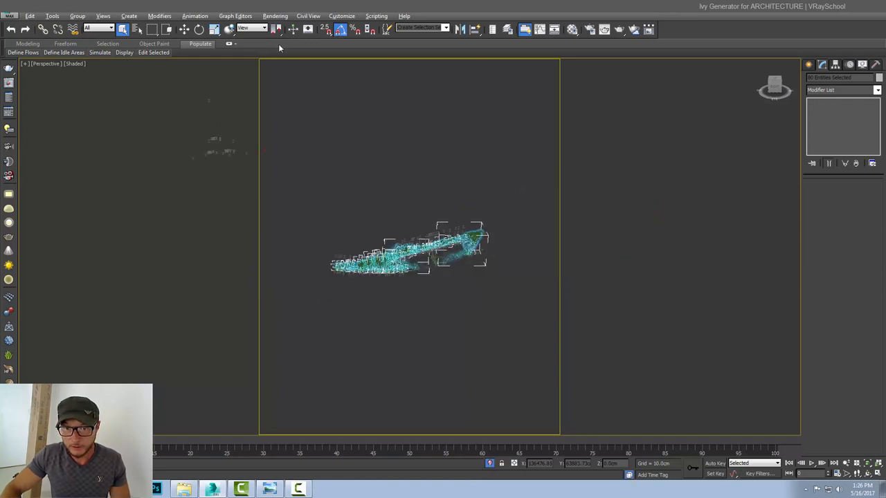
mouse_move(435, 238)
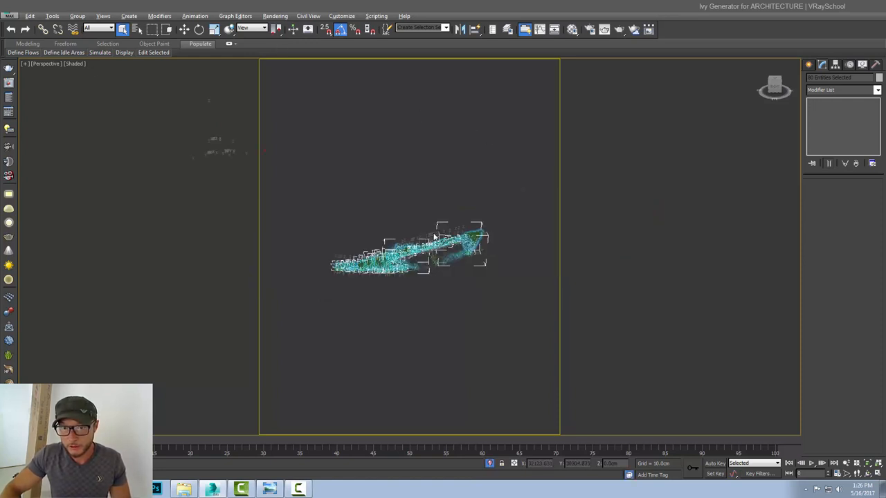
right_click(429, 249)
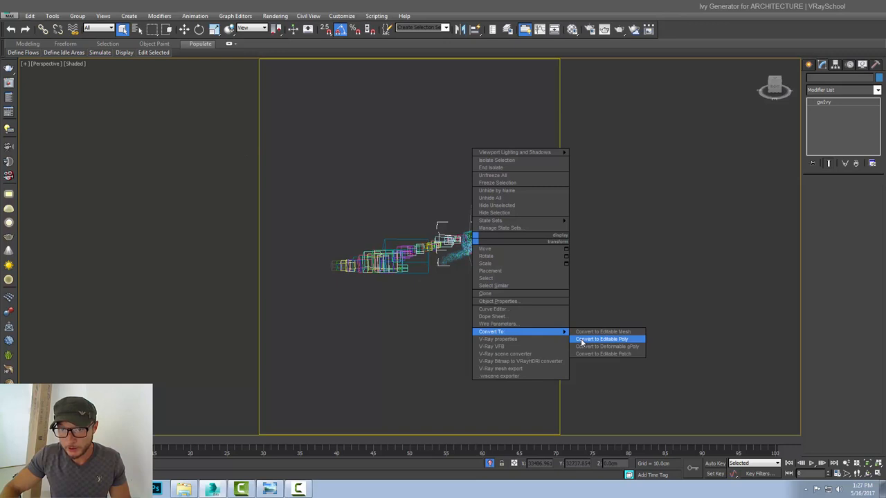
click(601, 339)
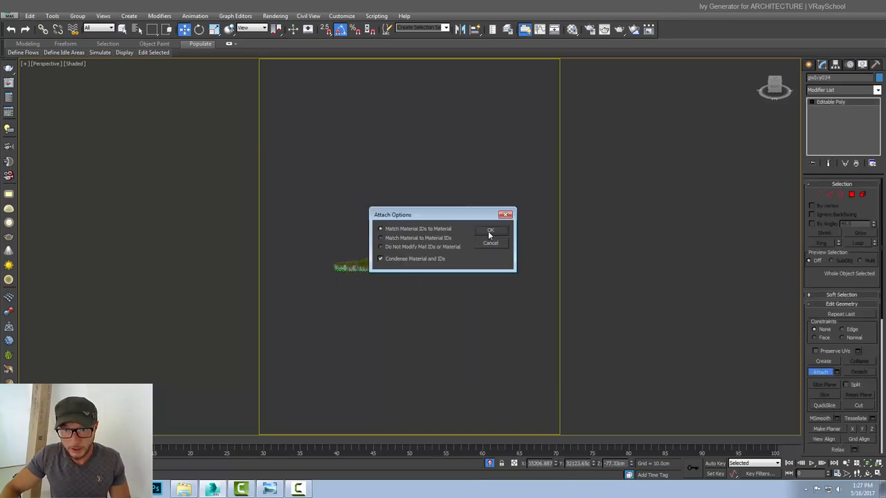
- Attach all remaining gwIvy objects via Attach List, confirming material matching
click(490, 230)
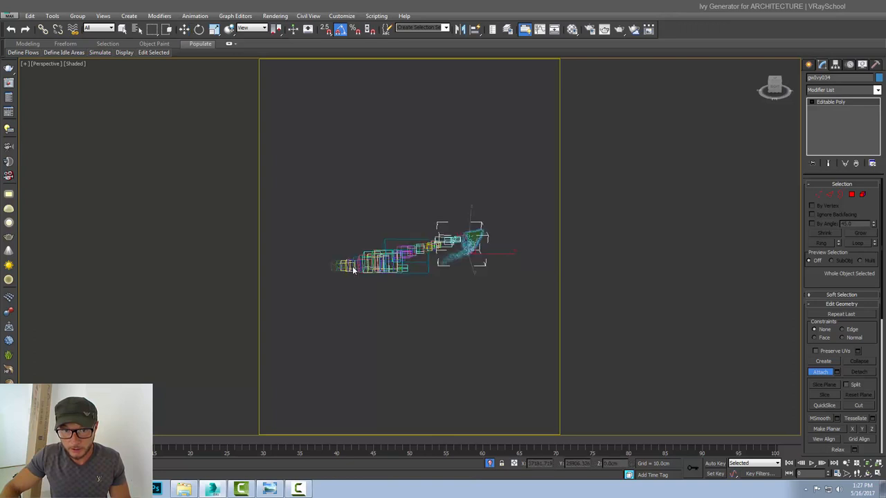
click(820, 372)
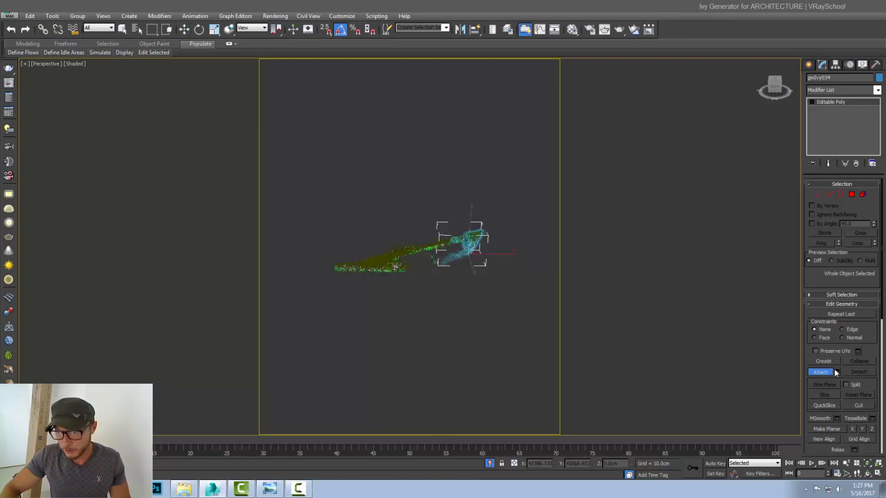
click(820, 372)
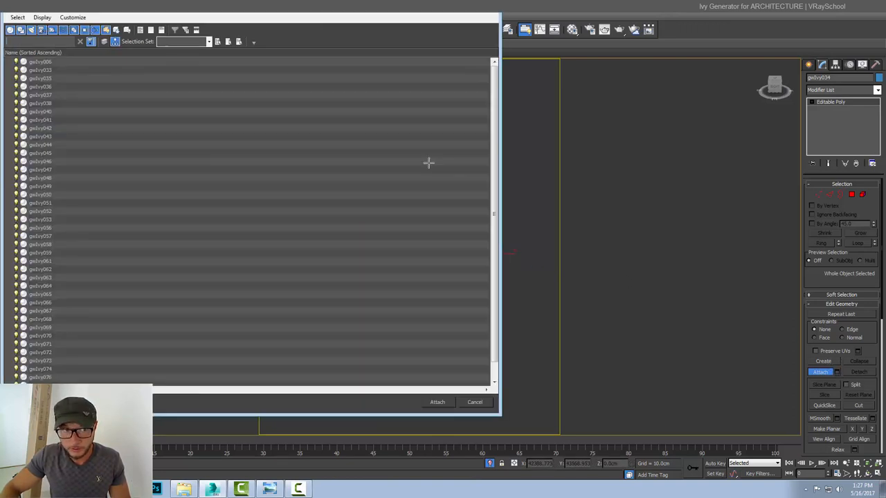
mouse_move(510, 296)
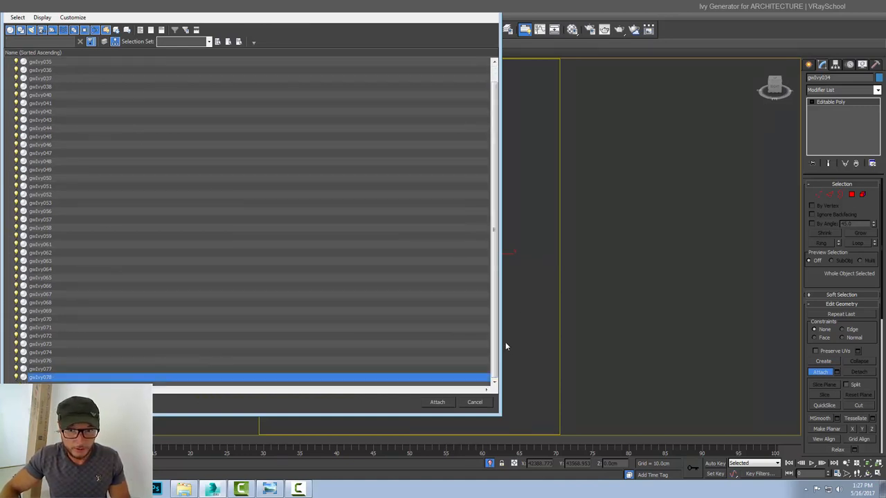
scroll(up, 3)
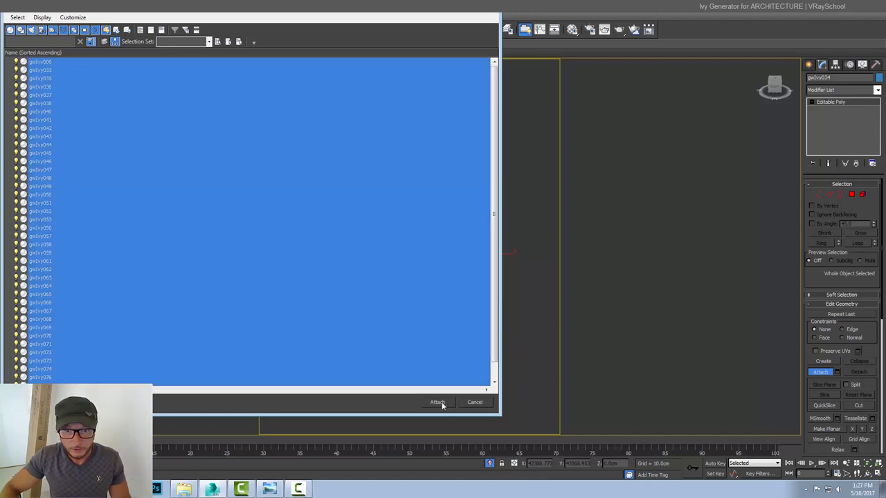
click(437, 402)
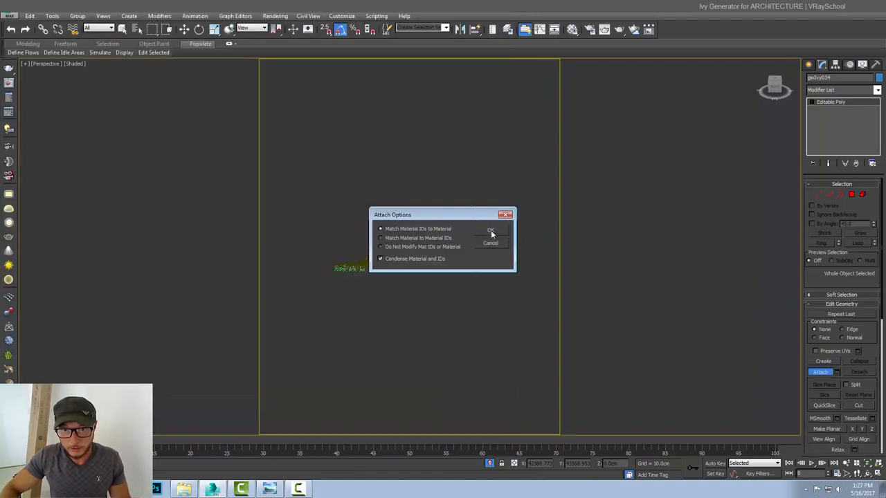
click(490, 230)
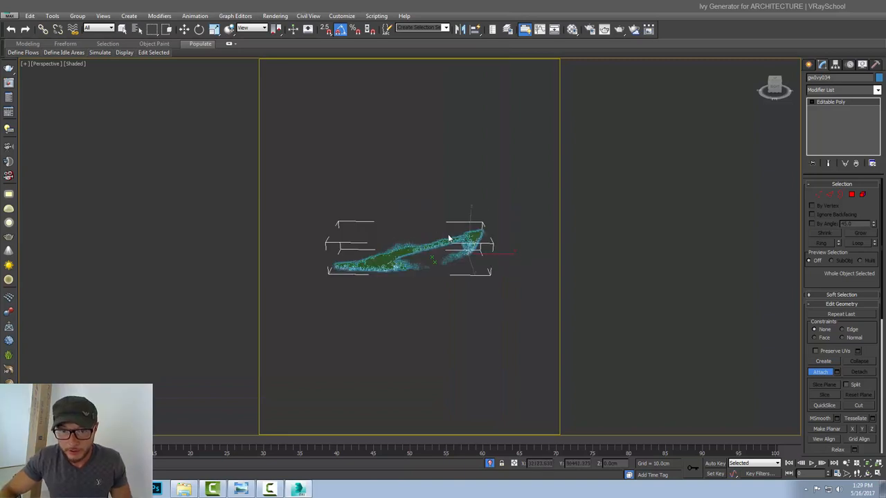
mouse_move(627, 171)
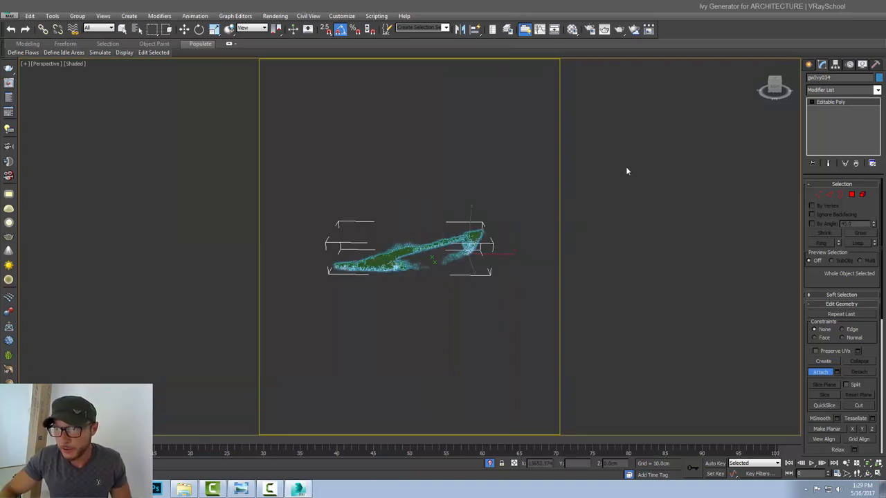
mouse_move(849, 114)
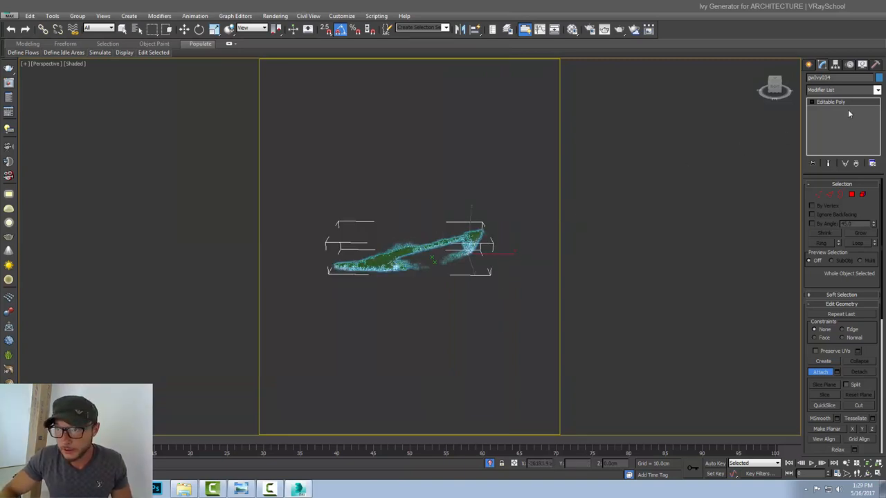
- Pick MultiRes from the Modifier List dropdown
click(877, 89)
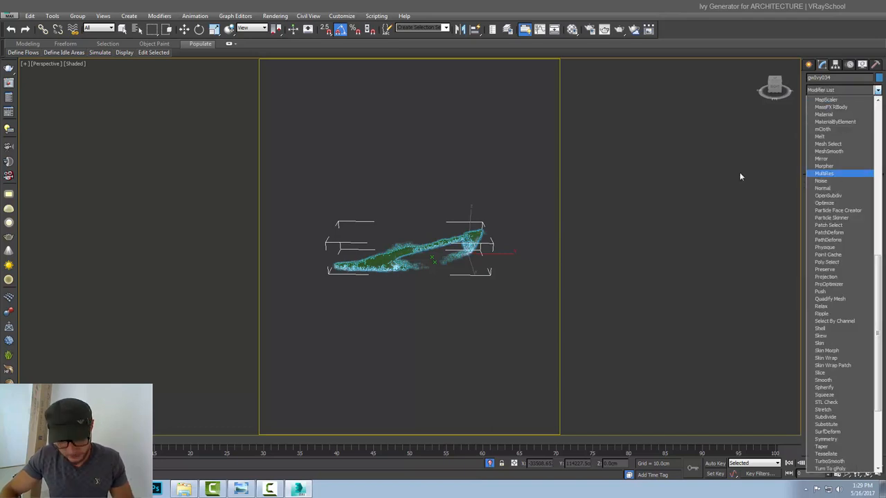
click(824, 173)
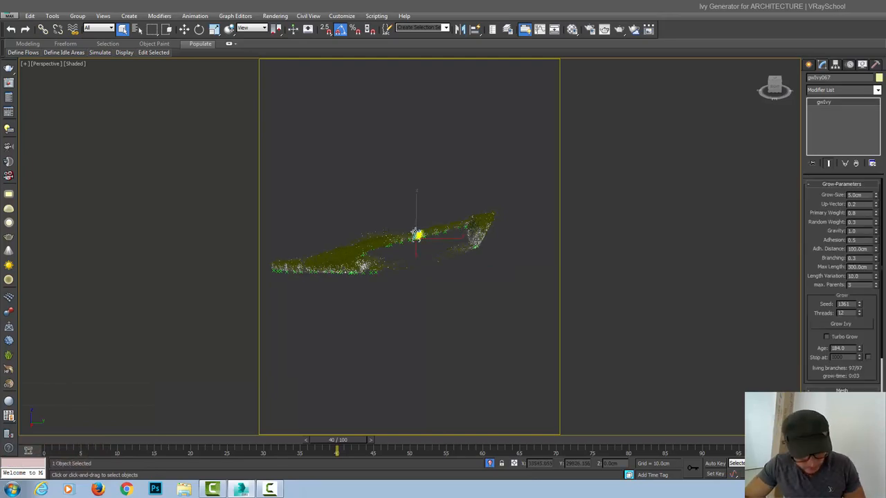
- Collapse a gwIvy object to Editable Mesh, add MultiRes and generate it
click(840, 324)
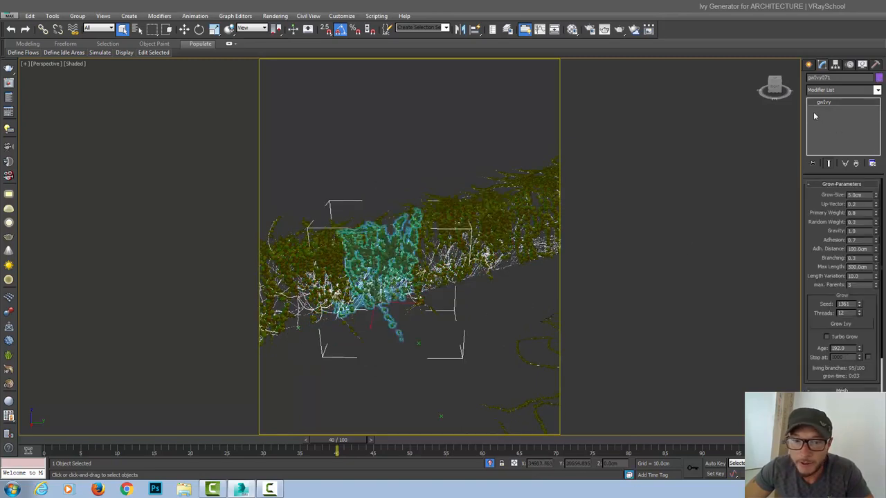
right_click(823, 102)
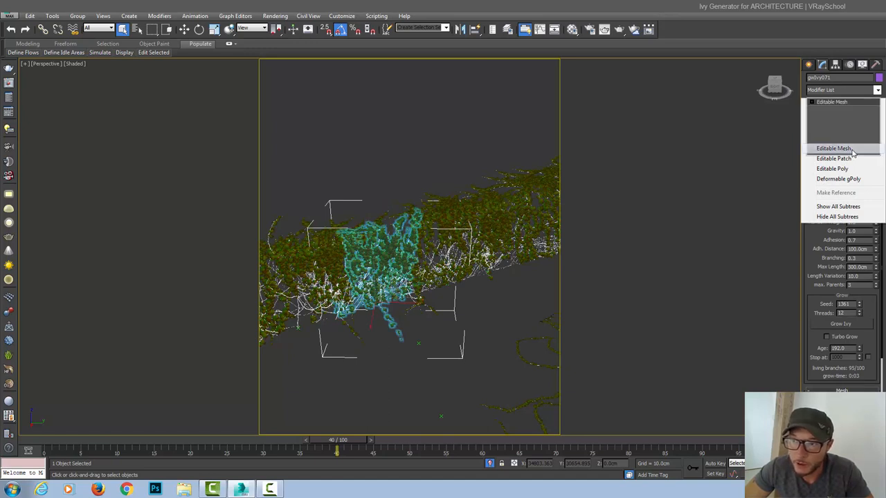
click(878, 90)
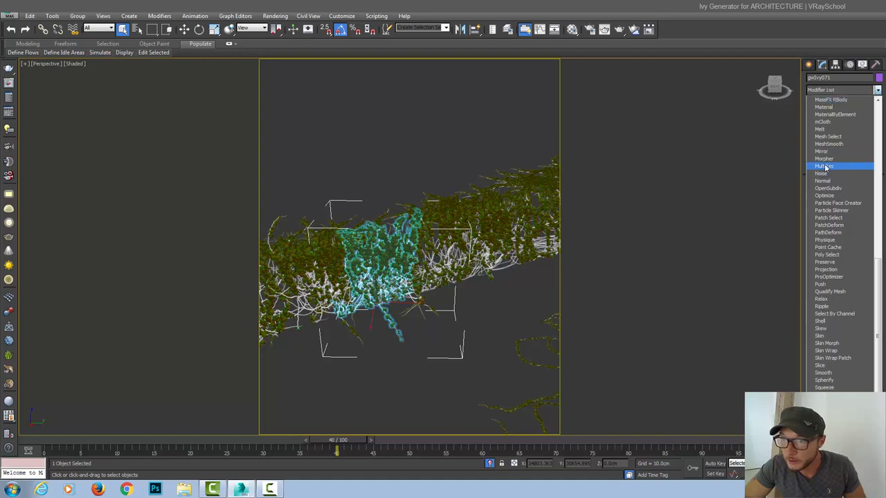
click(823, 166)
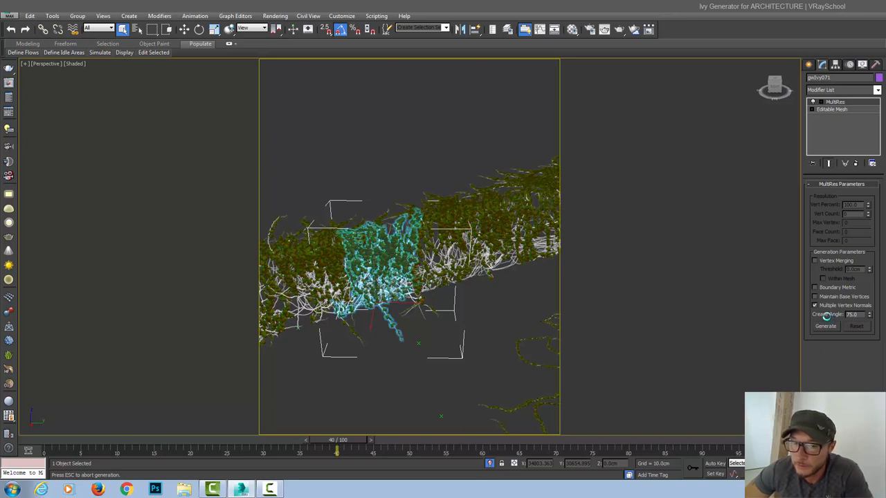
click(824, 326)
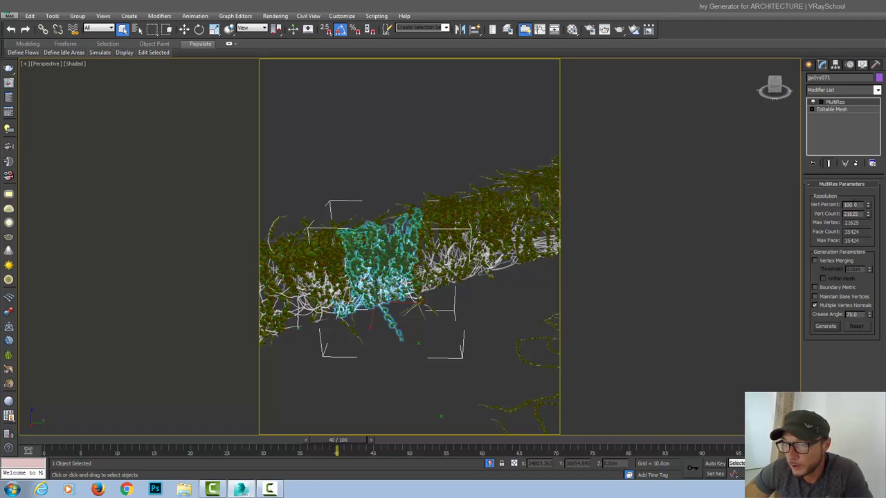
mouse_move(761, 375)
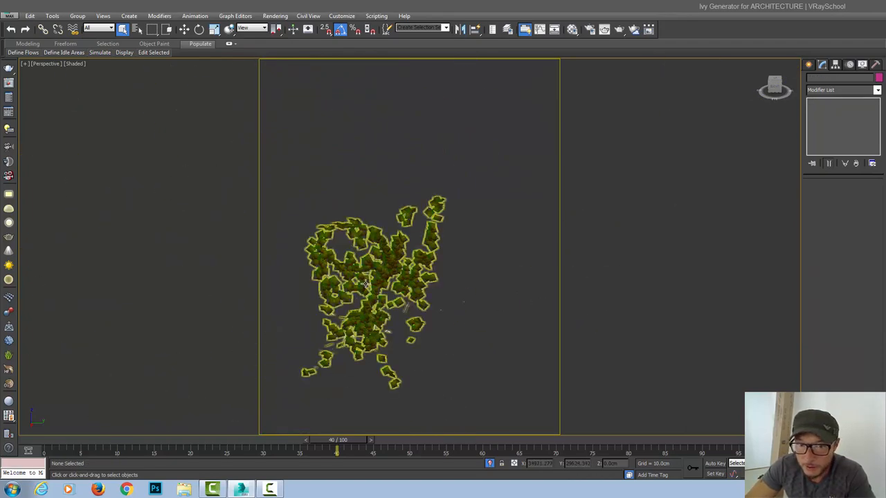
- Raise the ivy's MultiRes Vert Percent from 9.33 to 40, then 60
click(363, 284)
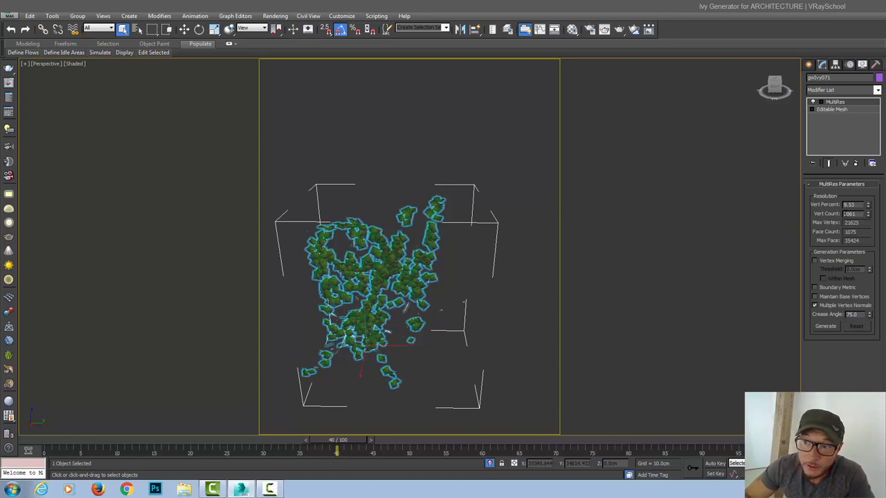
click(868, 203)
text(40)
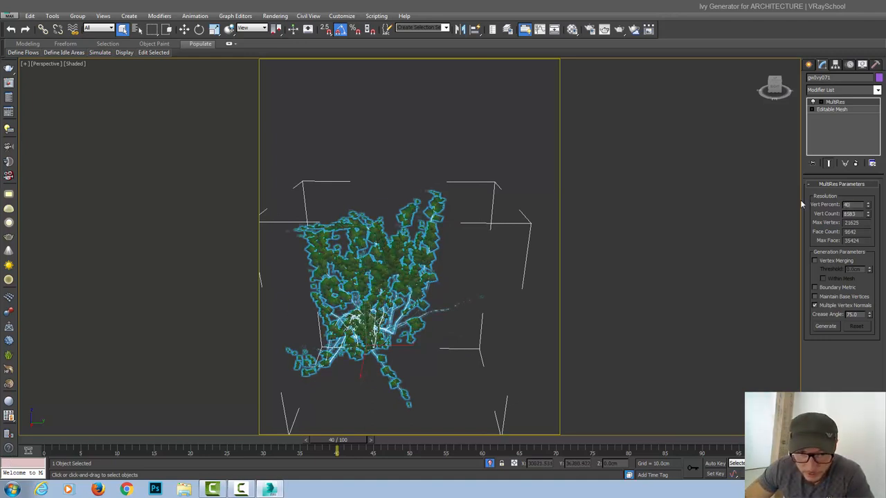
click(462, 313)
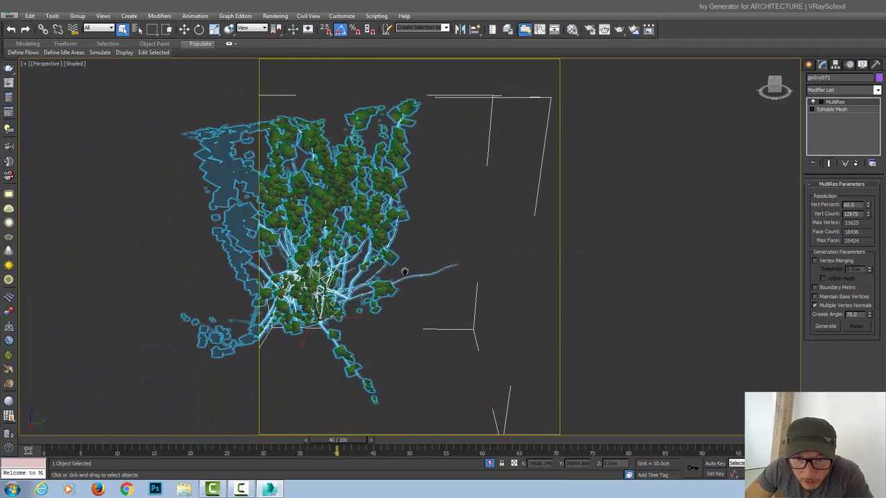
triple_click(850, 204)
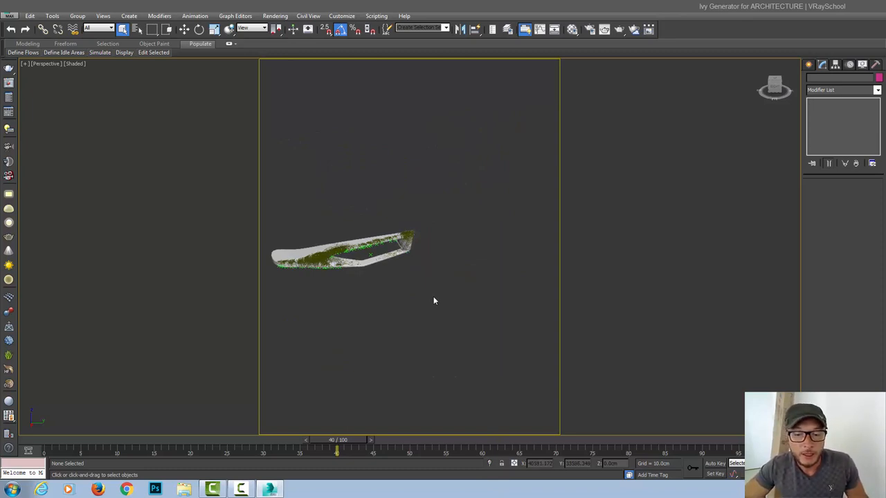
mouse_move(431, 299)
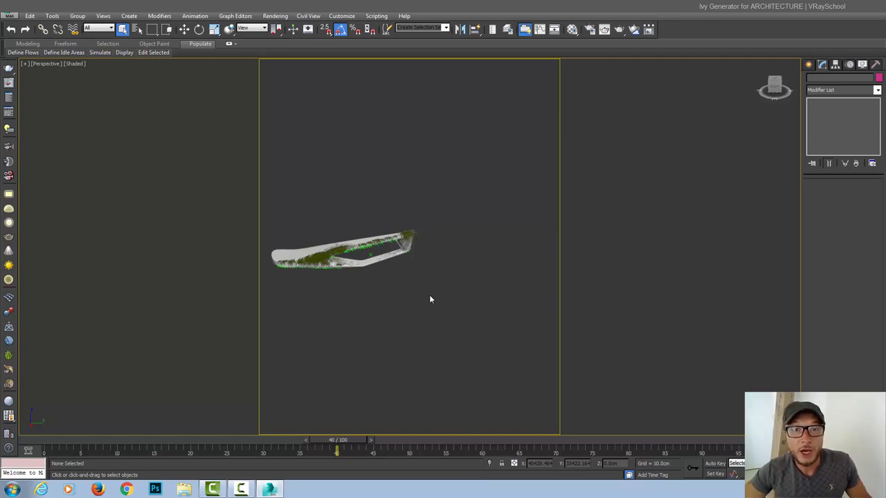
mouse_move(425, 297)
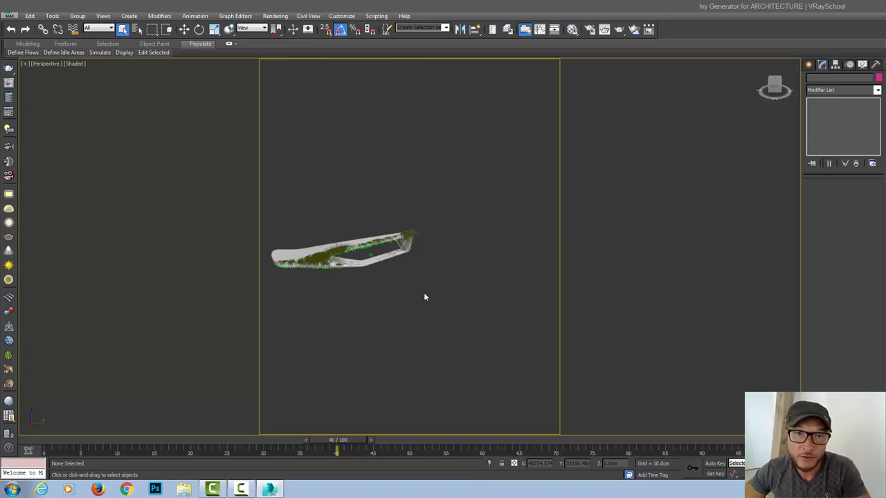